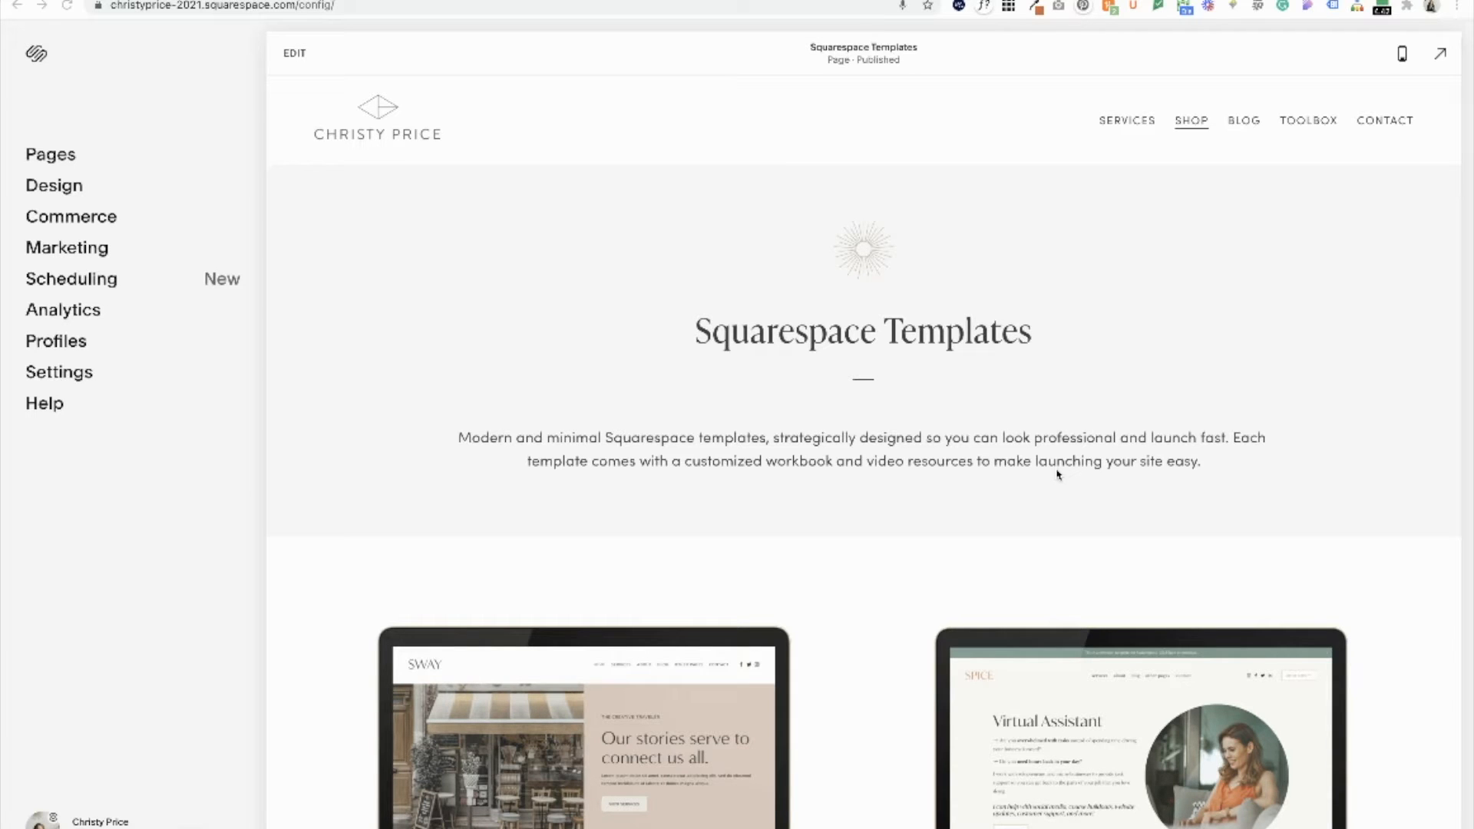
# - Enter editing mode and add a blank section below the FAQ, bringing up its block menu
pyautogui.scroll(-3)
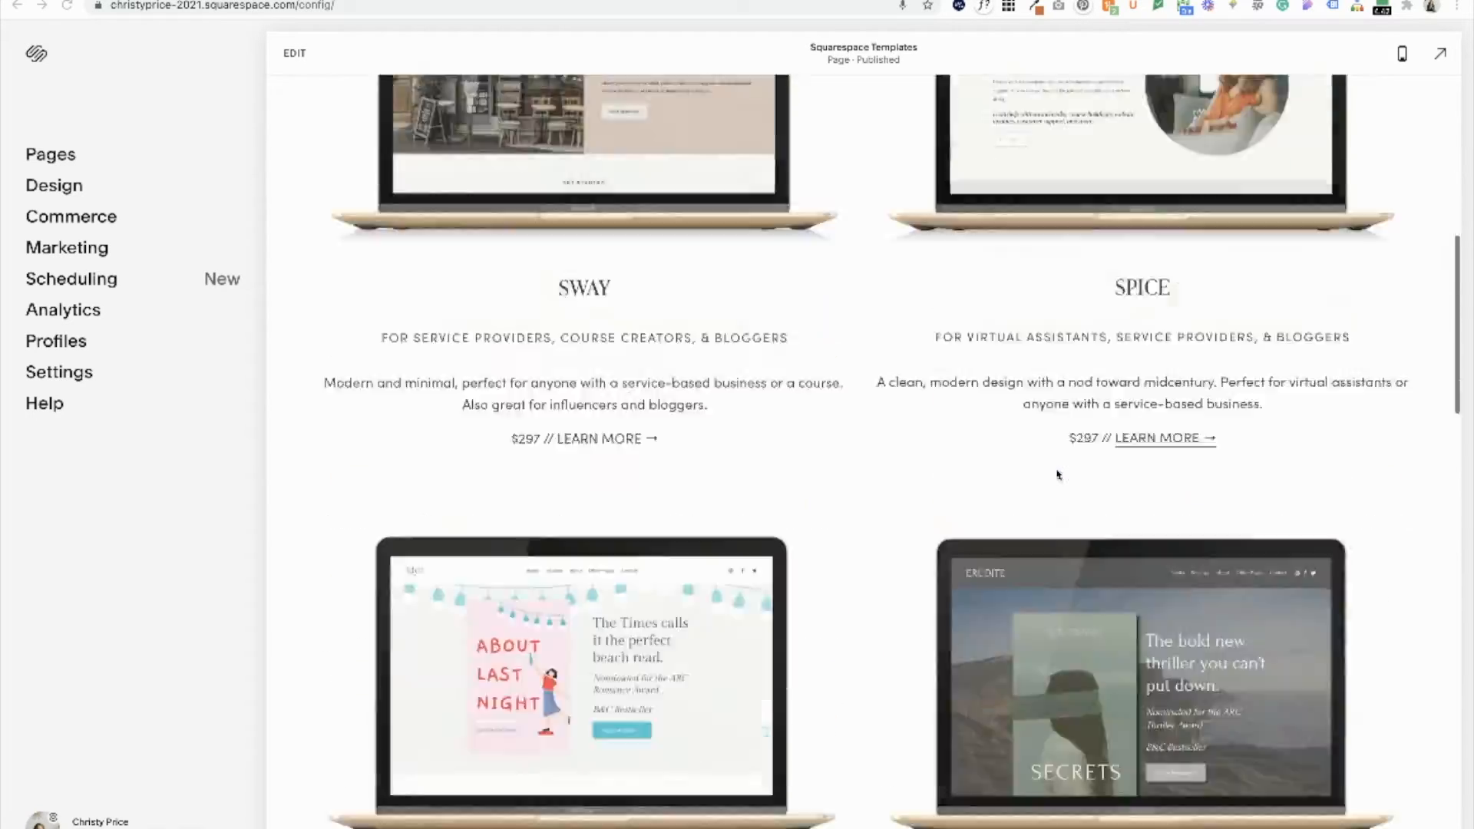
pyautogui.scroll(-3)
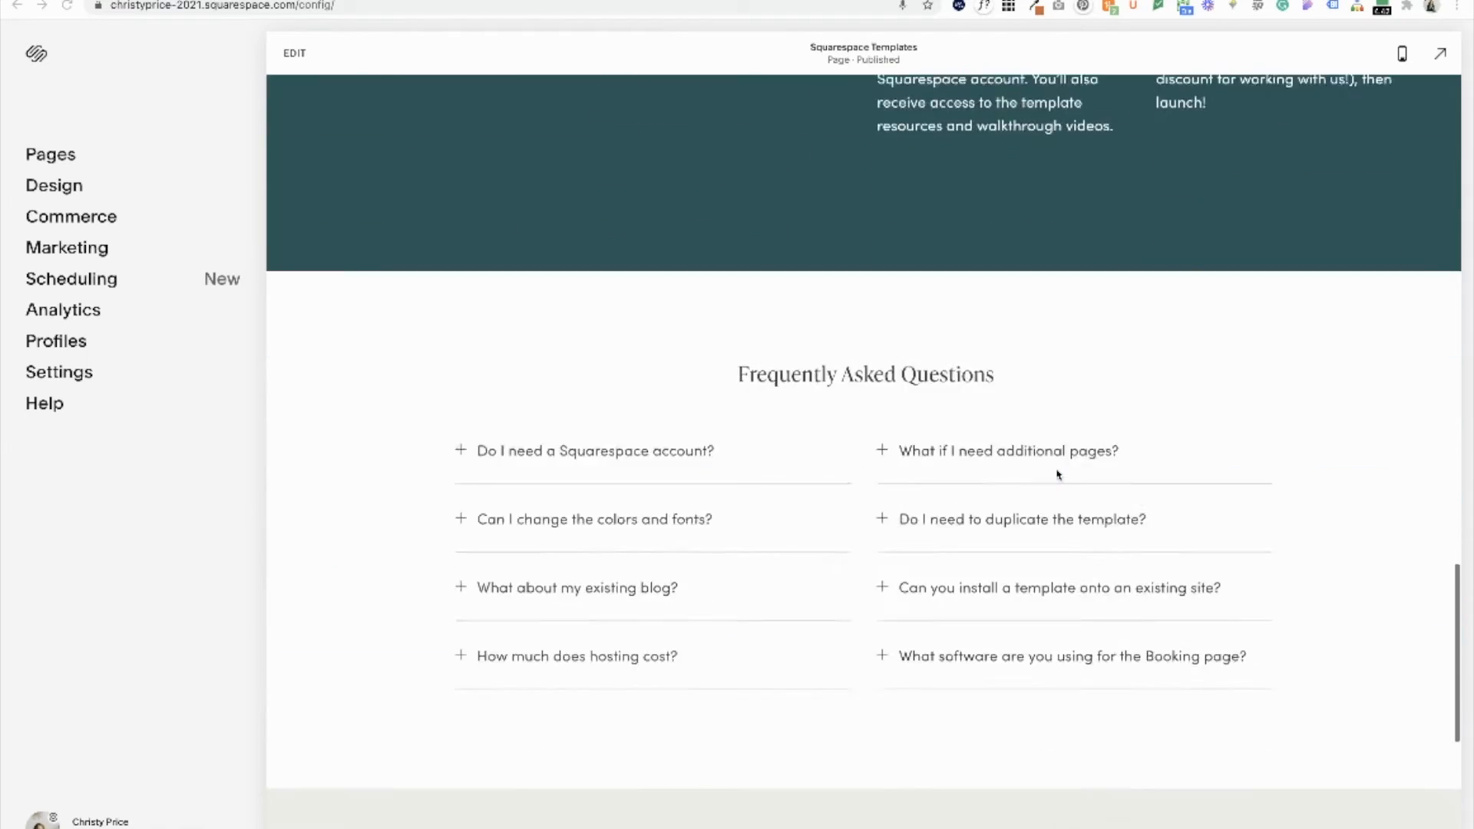
pyautogui.scroll(-3)
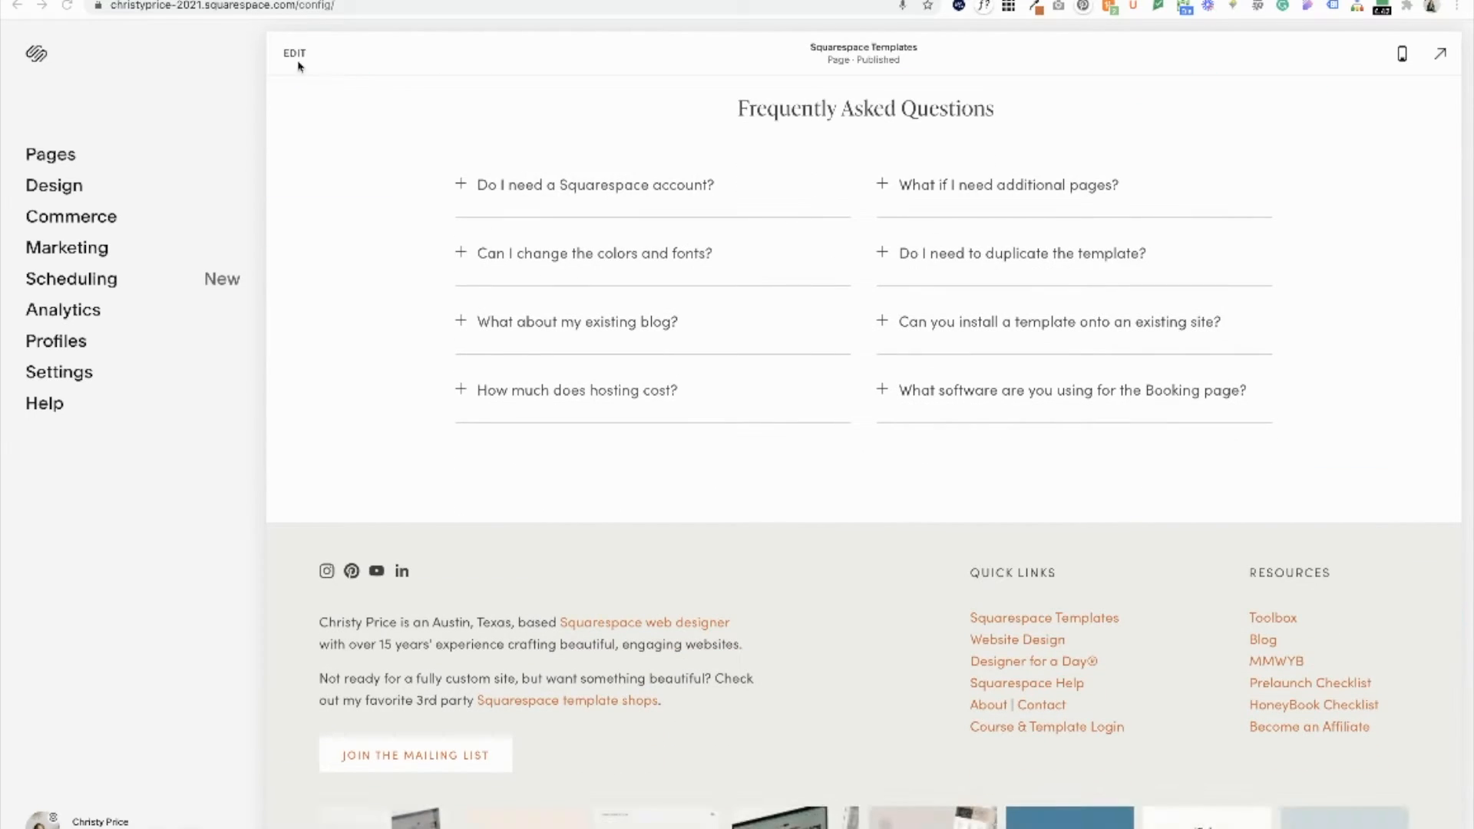
pyautogui.click(295, 52)
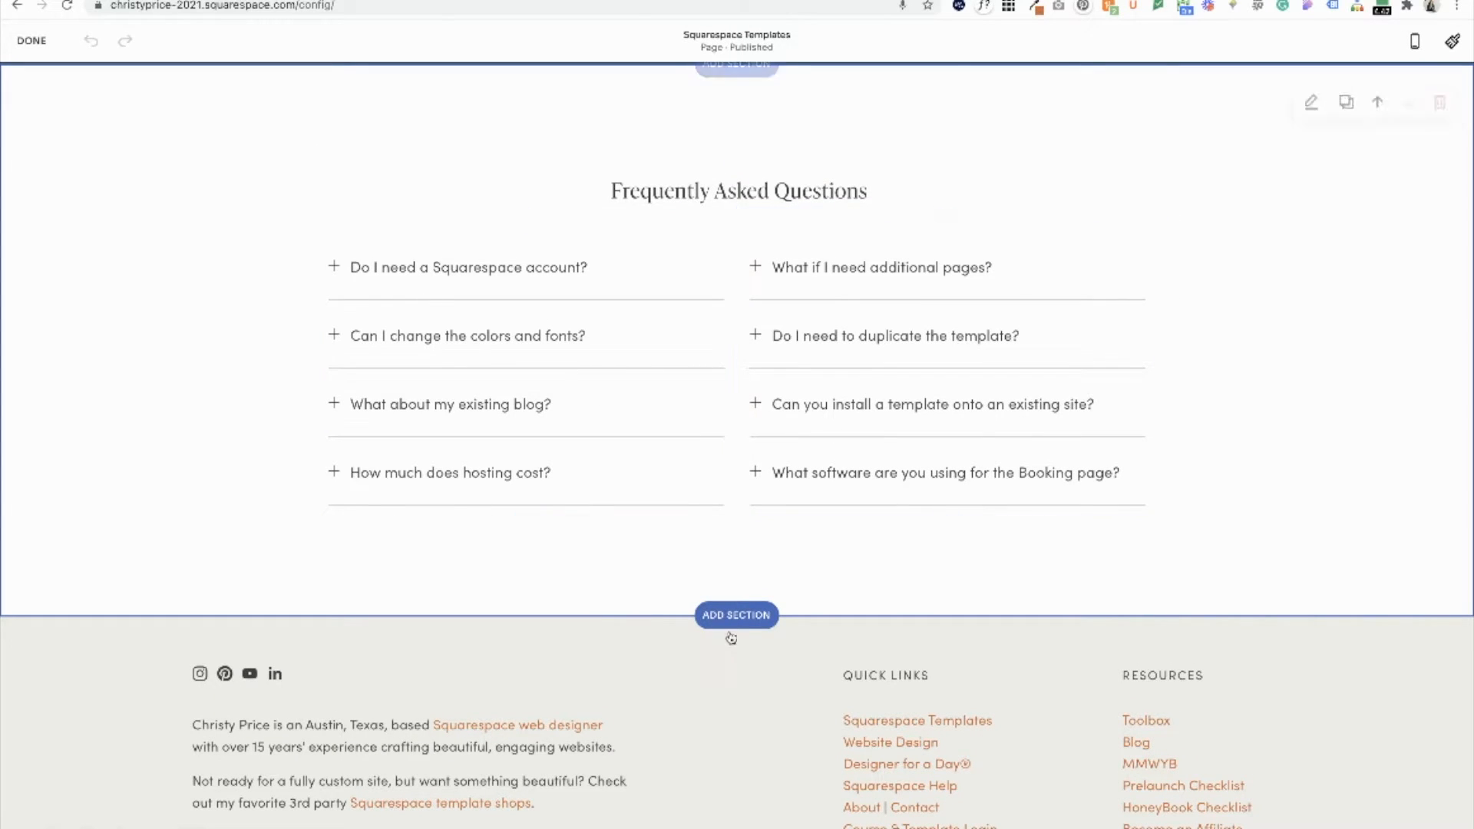
pyautogui.click(735, 614)
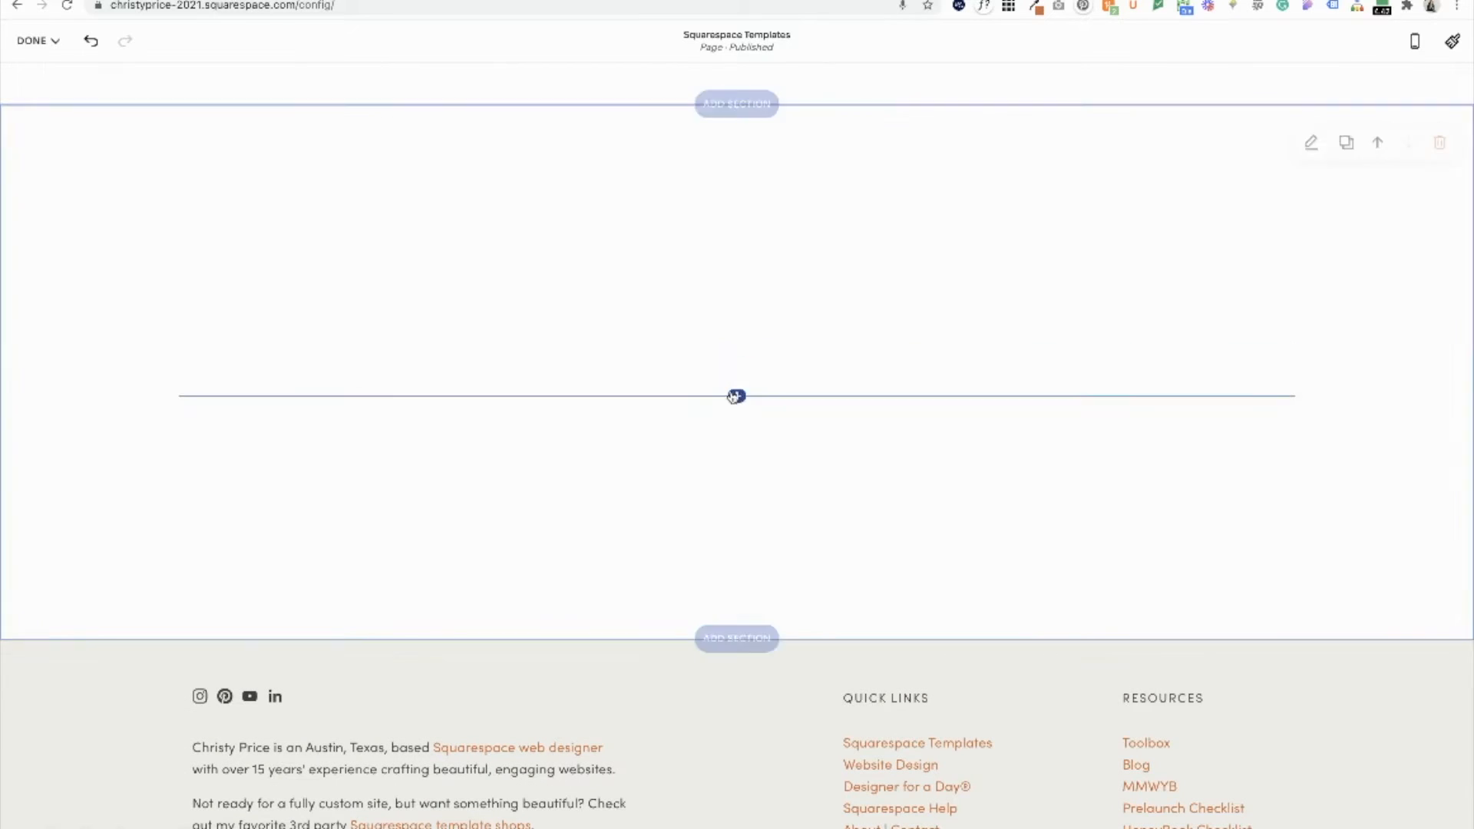
pyautogui.click(736, 395)
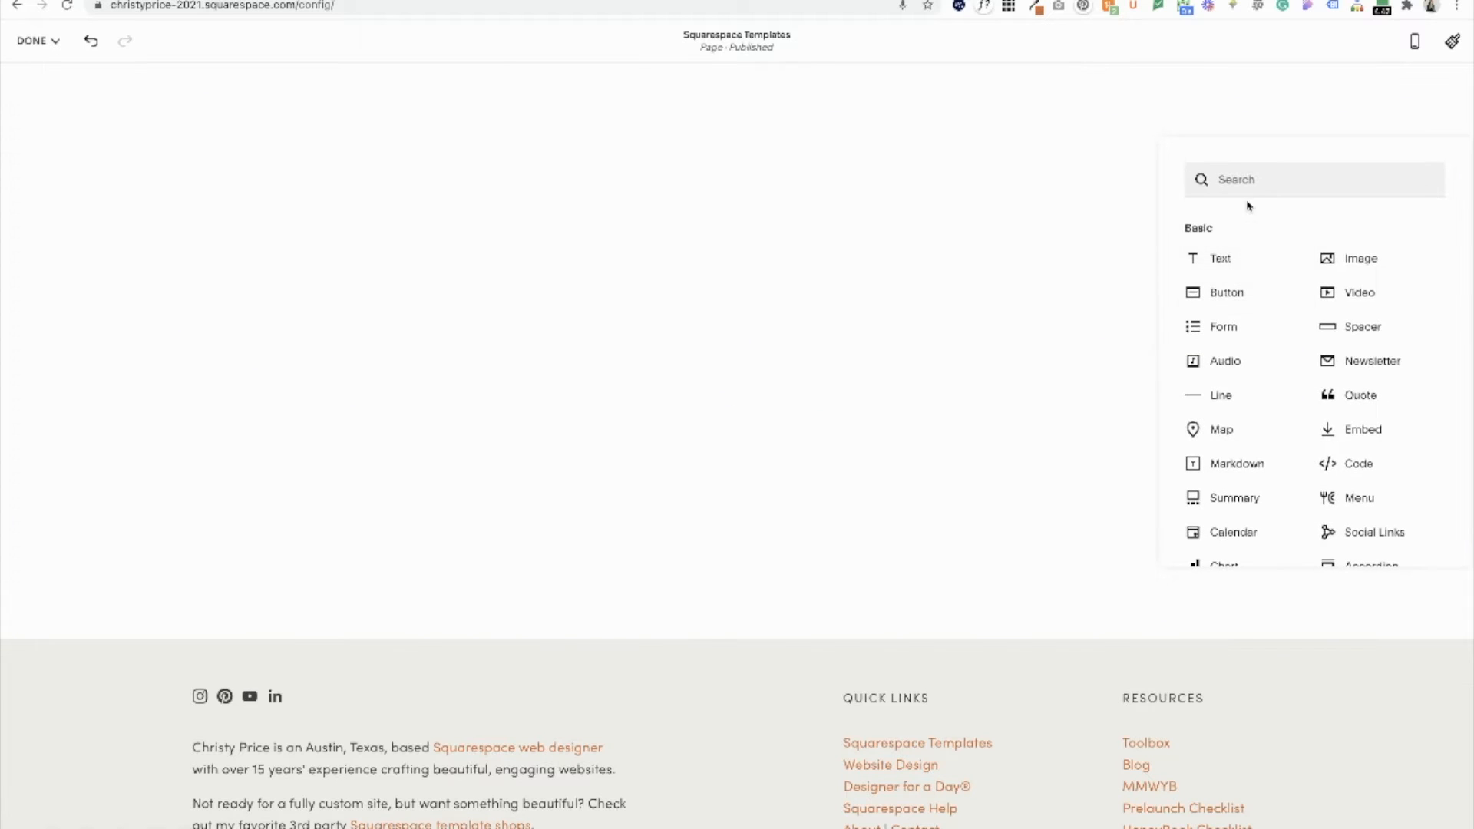
pyautogui.moveTo(1372, 533)
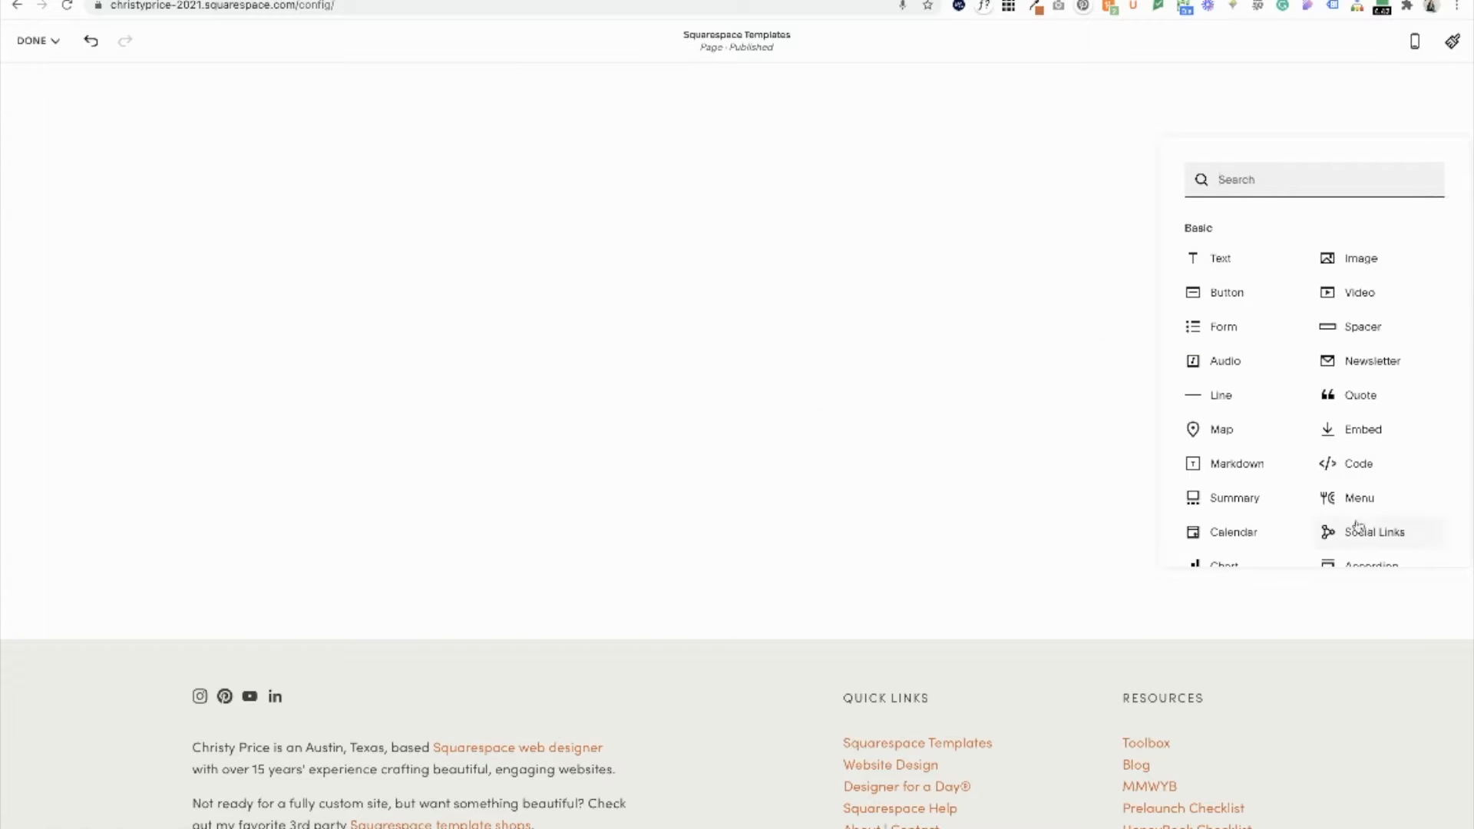
# - Add two Accordion blocks and place a 'Write a title' heading above them
pyautogui.write('acc')
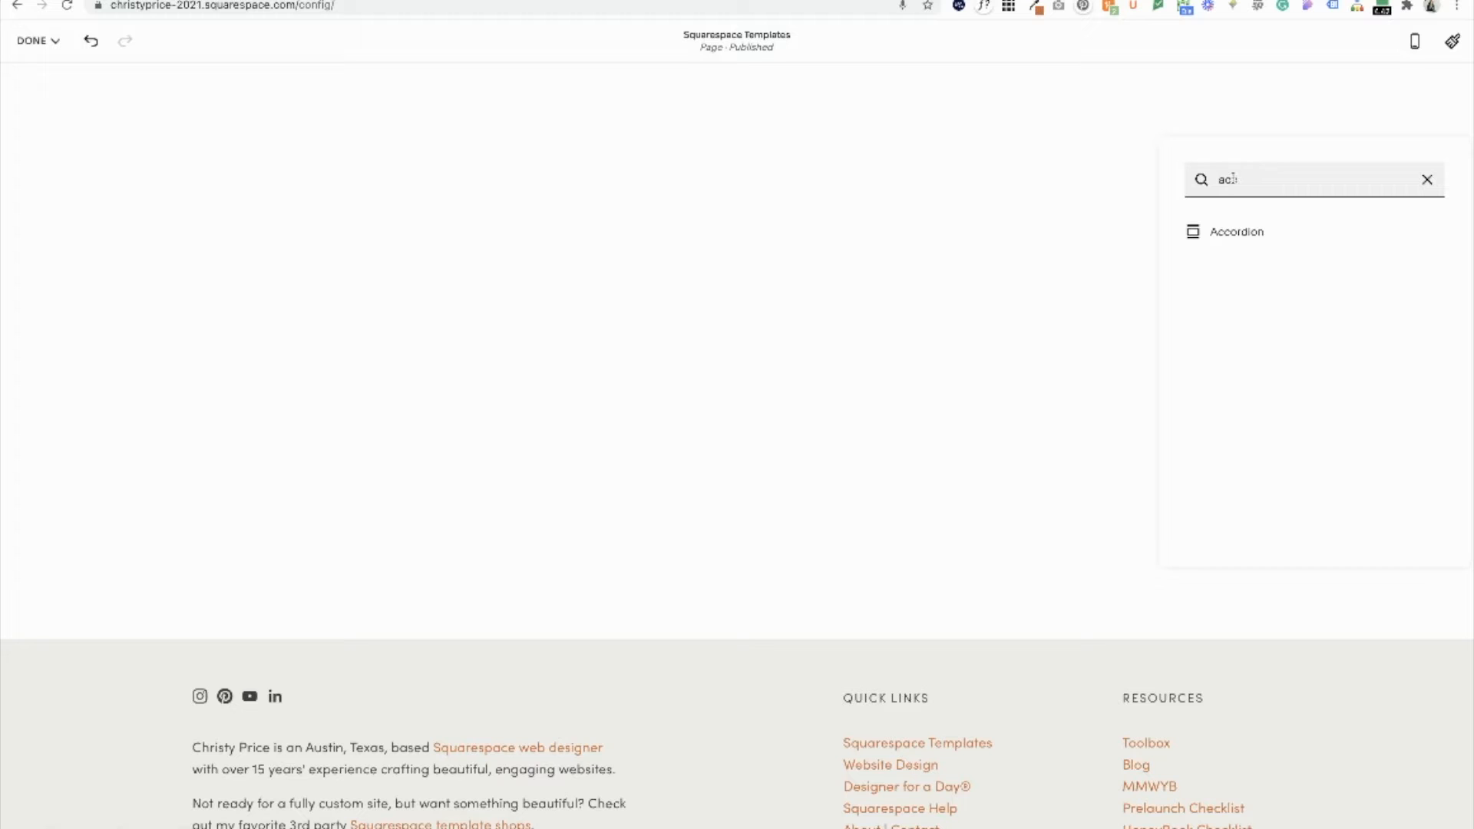
pyautogui.click(1234, 232)
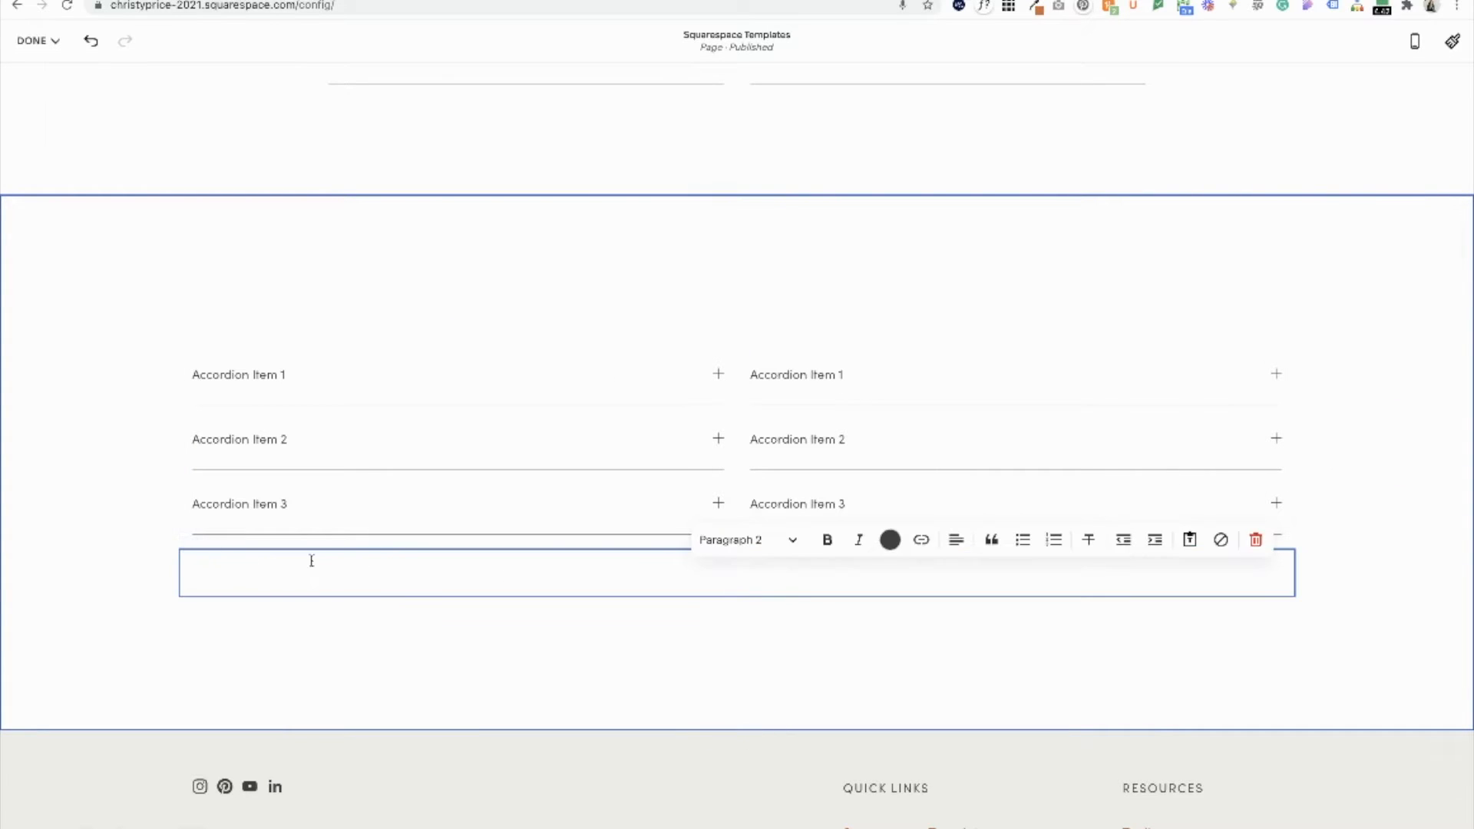
pyautogui.click(1256, 538)
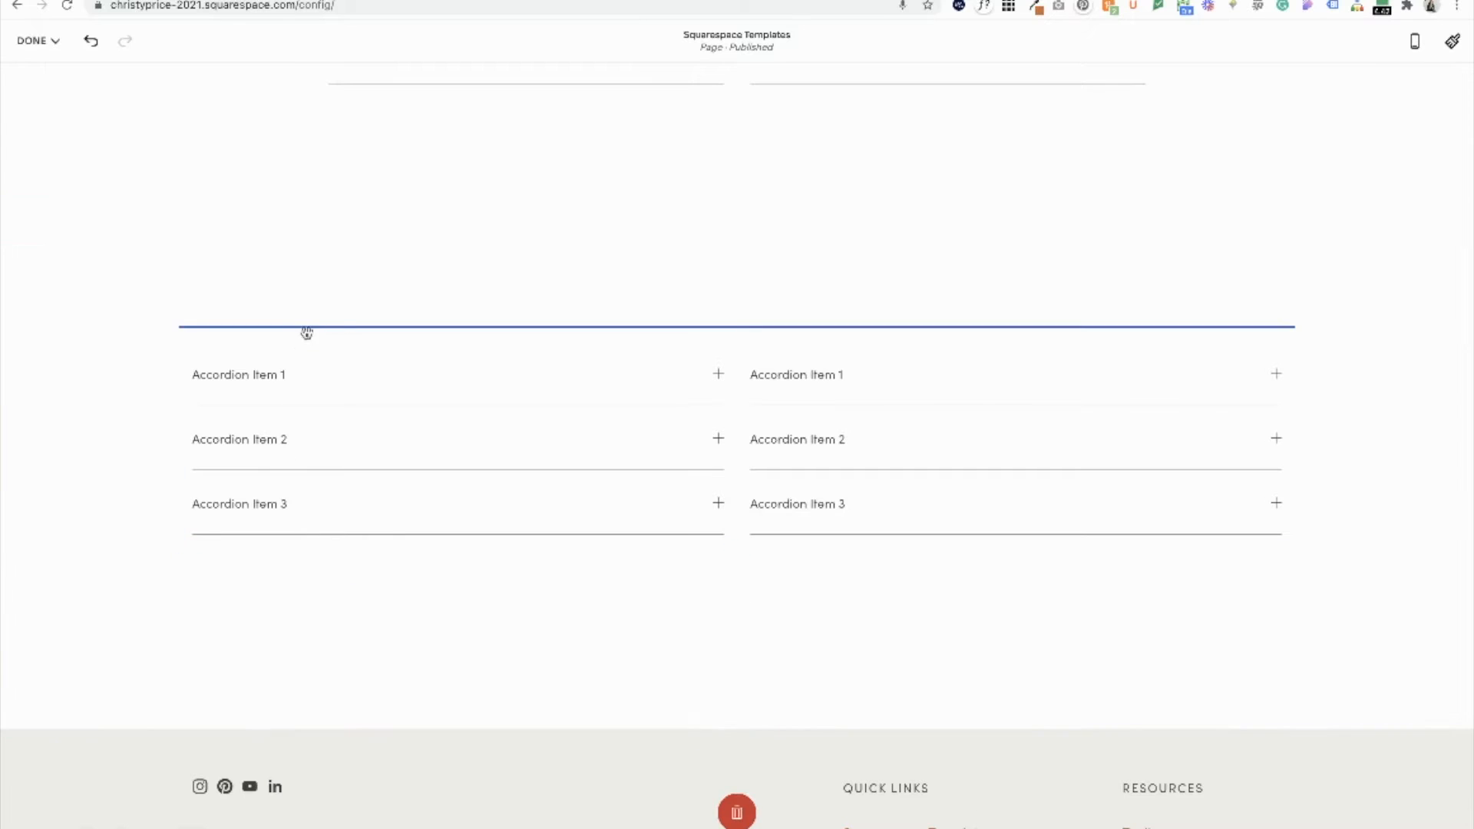
pyautogui.write('w')
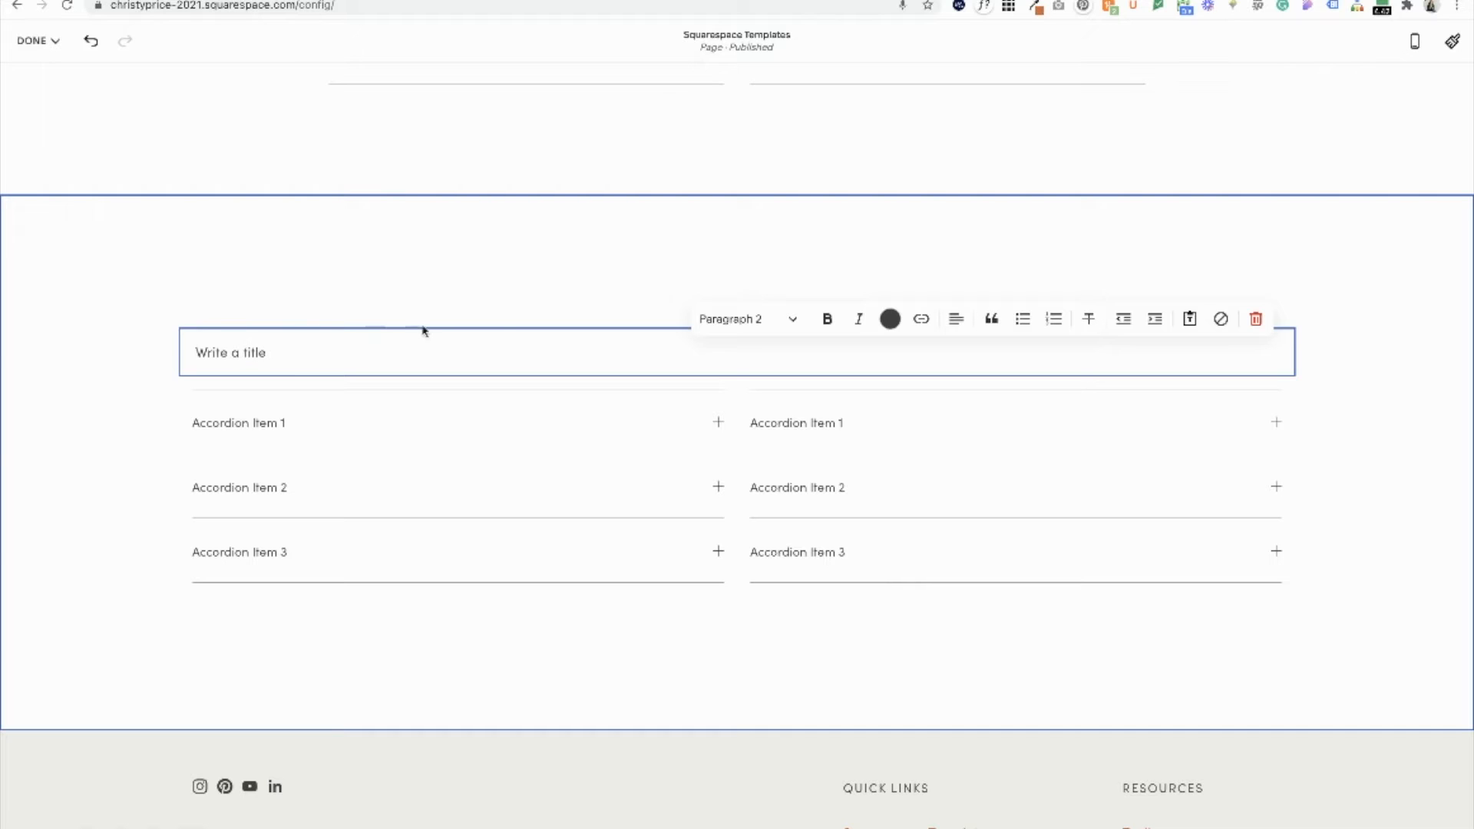
pyautogui.click(747, 320)
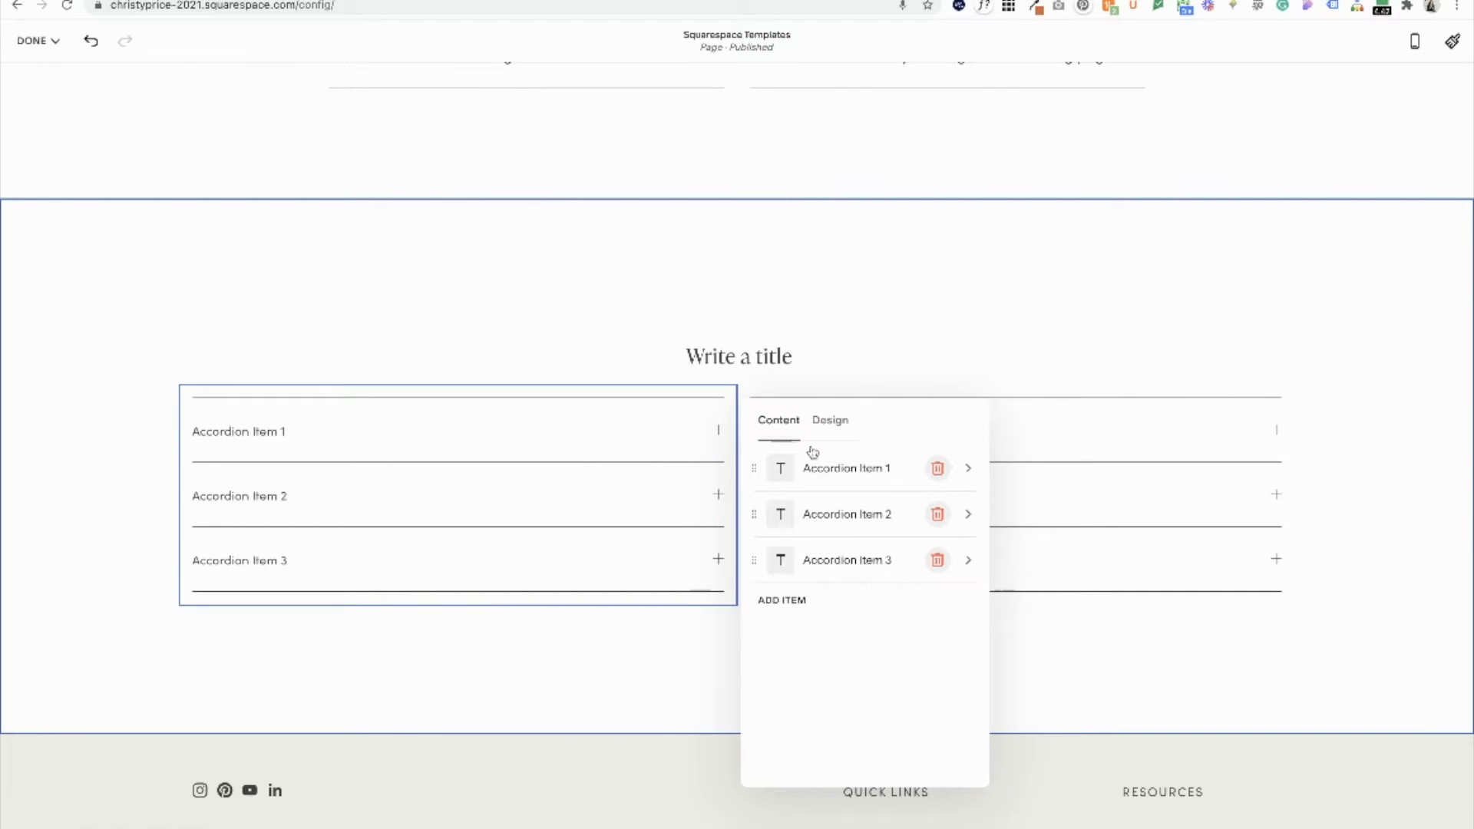
pyautogui.moveTo(801, 480)
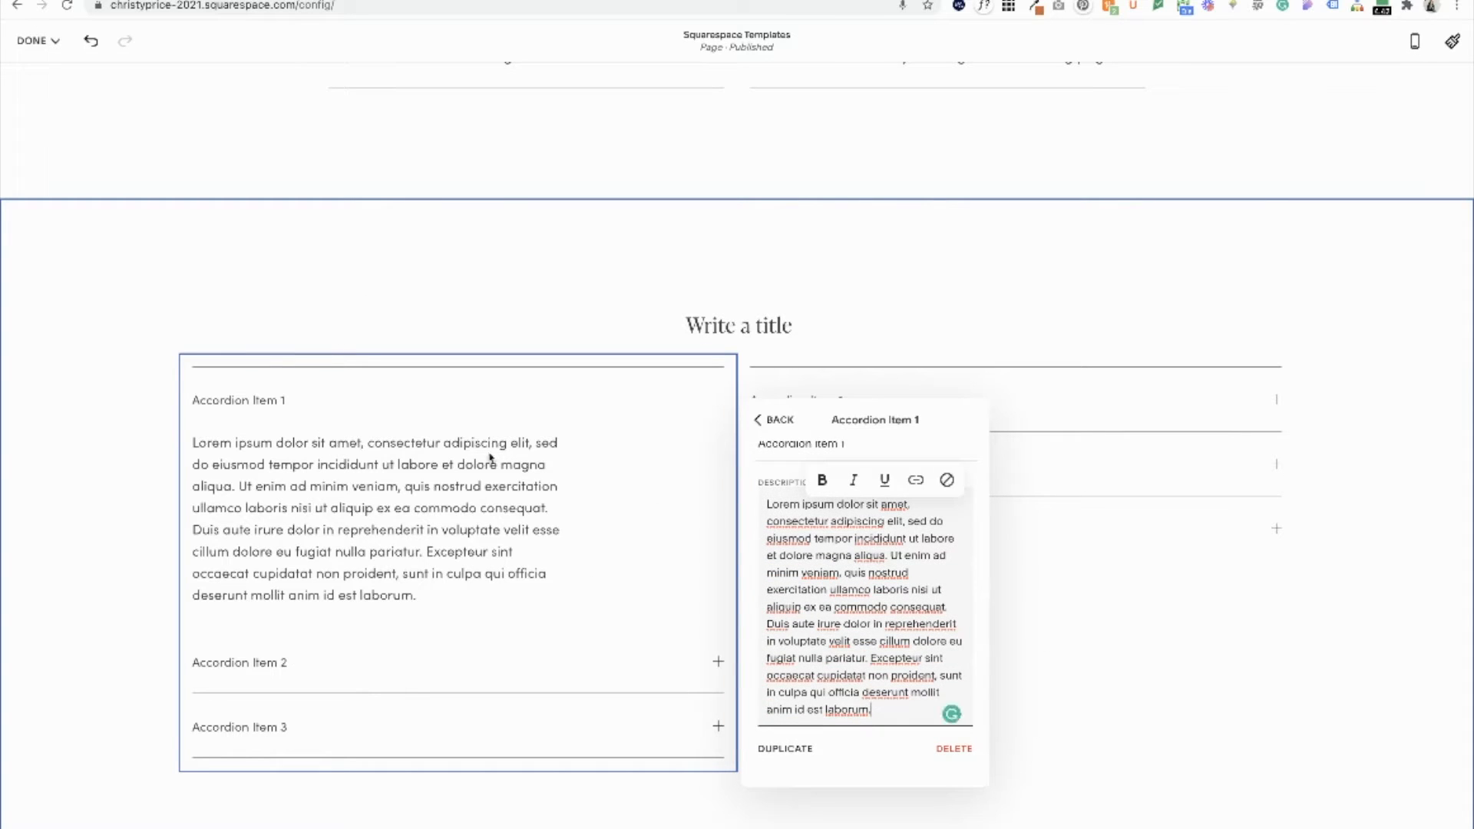
# - Expand Accordion Item 1 in the left accordion to show its lorem ipsum description
pyautogui.click(772, 419)
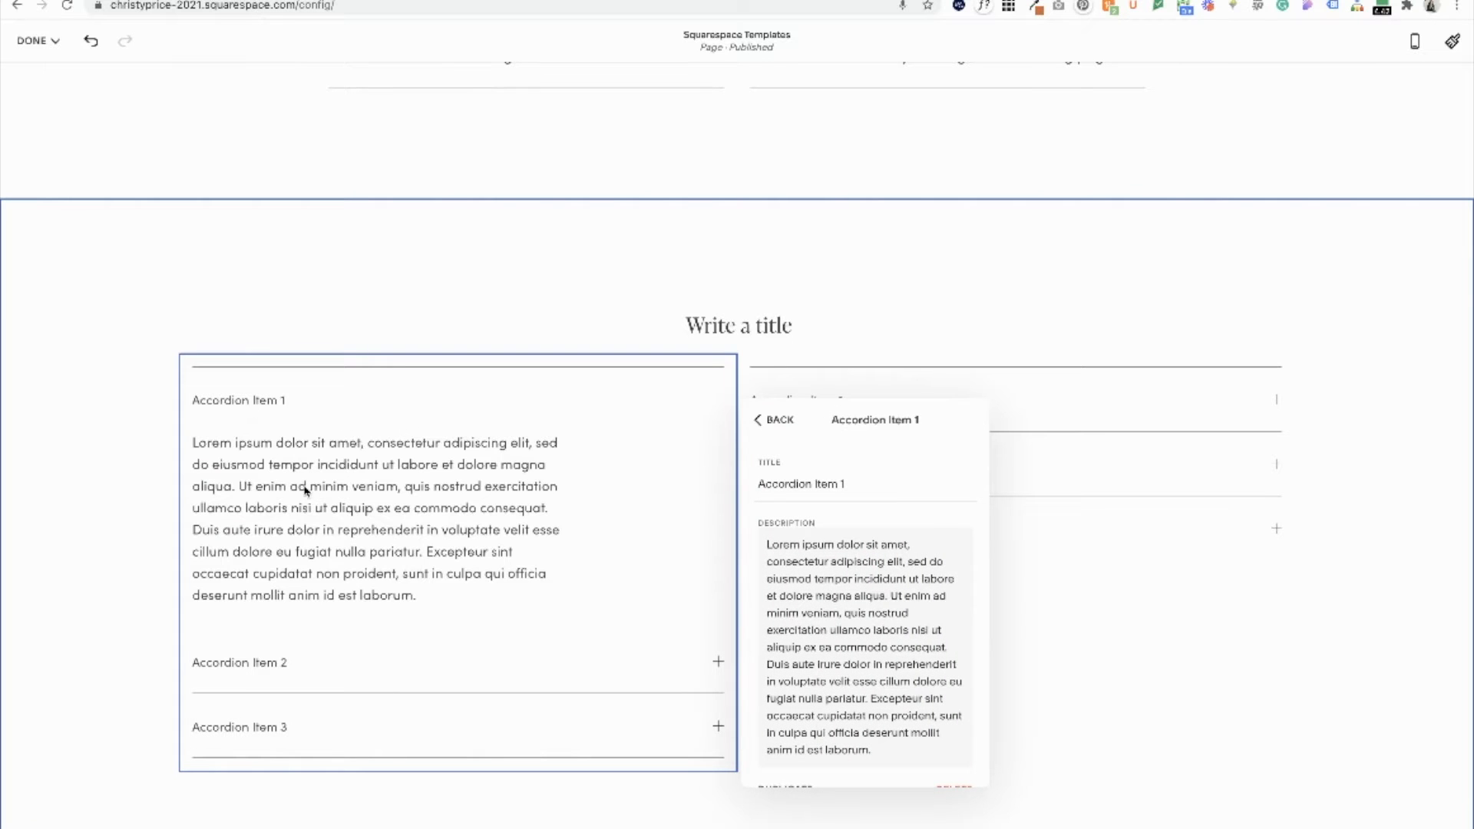
pyautogui.moveTo(336, 528)
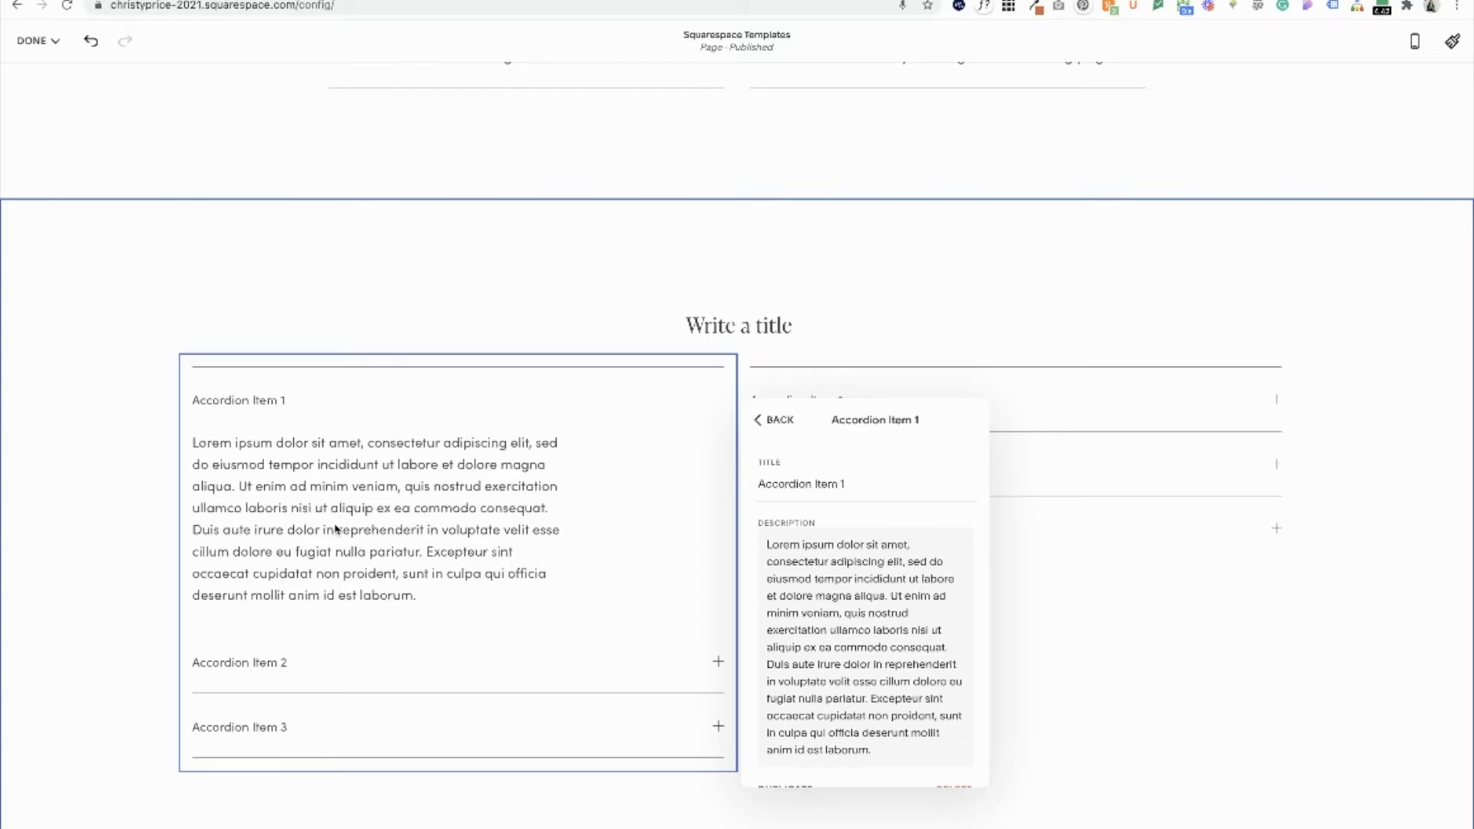
pyautogui.moveTo(618, 486)
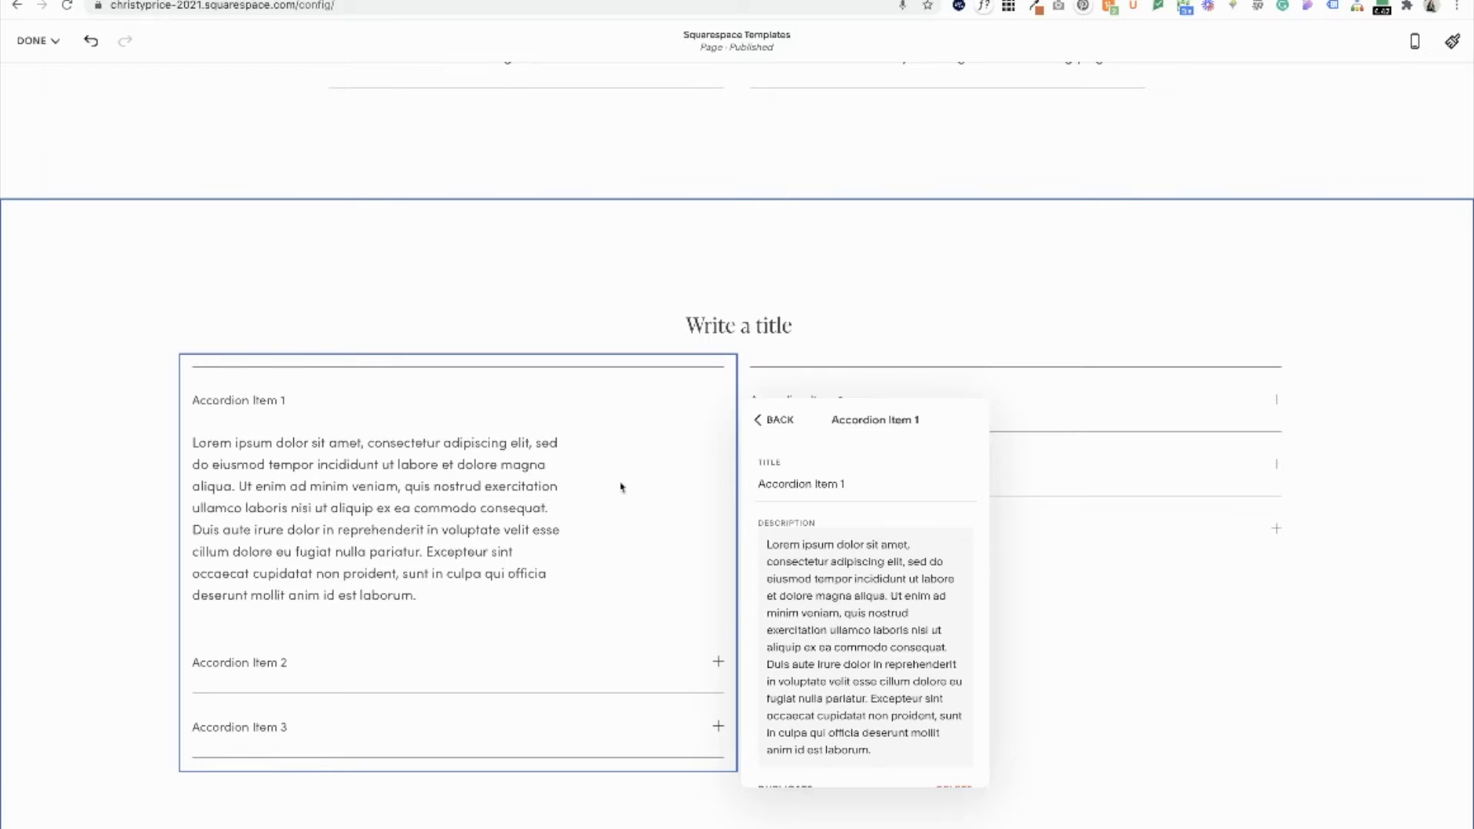
pyautogui.moveTo(641, 474)
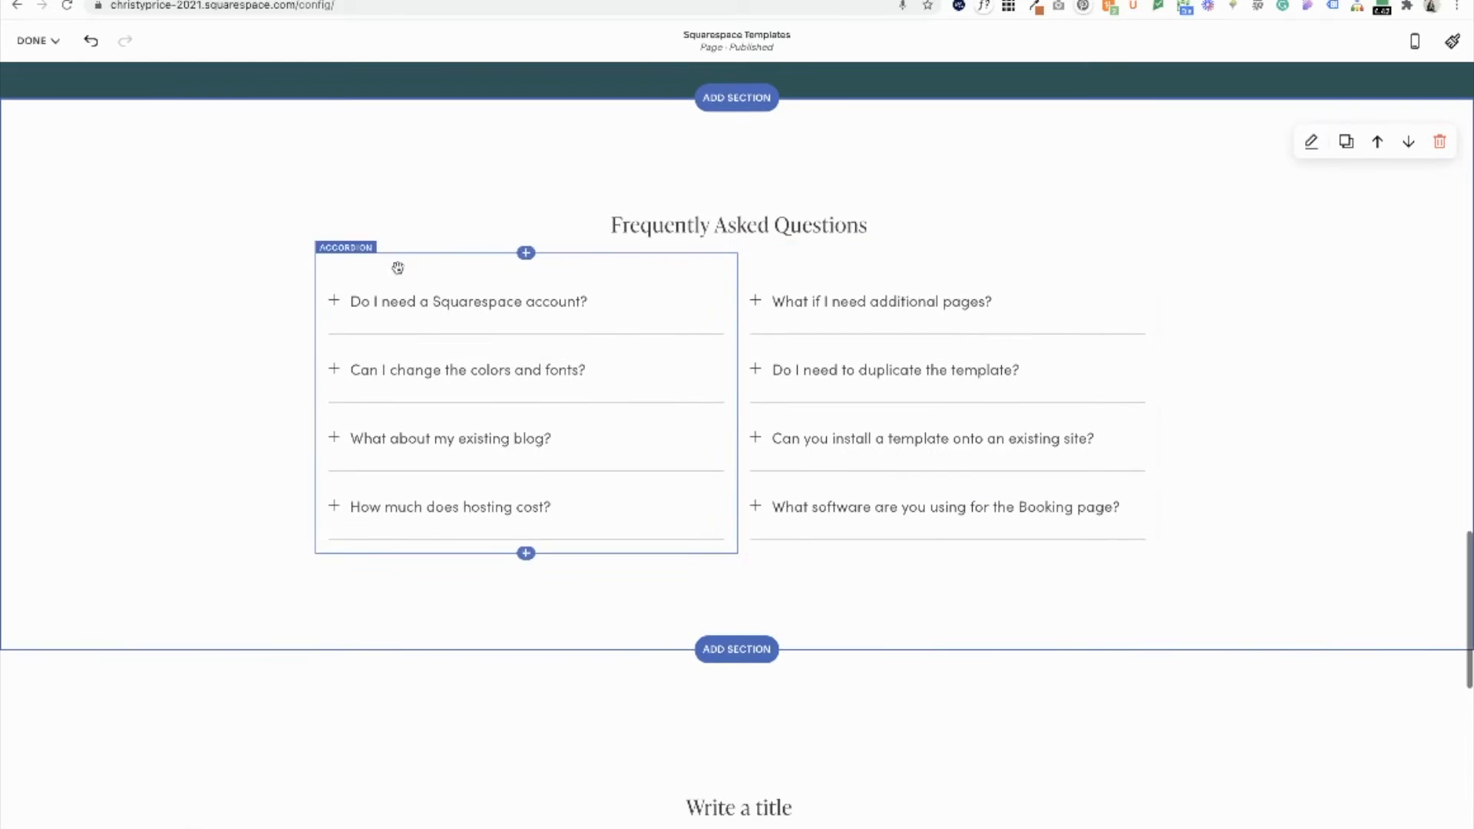
pyautogui.scroll(-3)
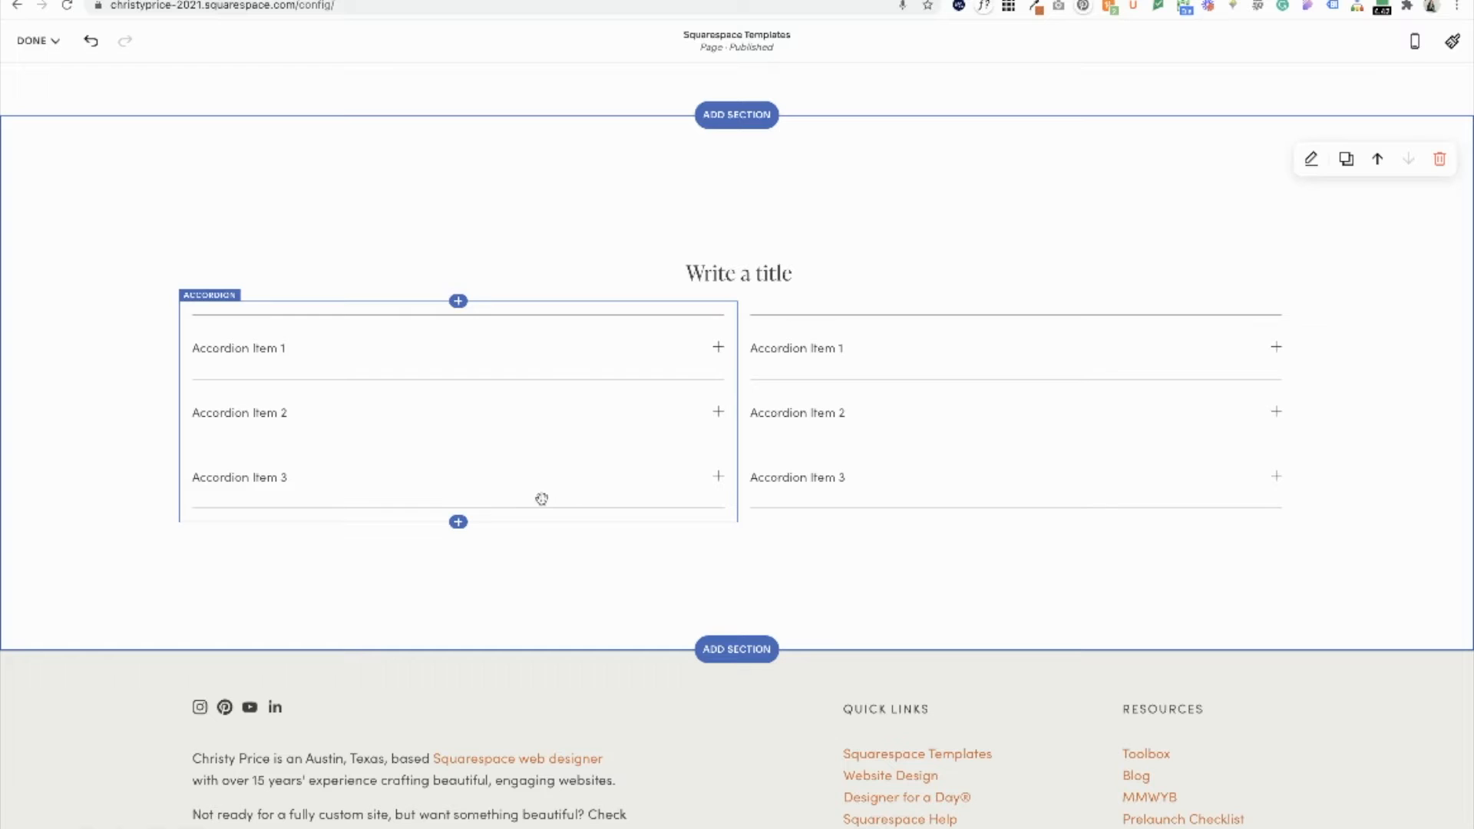
pyautogui.moveTo(493, 390)
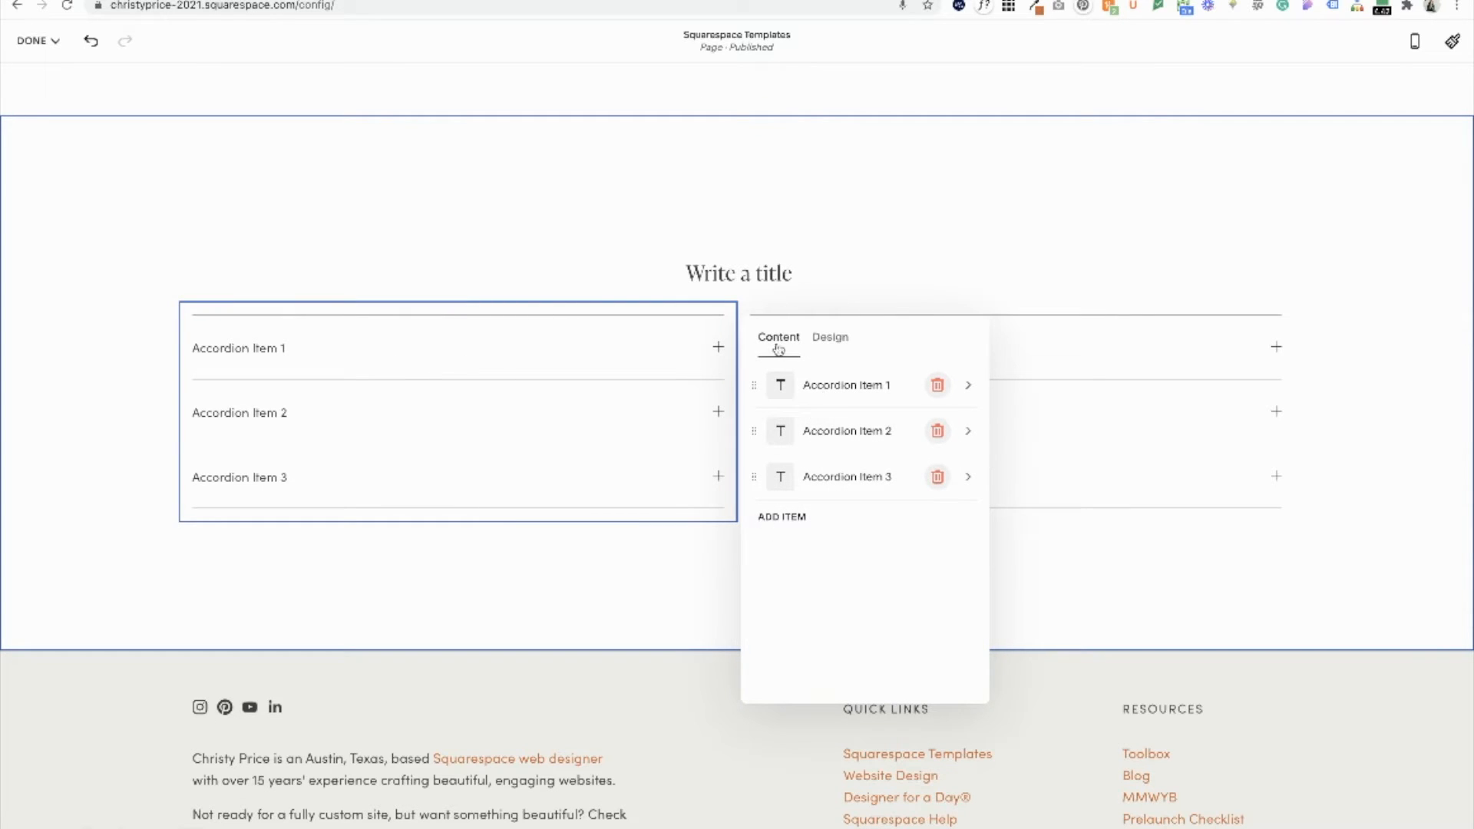
pyautogui.moveTo(847, 450)
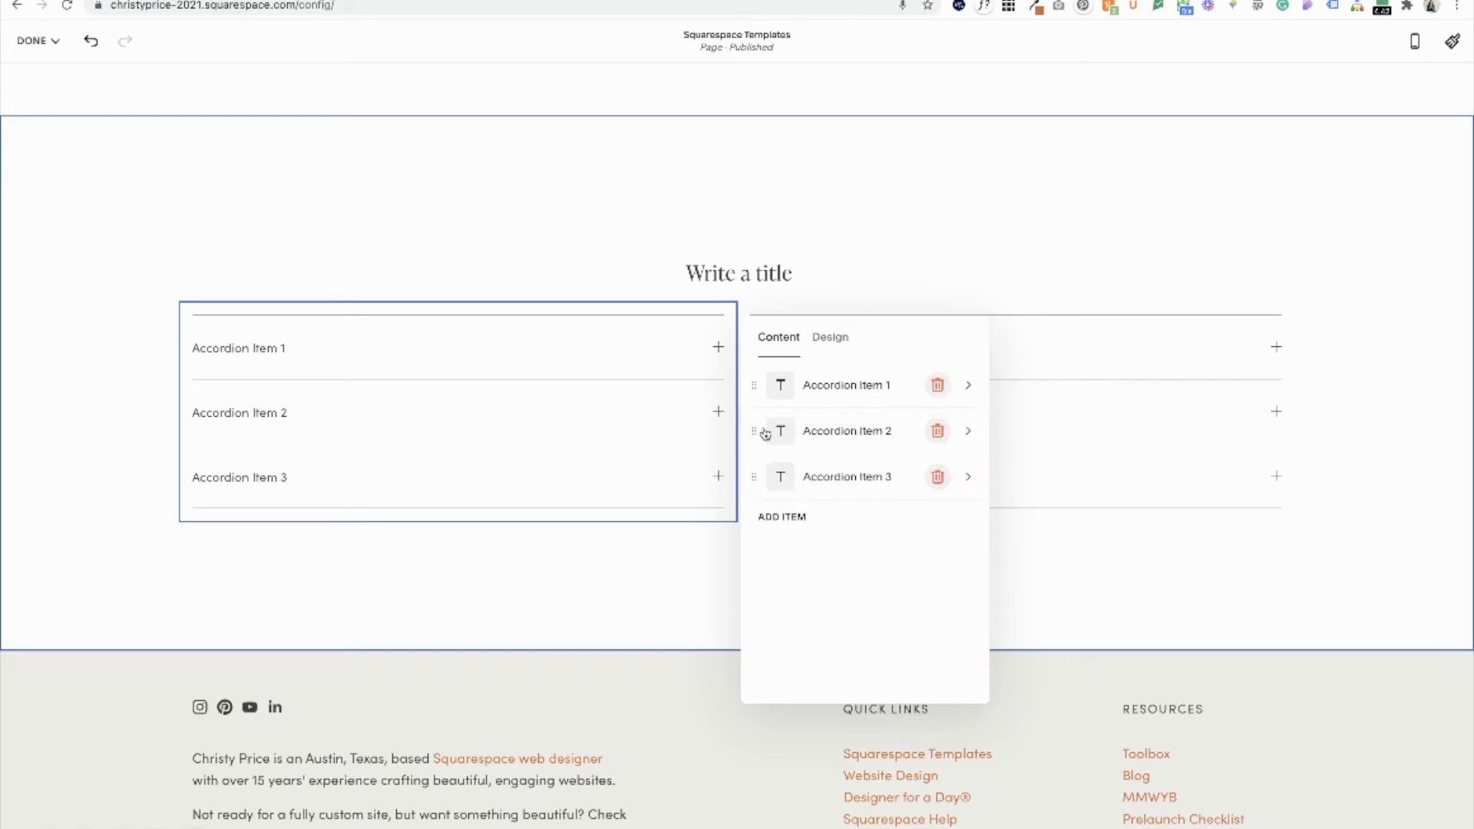
# - Add a fourth entry, New Item, to the left accordion
pyautogui.click(780, 515)
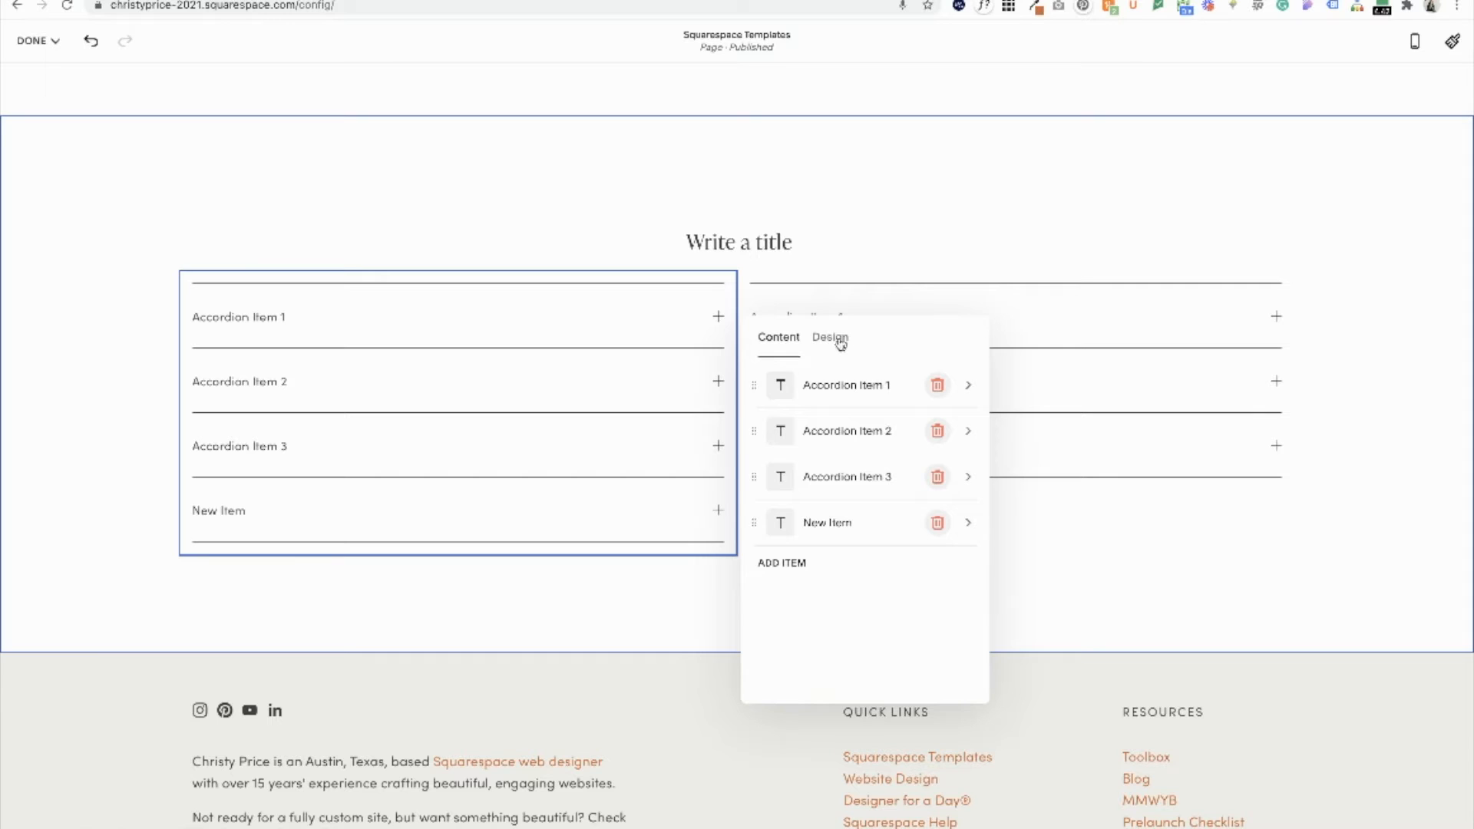
# - Set the left accordion's item titles to the Paragraph 1 style and return to Content
pyautogui.click(830, 338)
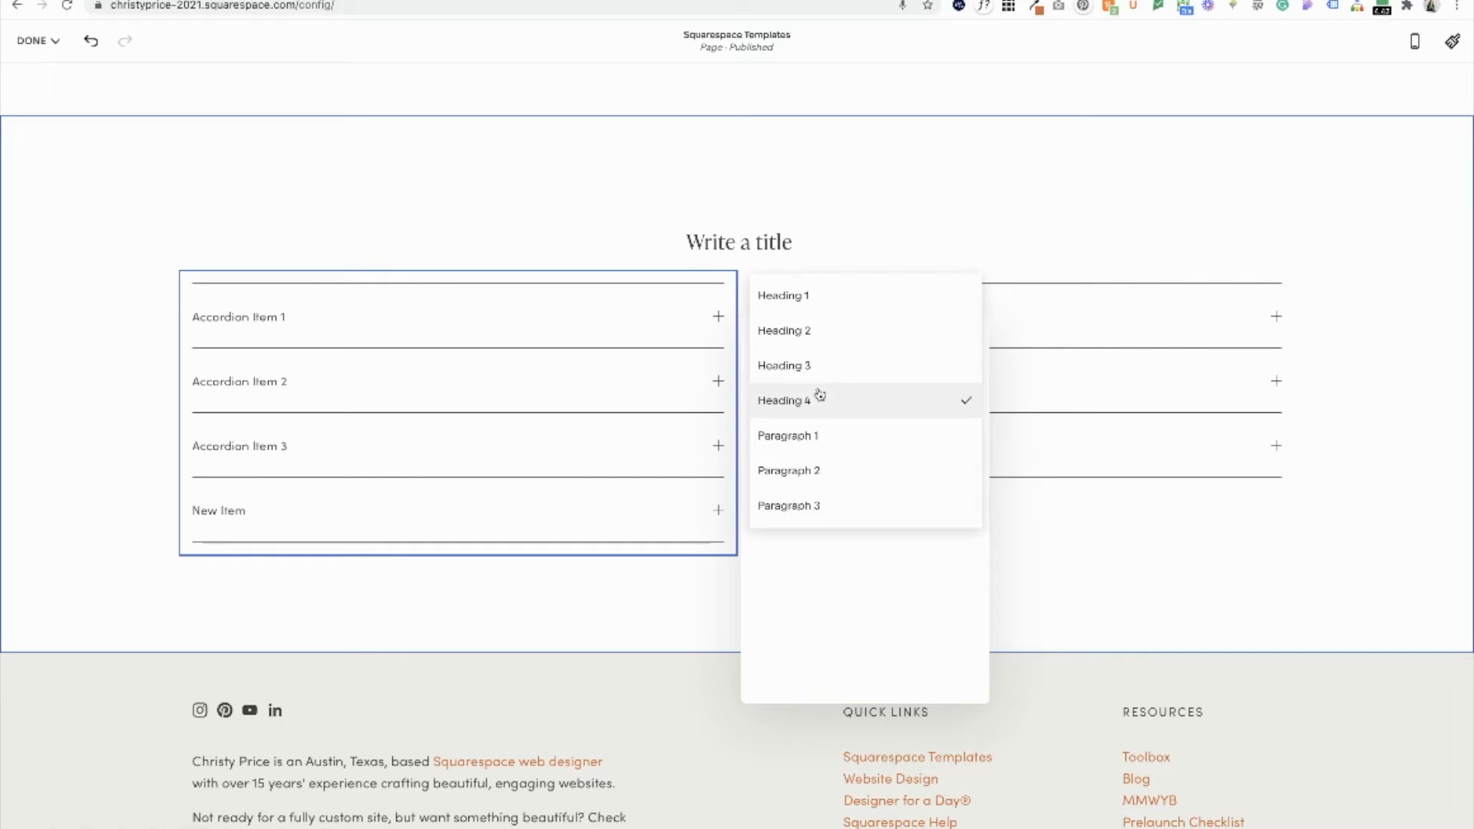
pyautogui.click(781, 366)
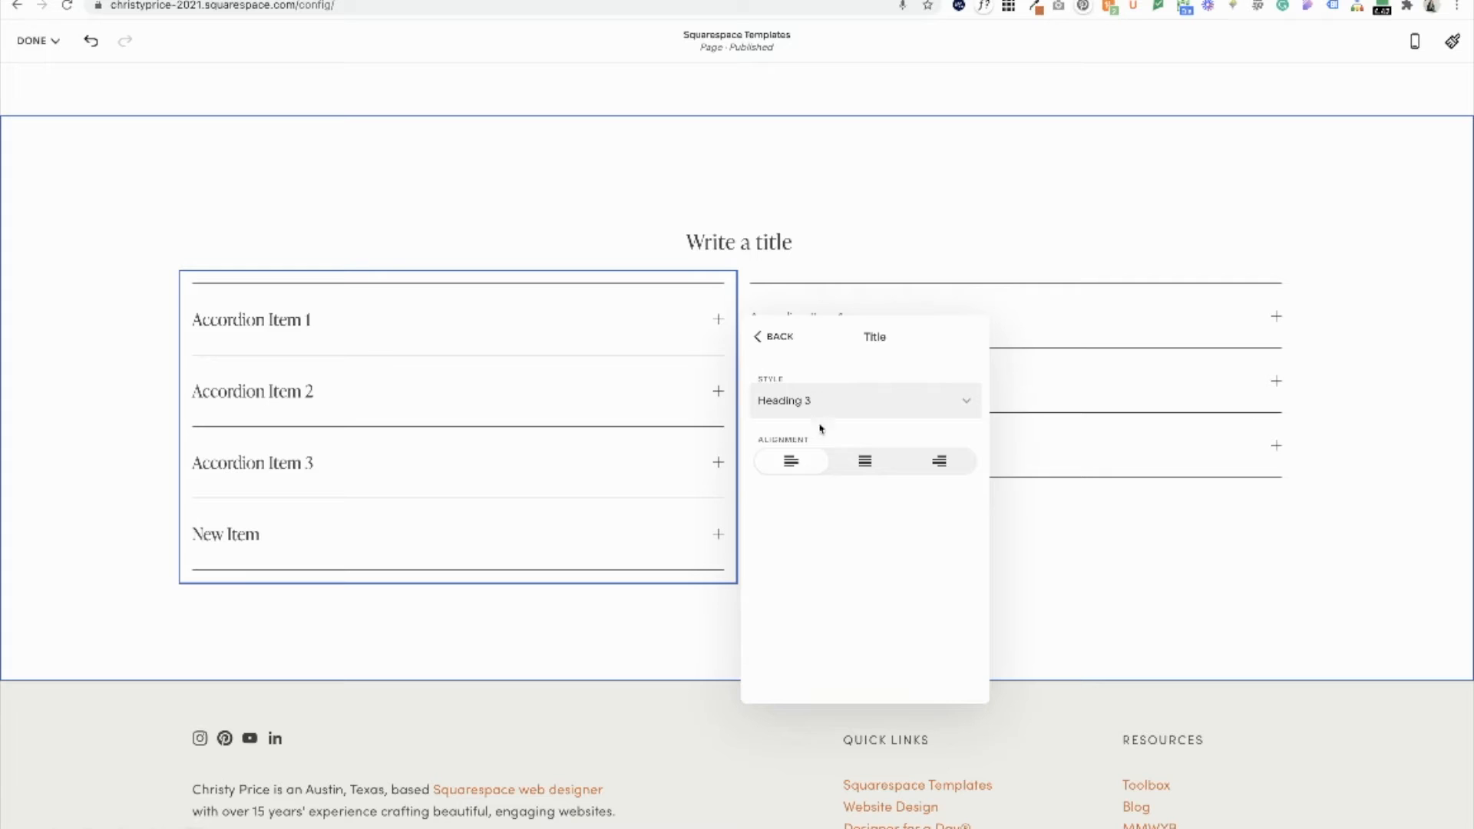
pyautogui.click(861, 401)
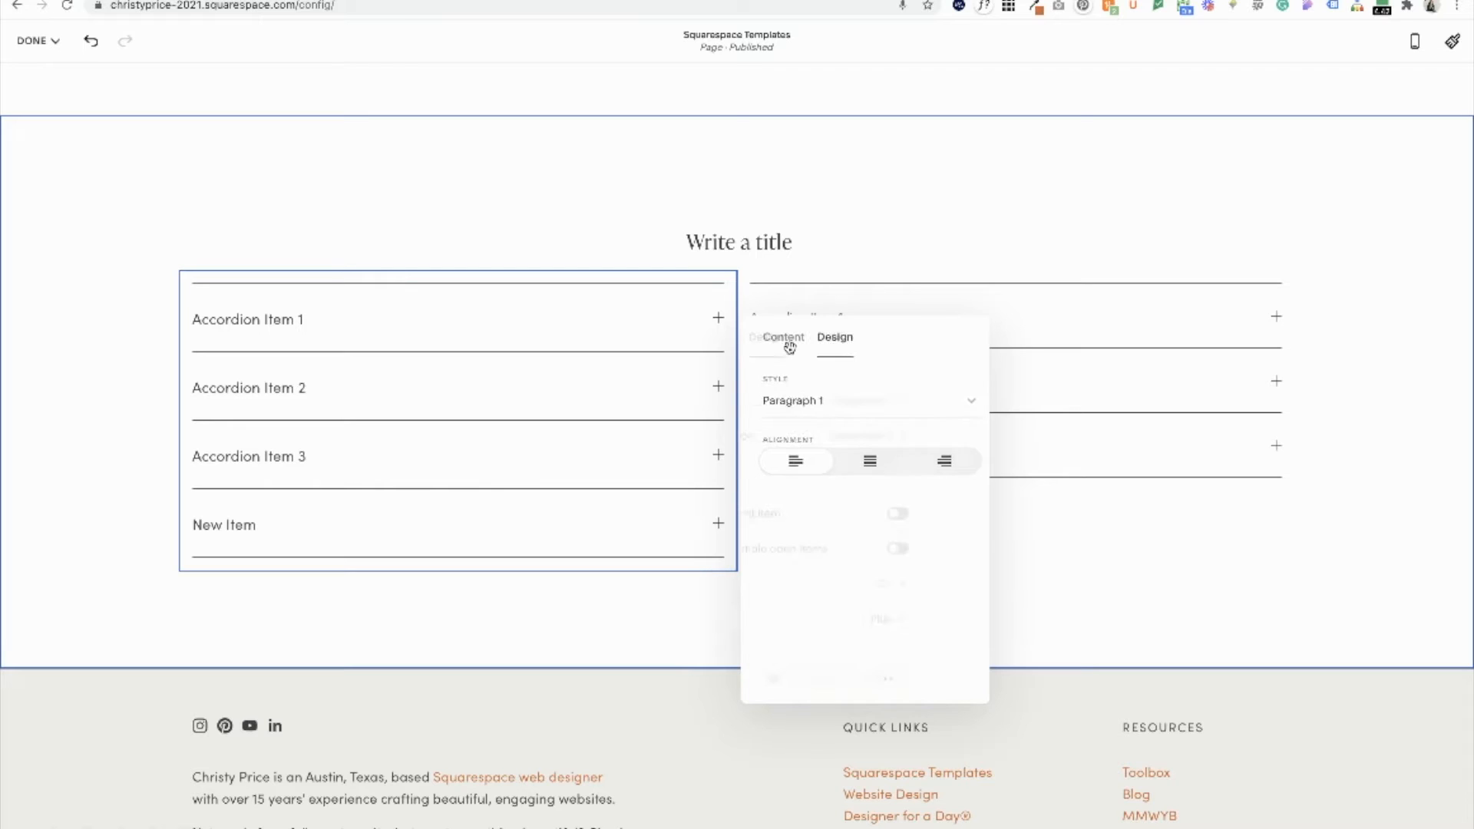
pyautogui.click(830, 337)
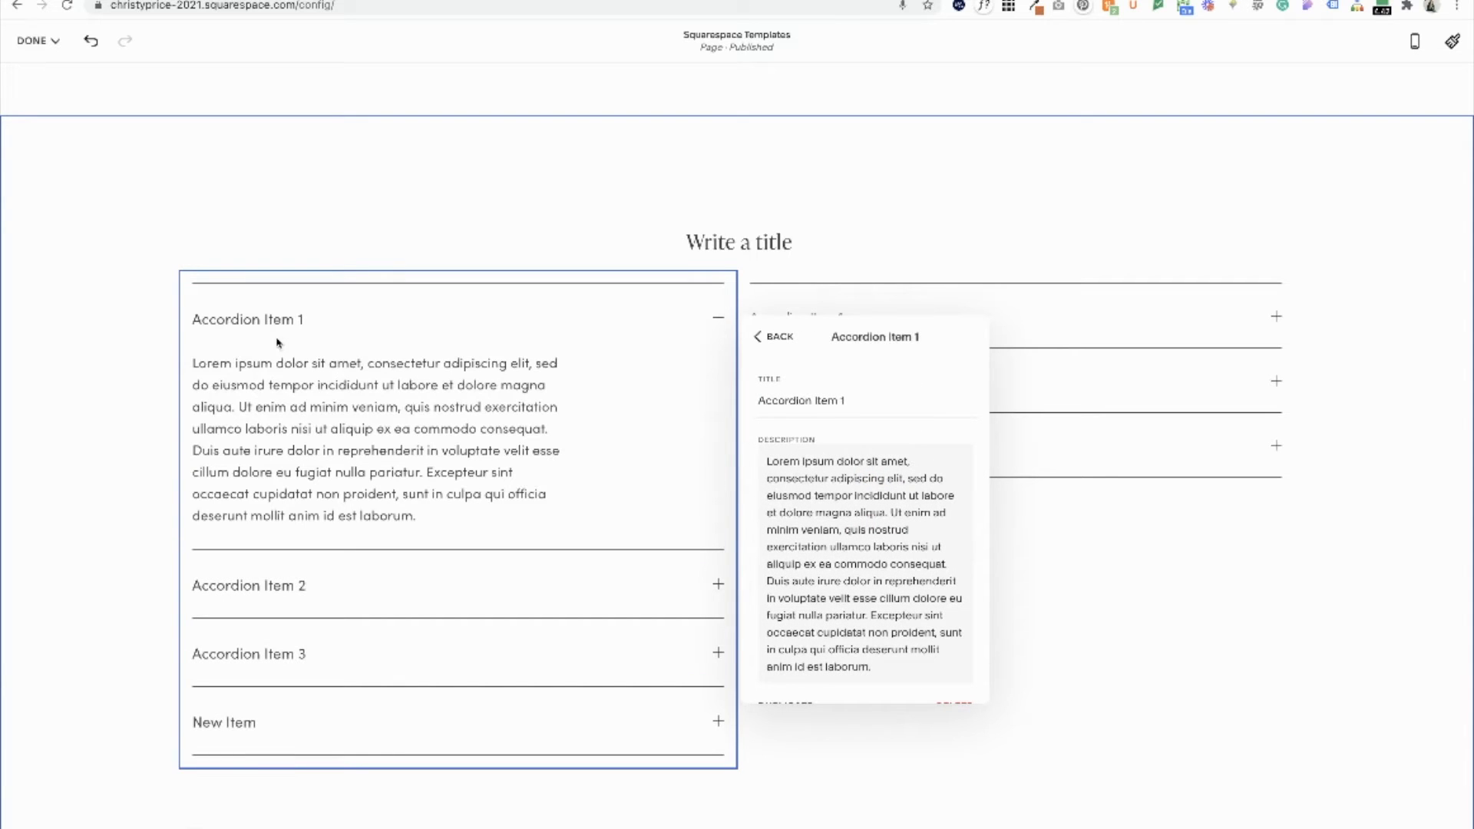
pyautogui.moveTo(292, 324)
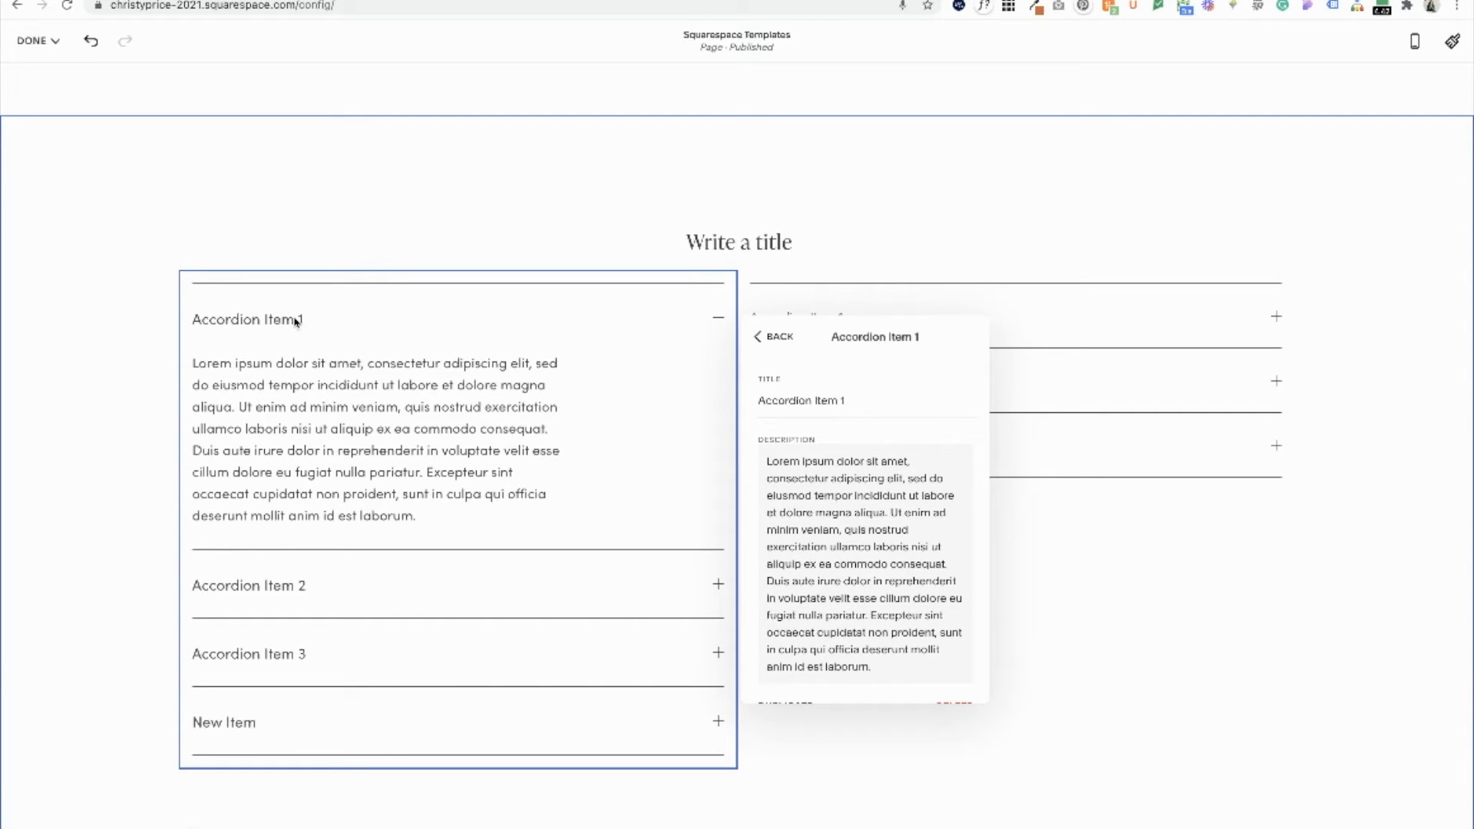
pyautogui.moveTo(253, 325)
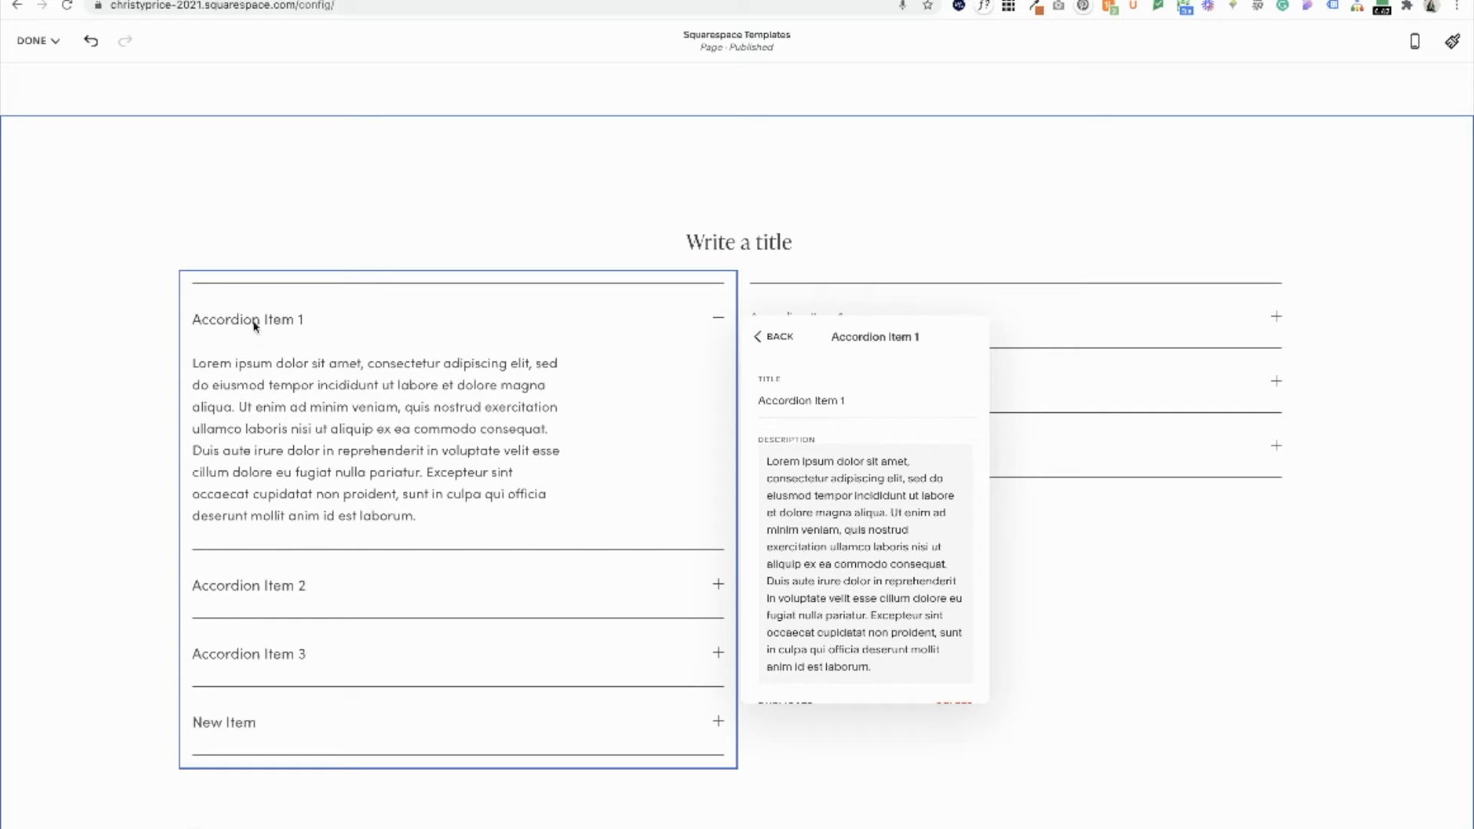
pyautogui.click(772, 336)
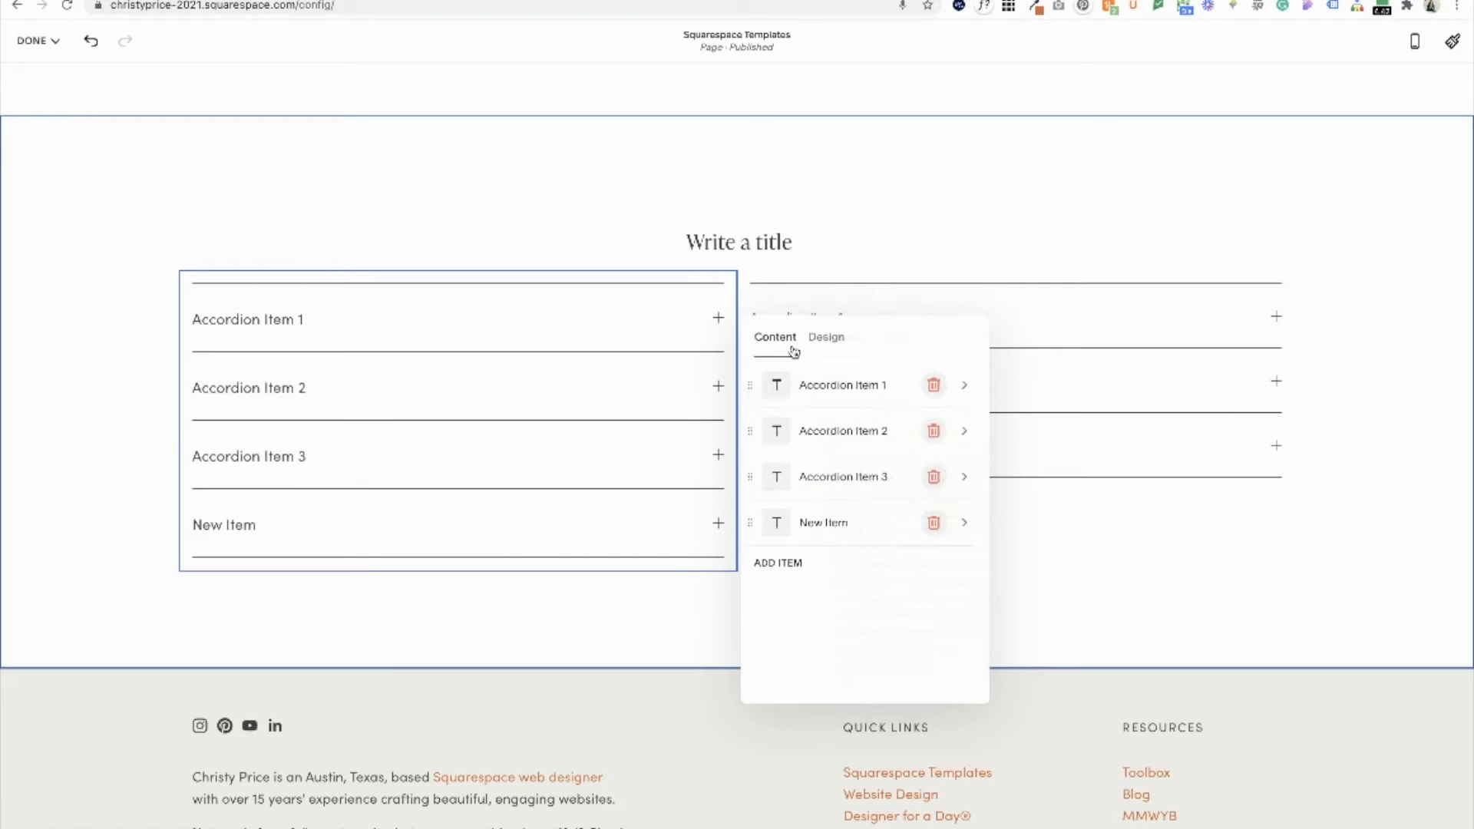
# - Switch off Expand first item and try Allow multiple open items for the left accordion
pyautogui.click(827, 336)
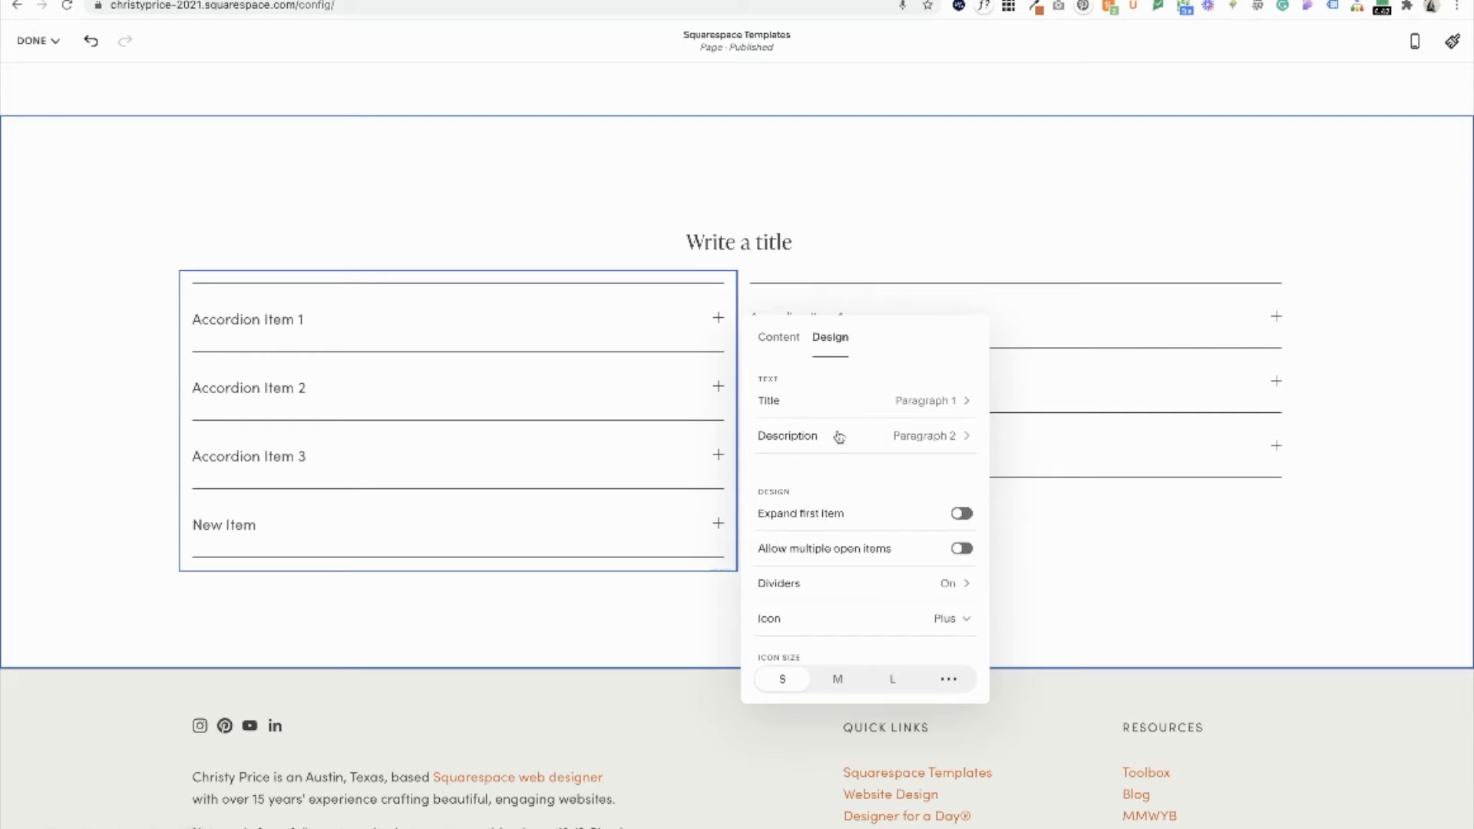
pyautogui.moveTo(861, 393)
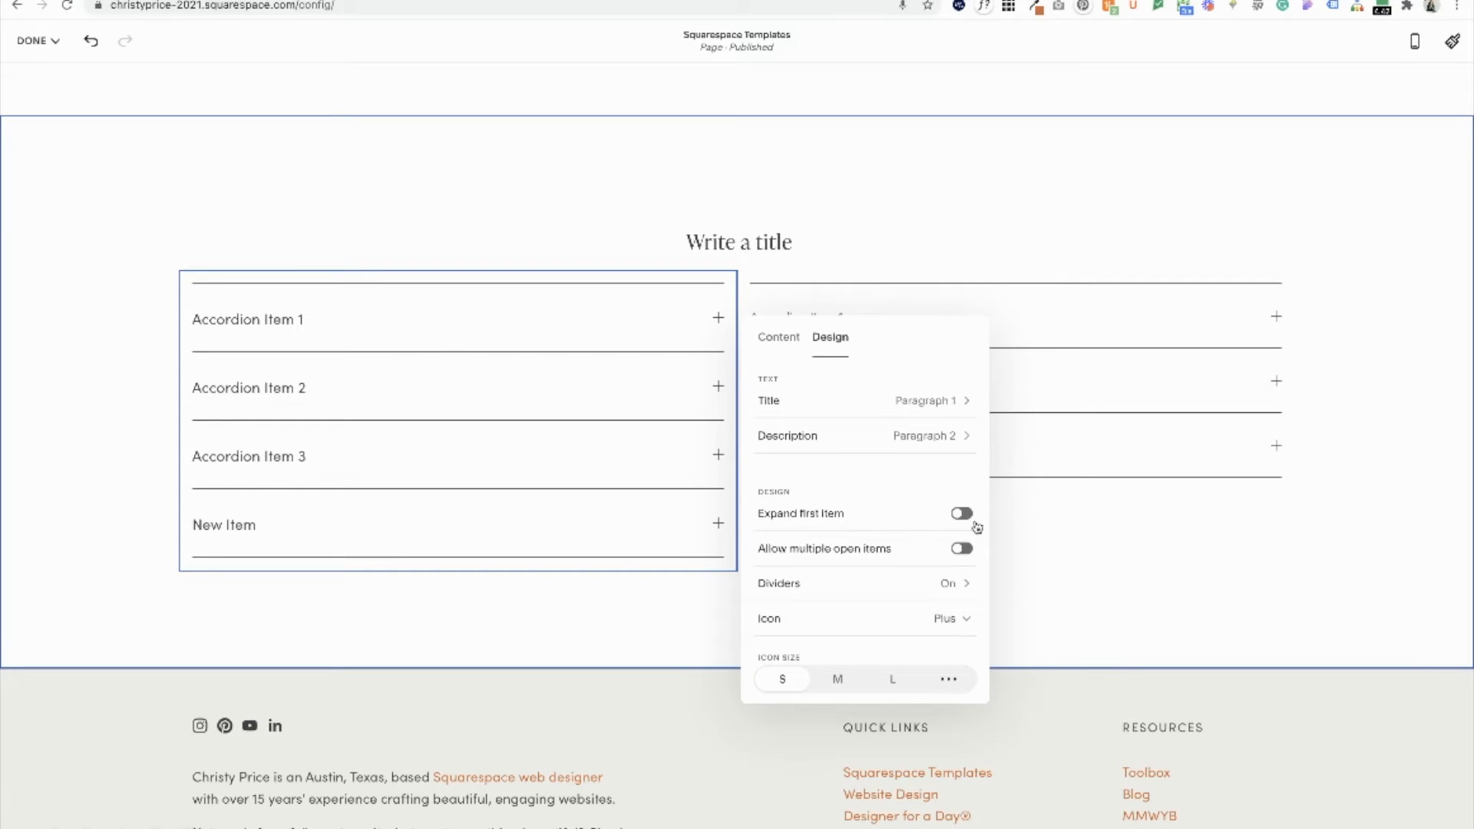
pyautogui.click(961, 513)
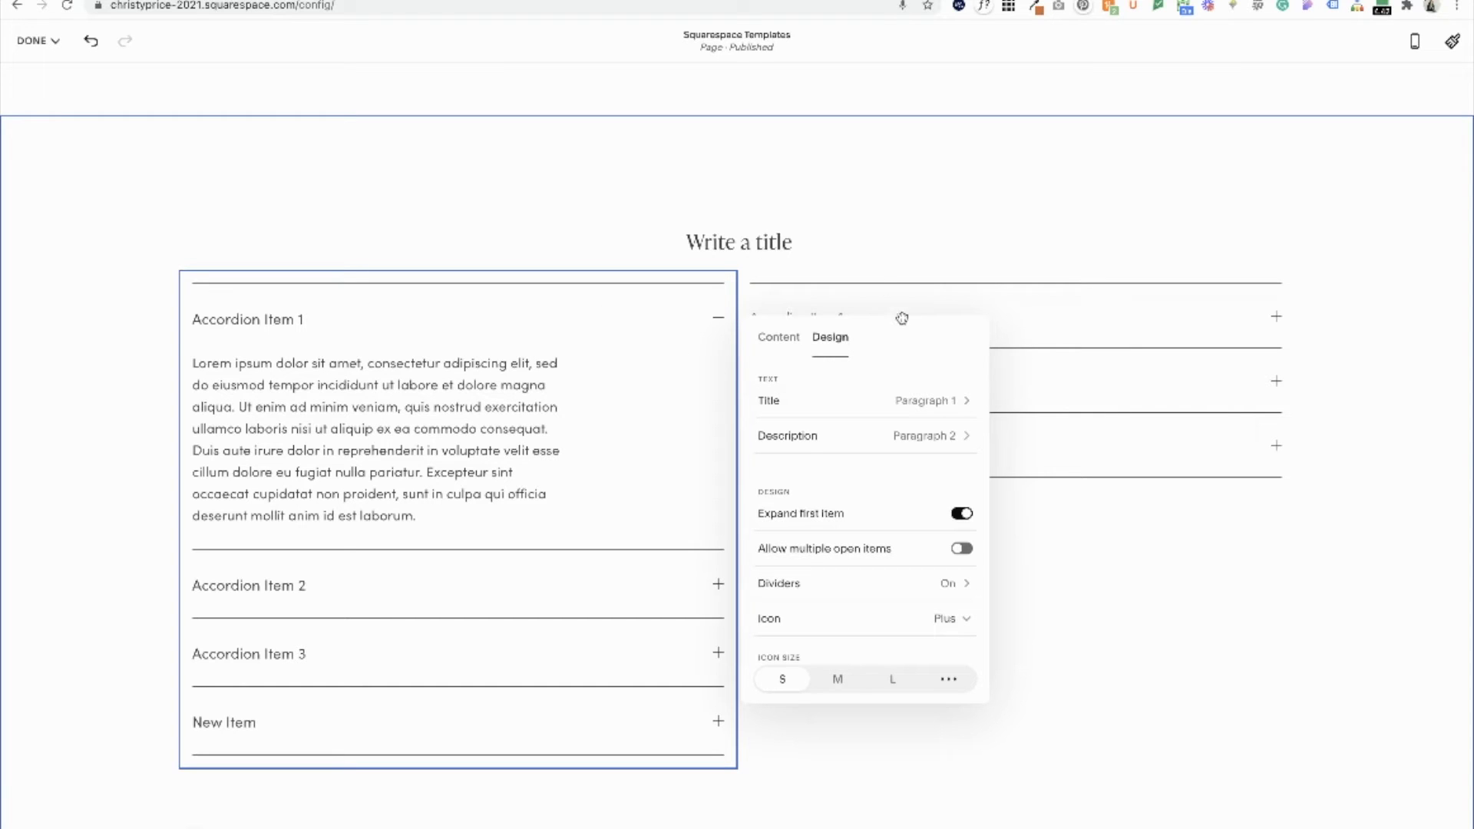
pyautogui.click(959, 513)
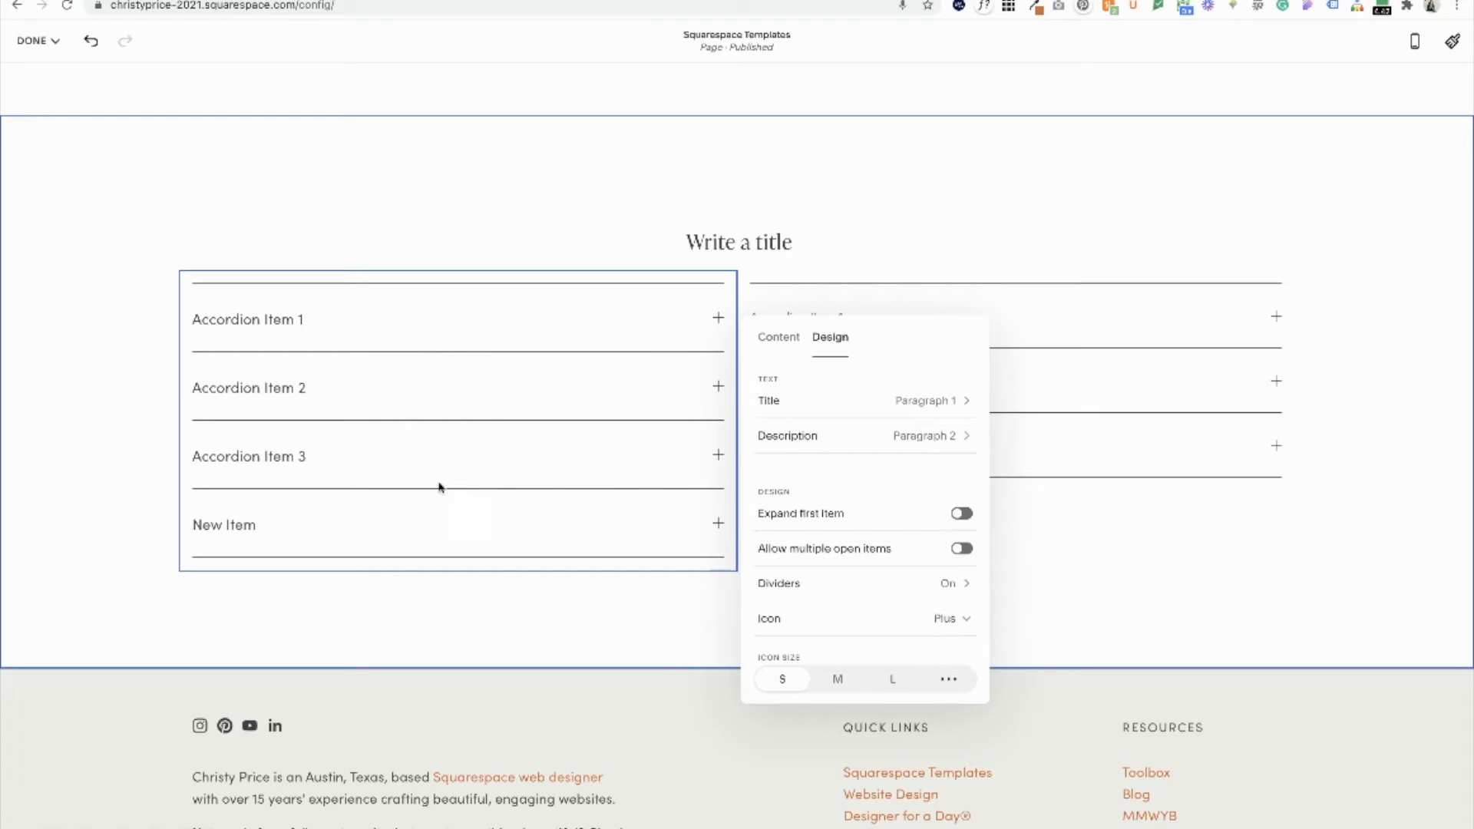
pyautogui.moveTo(633, 340)
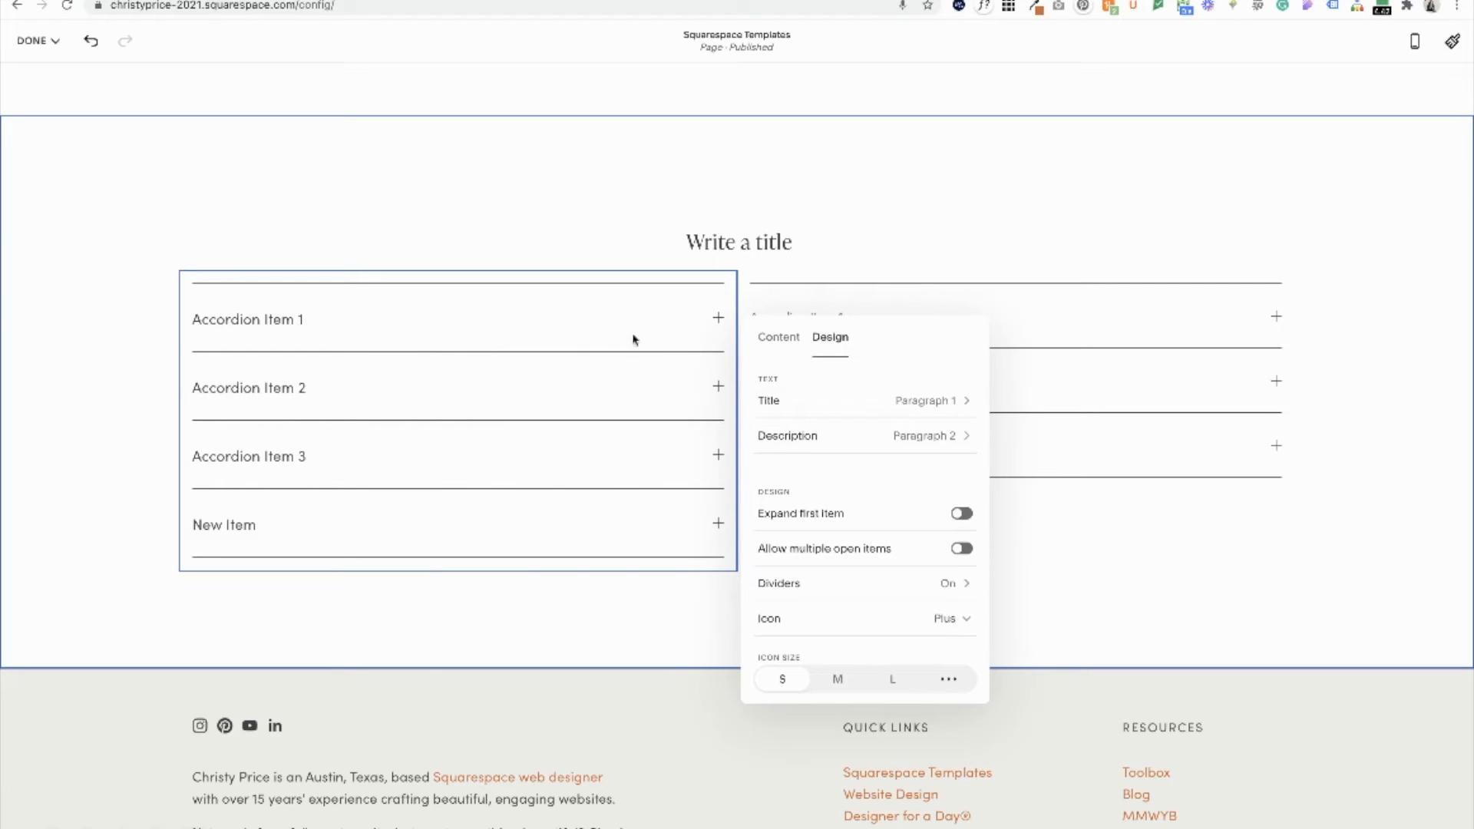
pyautogui.moveTo(434, 349)
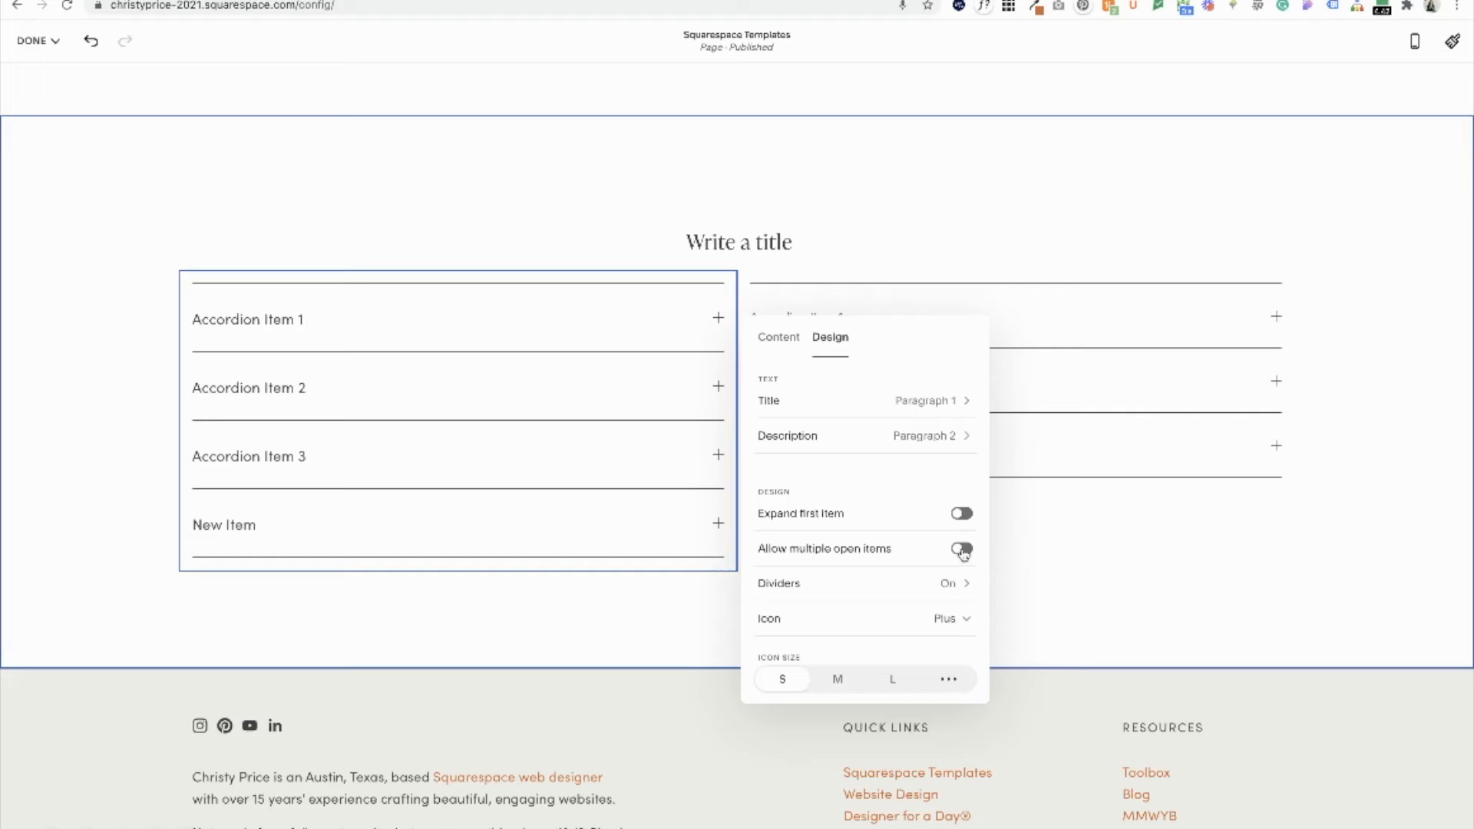
pyautogui.click(961, 549)
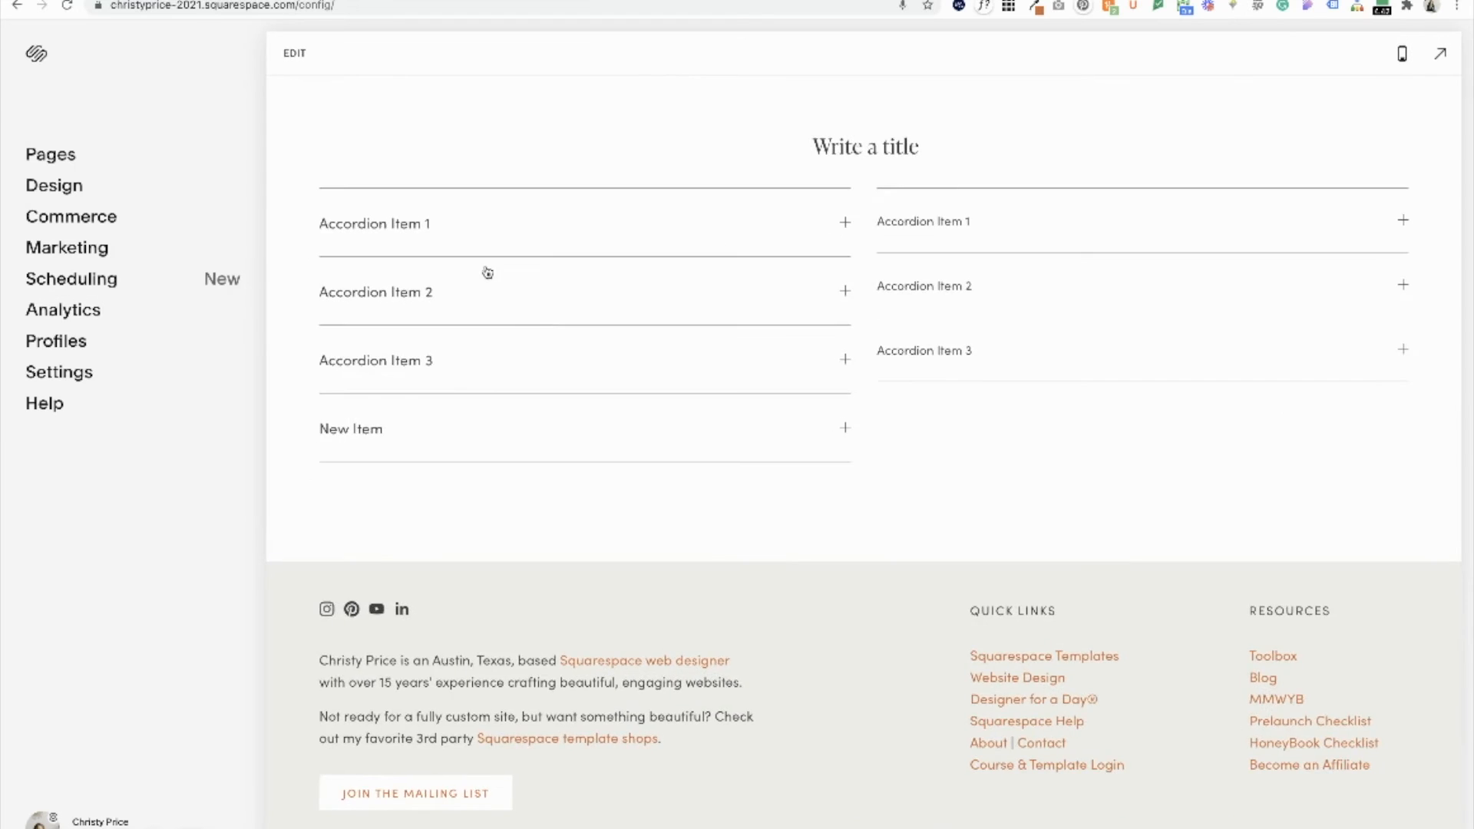
# - Expand items in both accordions in preview to test their opening behaviour
pyautogui.click(373, 223)
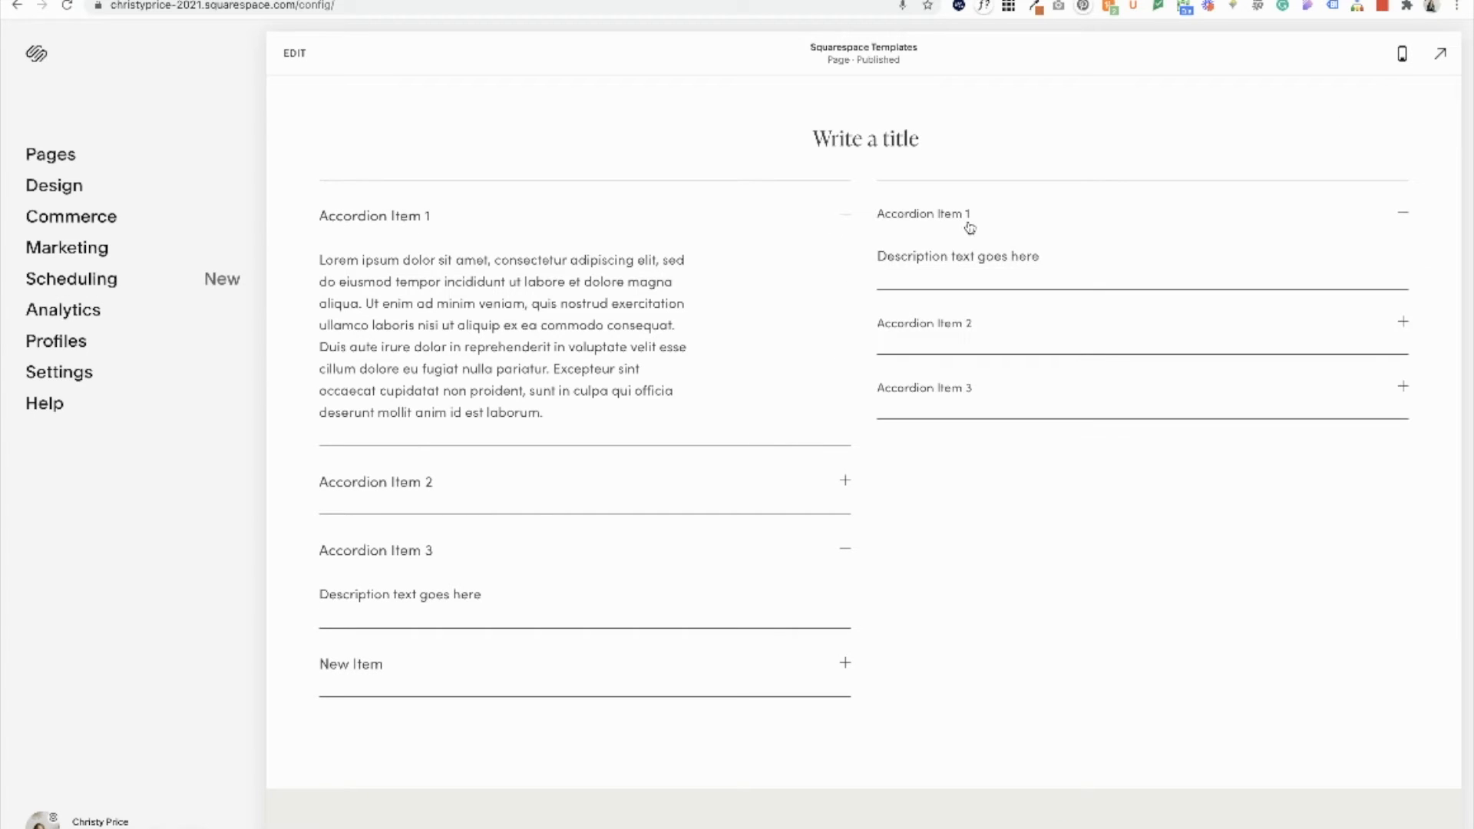
pyautogui.click(924, 213)
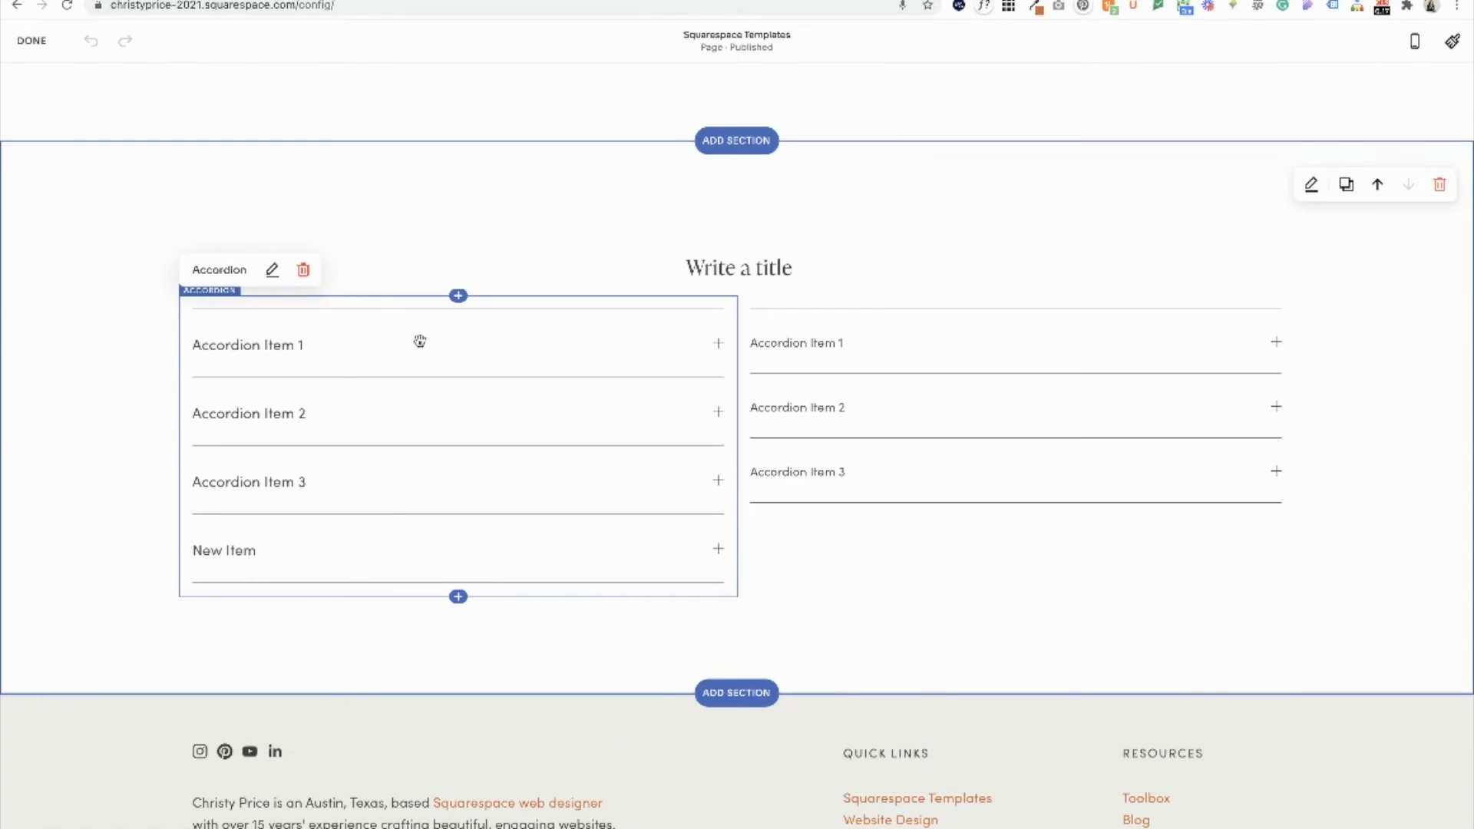
# - Set the left accordion dividers to show no first line, keep the last line, thickness S
pyautogui.click(272, 270)
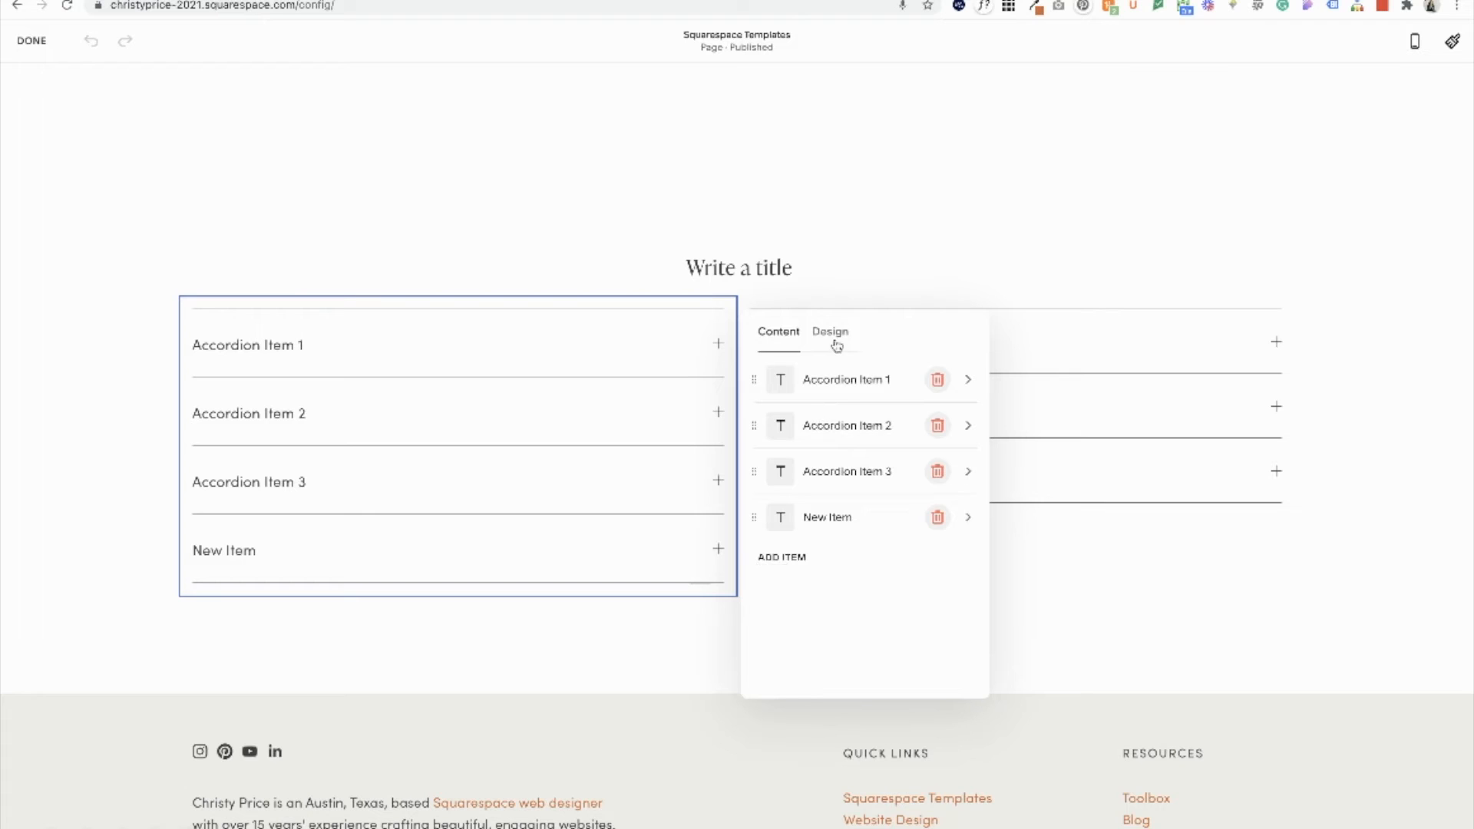
pyautogui.click(830, 331)
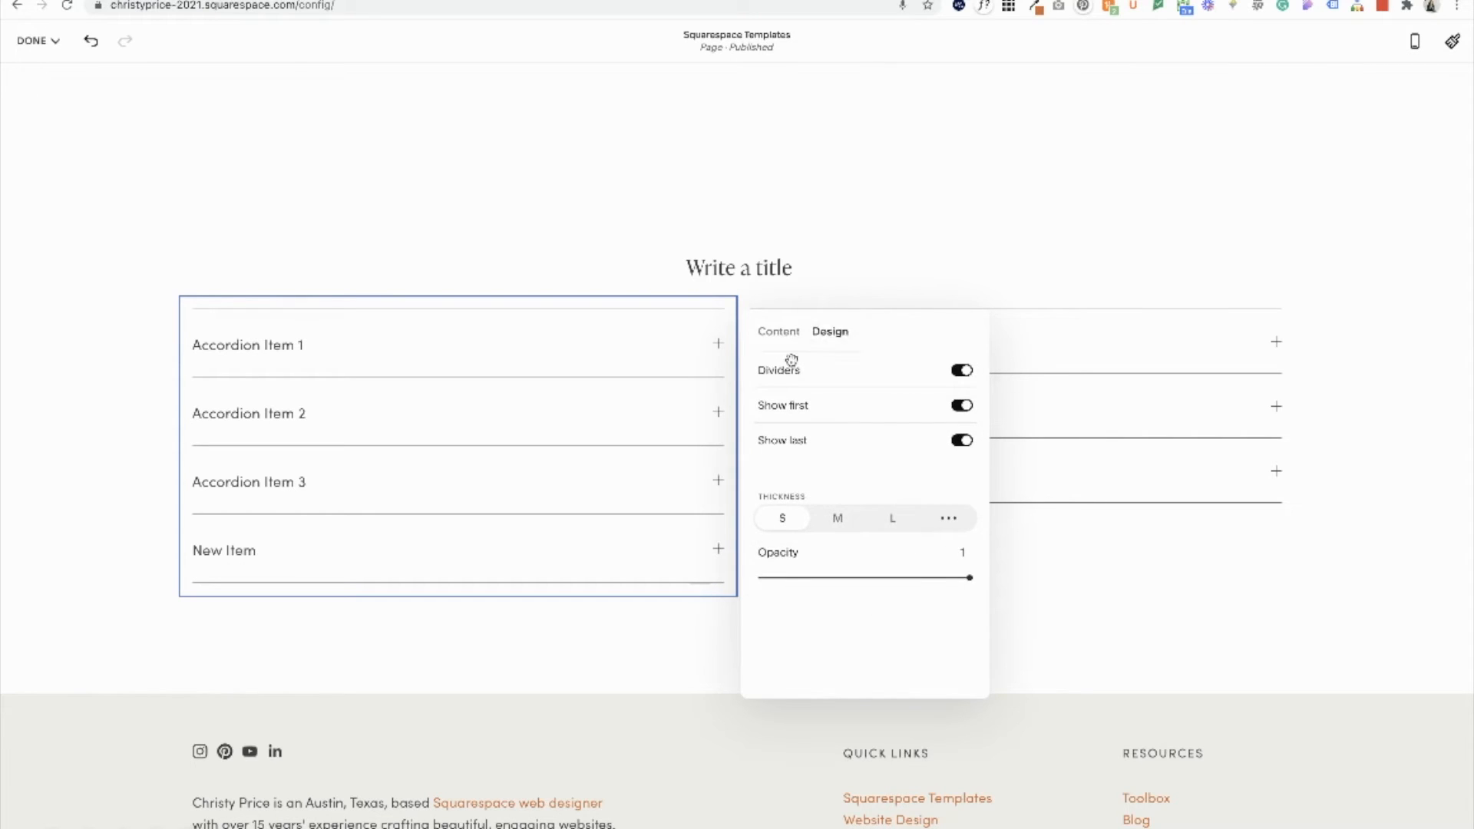
pyautogui.click(778, 370)
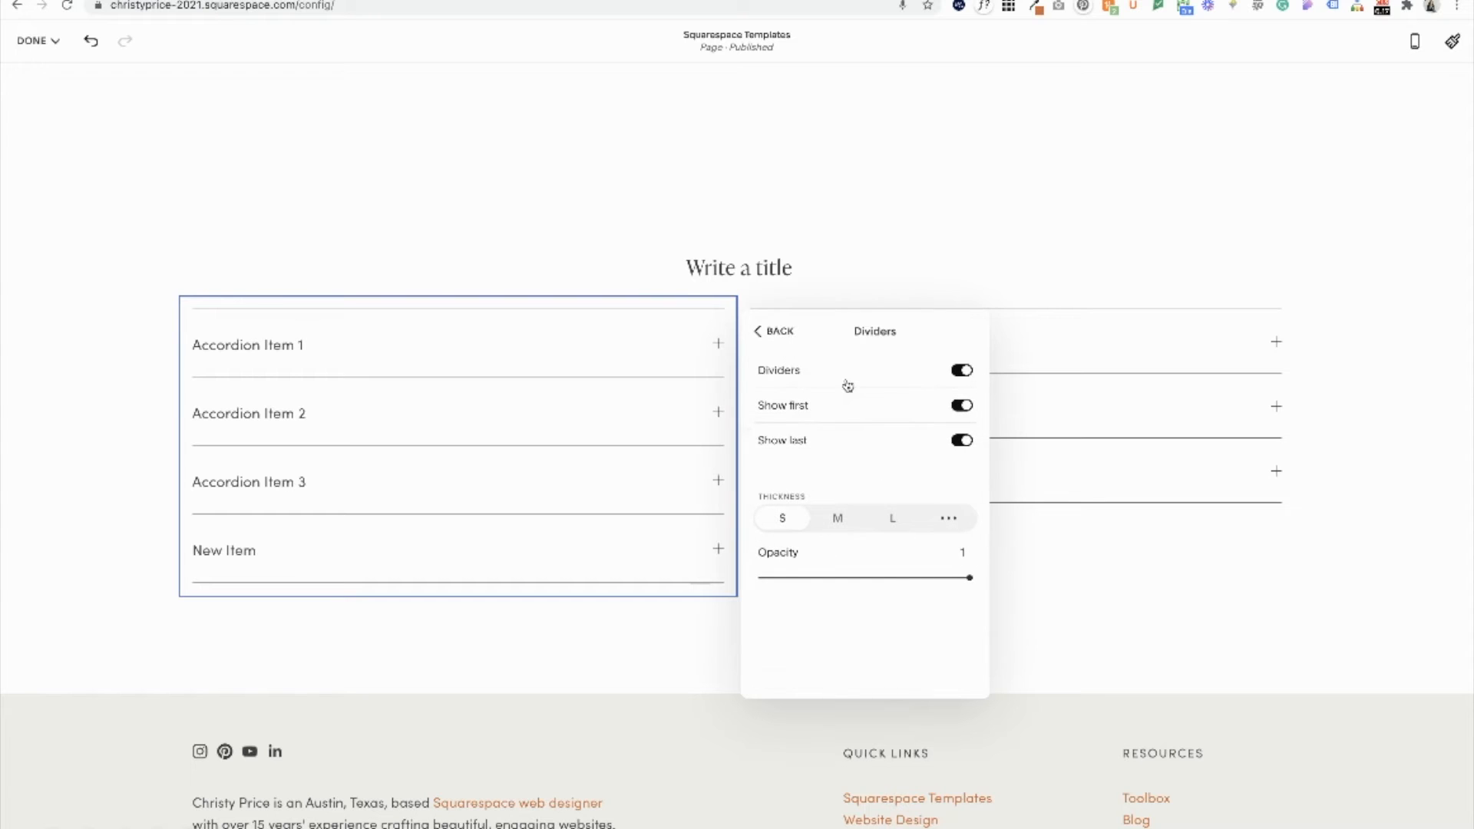
pyautogui.click(961, 370)
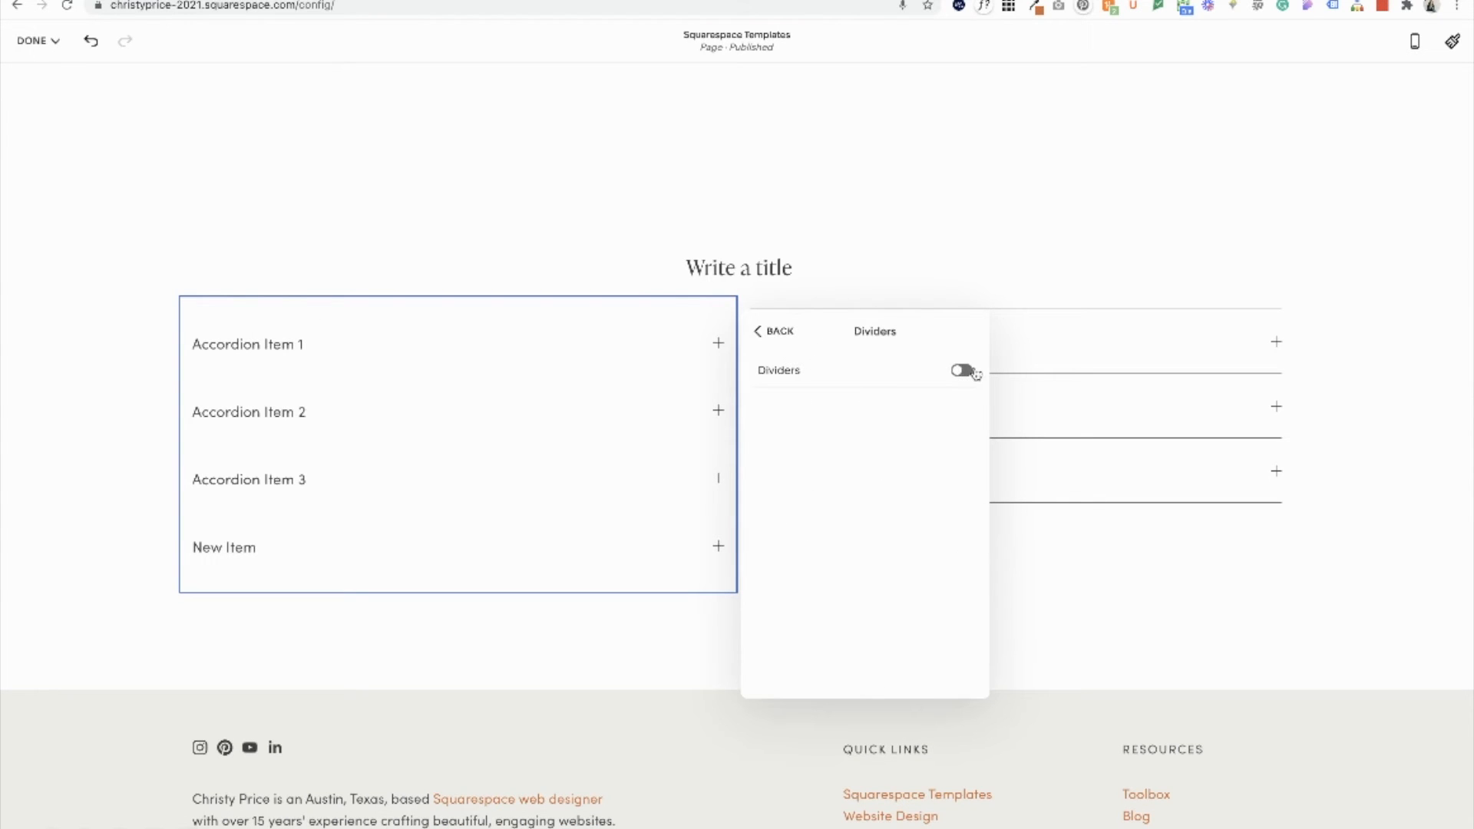
pyautogui.click(959, 370)
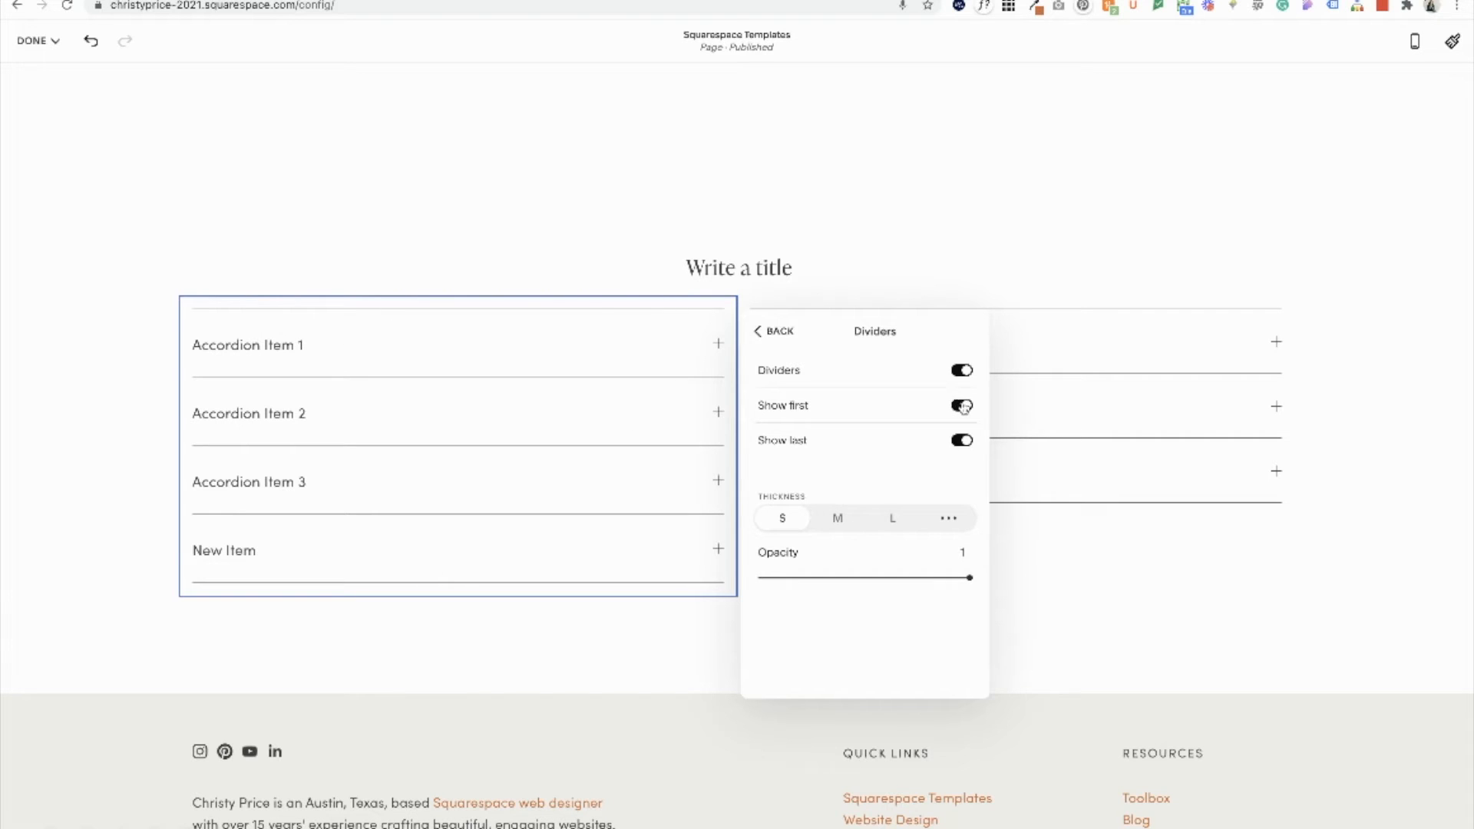
pyautogui.click(961, 405)
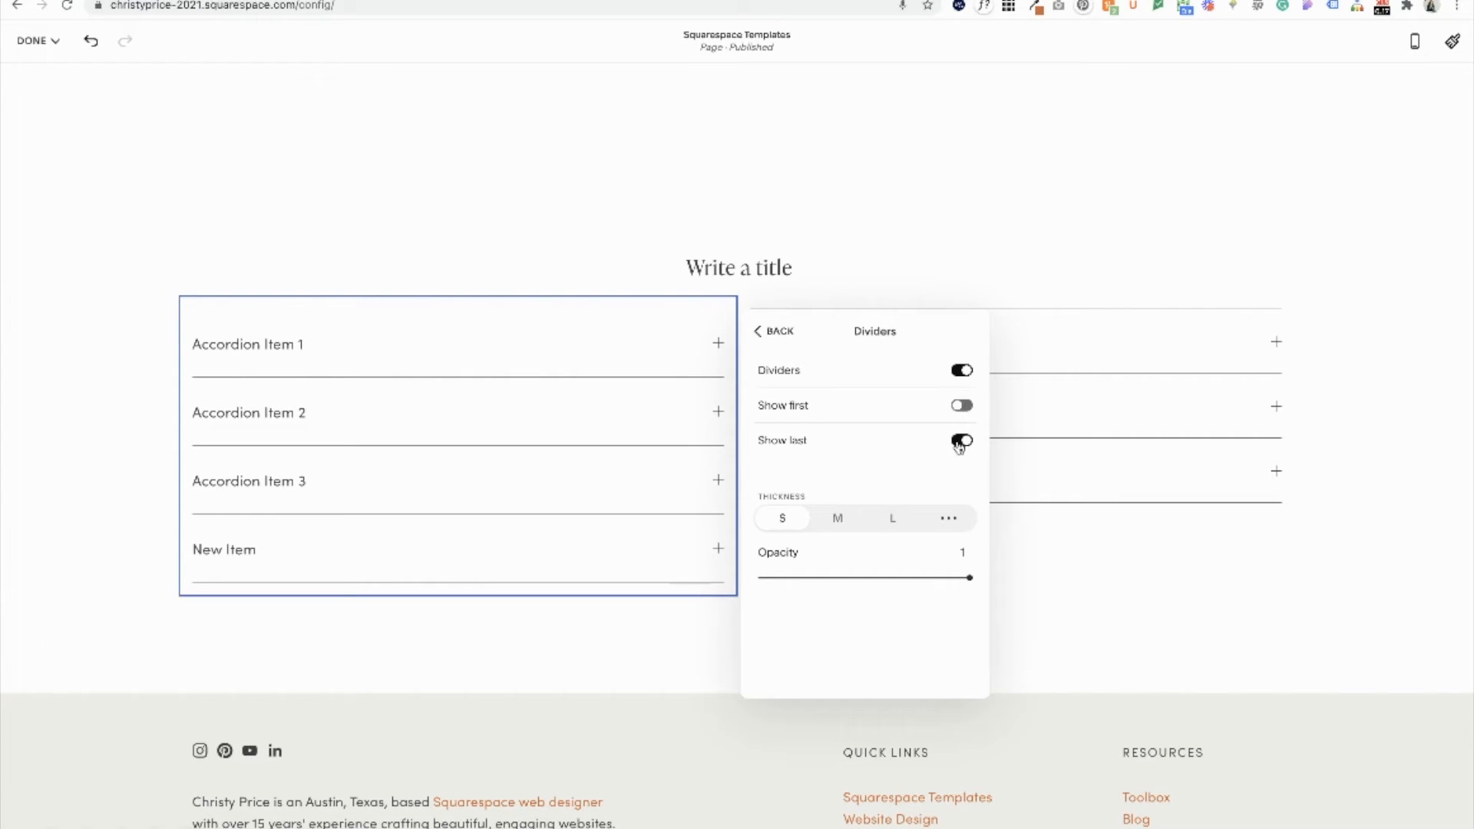
pyautogui.click(961, 441)
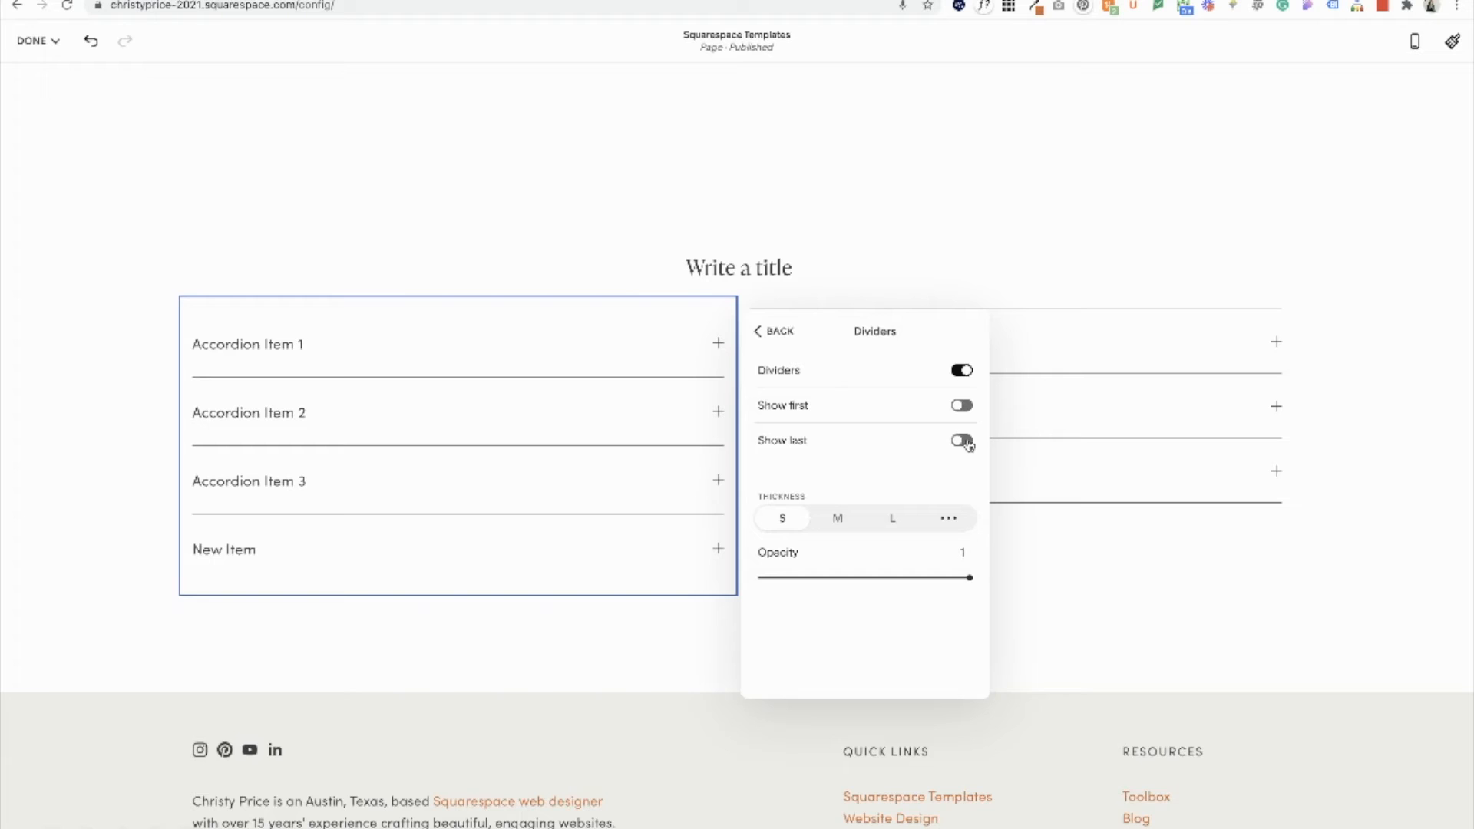
pyautogui.click(961, 440)
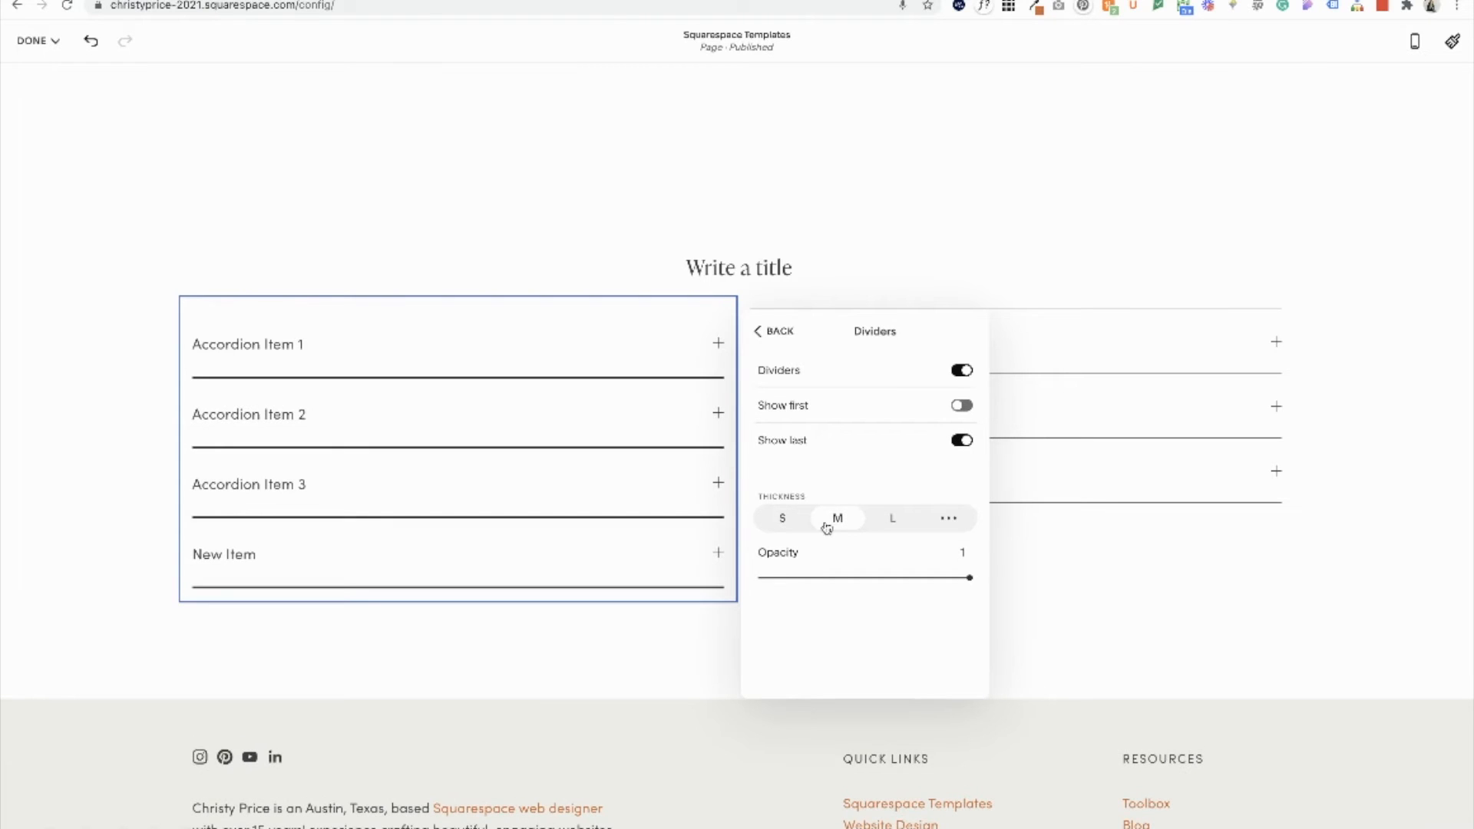
pyautogui.click(781, 518)
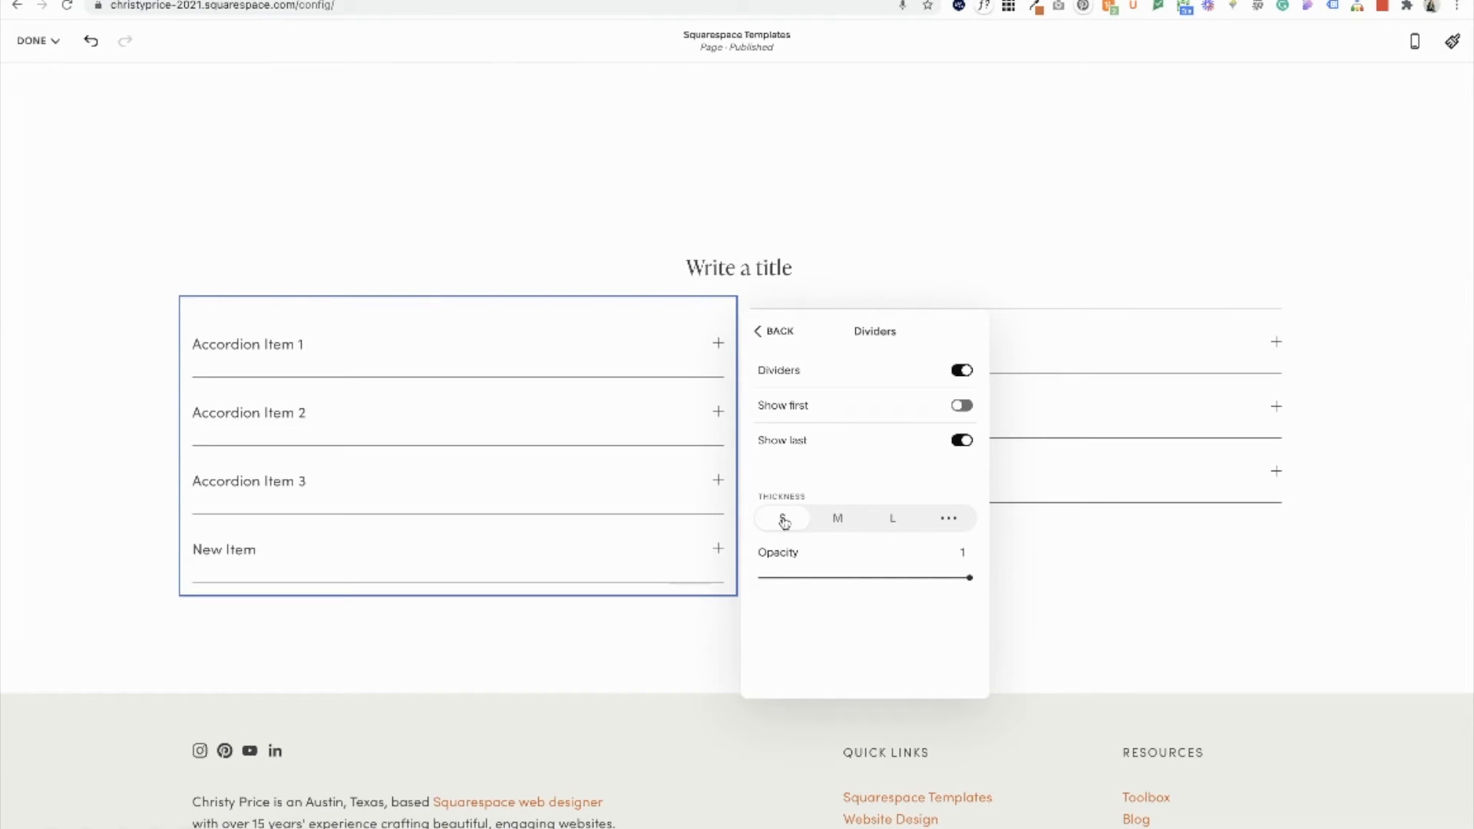
pyautogui.click(947, 517)
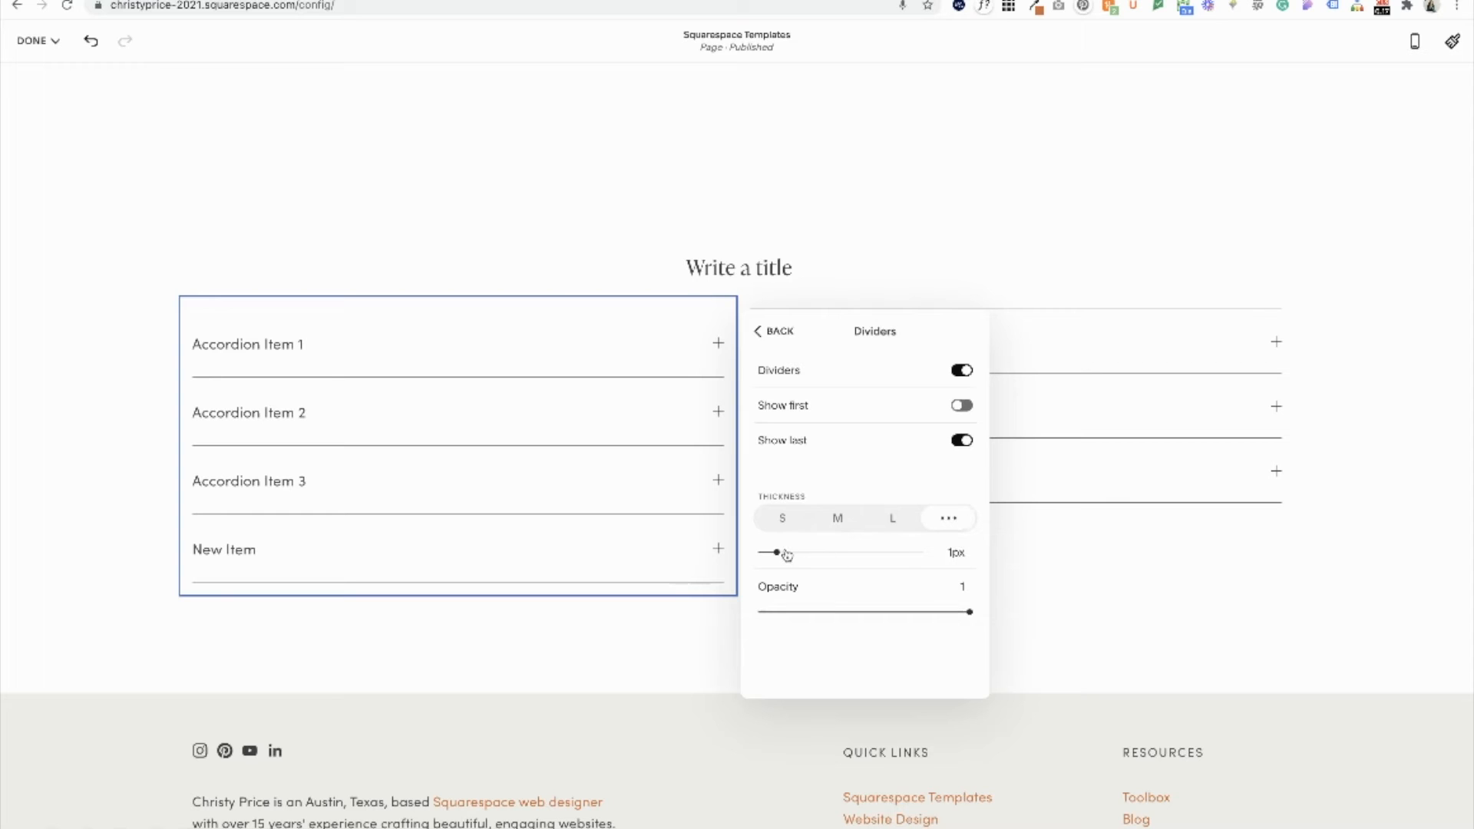
pyautogui.moveTo(776, 553); pyautogui.dragTo(856, 553)
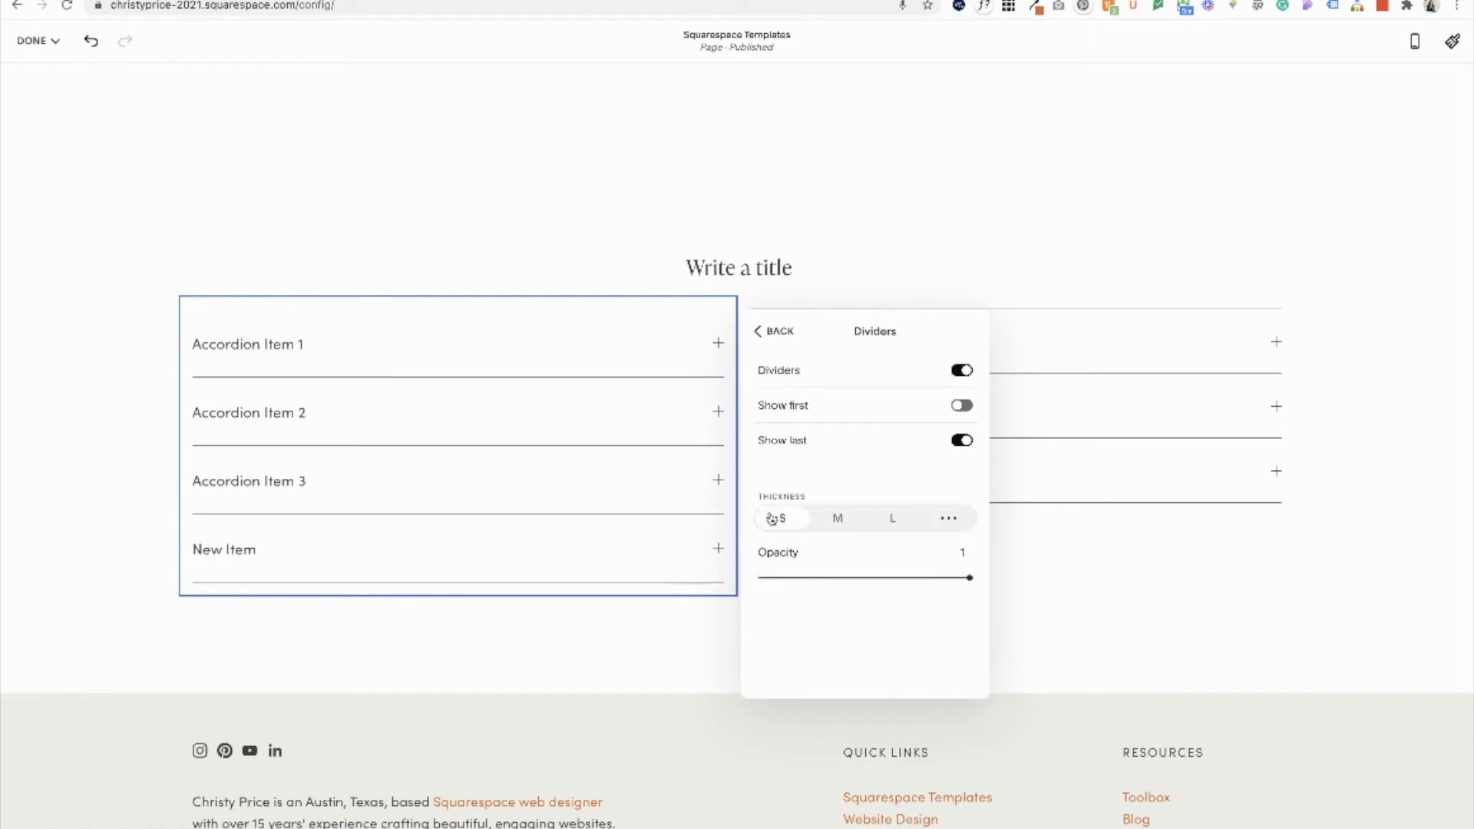
# - Lower the divider opacity to about 0.22 so the lines appear faint
pyautogui.moveTo(969, 577); pyautogui.dragTo(842, 577)
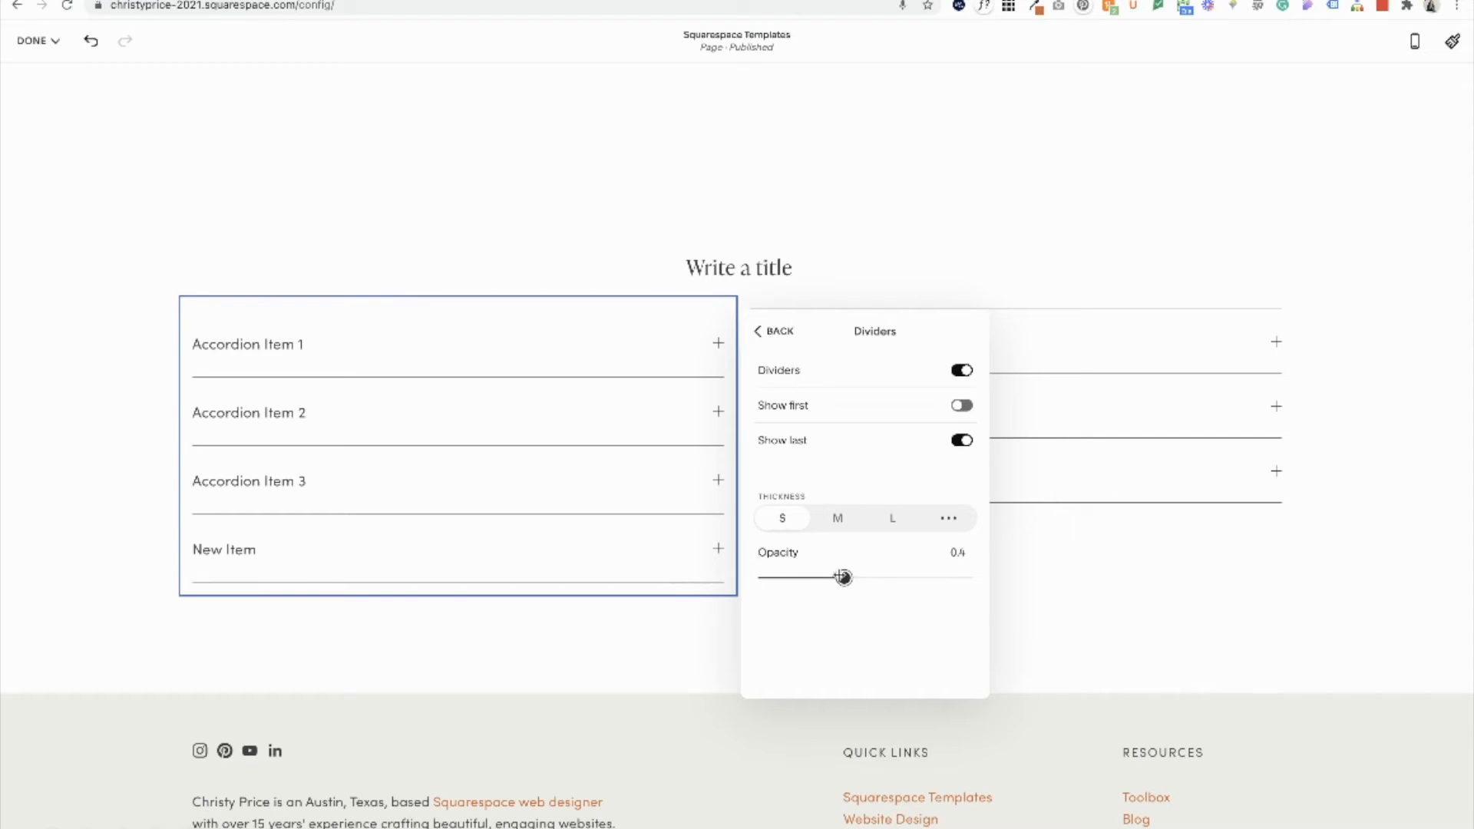
pyautogui.moveTo(841, 576); pyautogui.dragTo(815, 580)
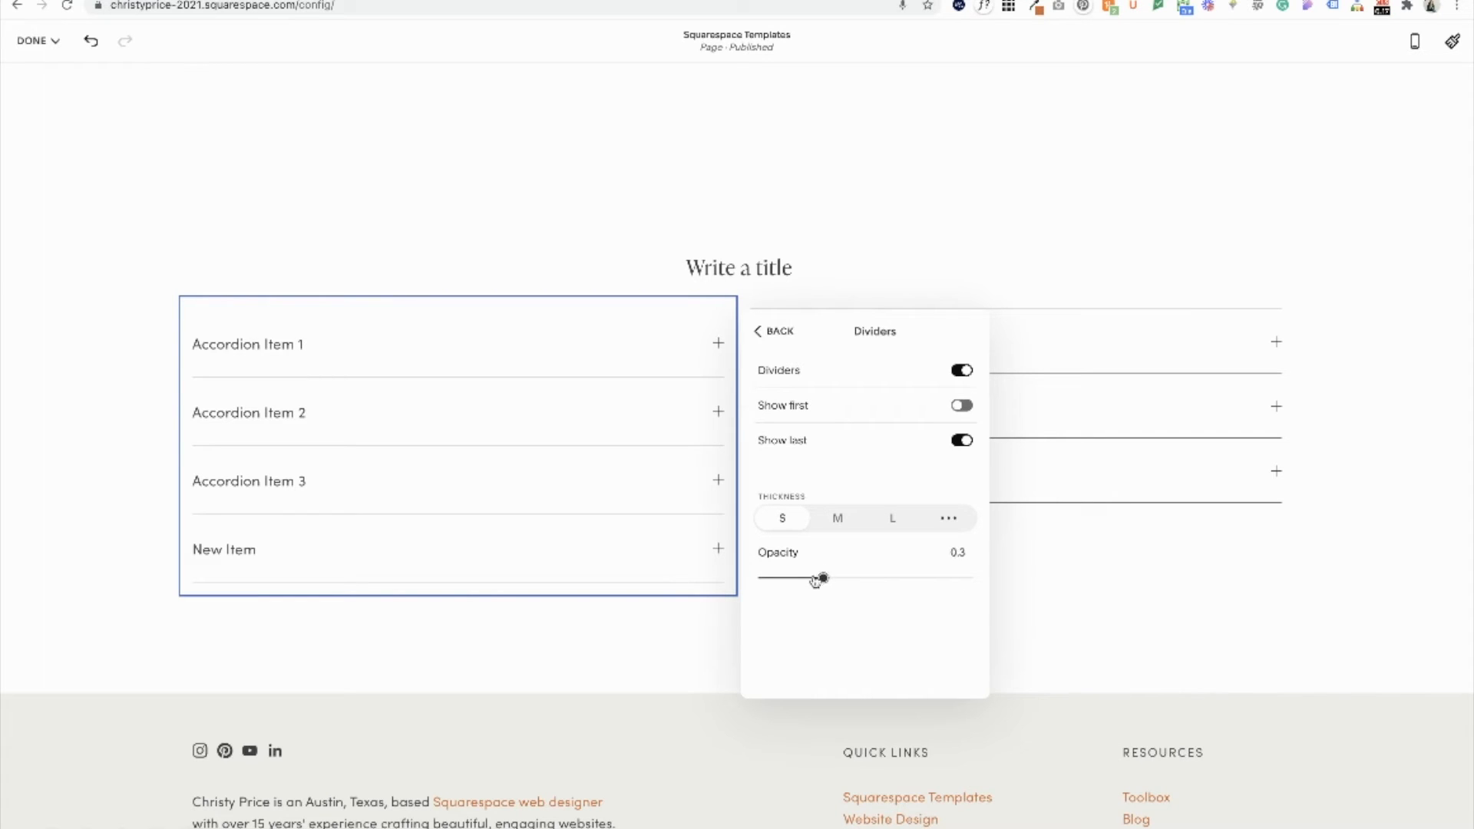
pyautogui.moveTo(820, 578); pyautogui.dragTo(806, 577)
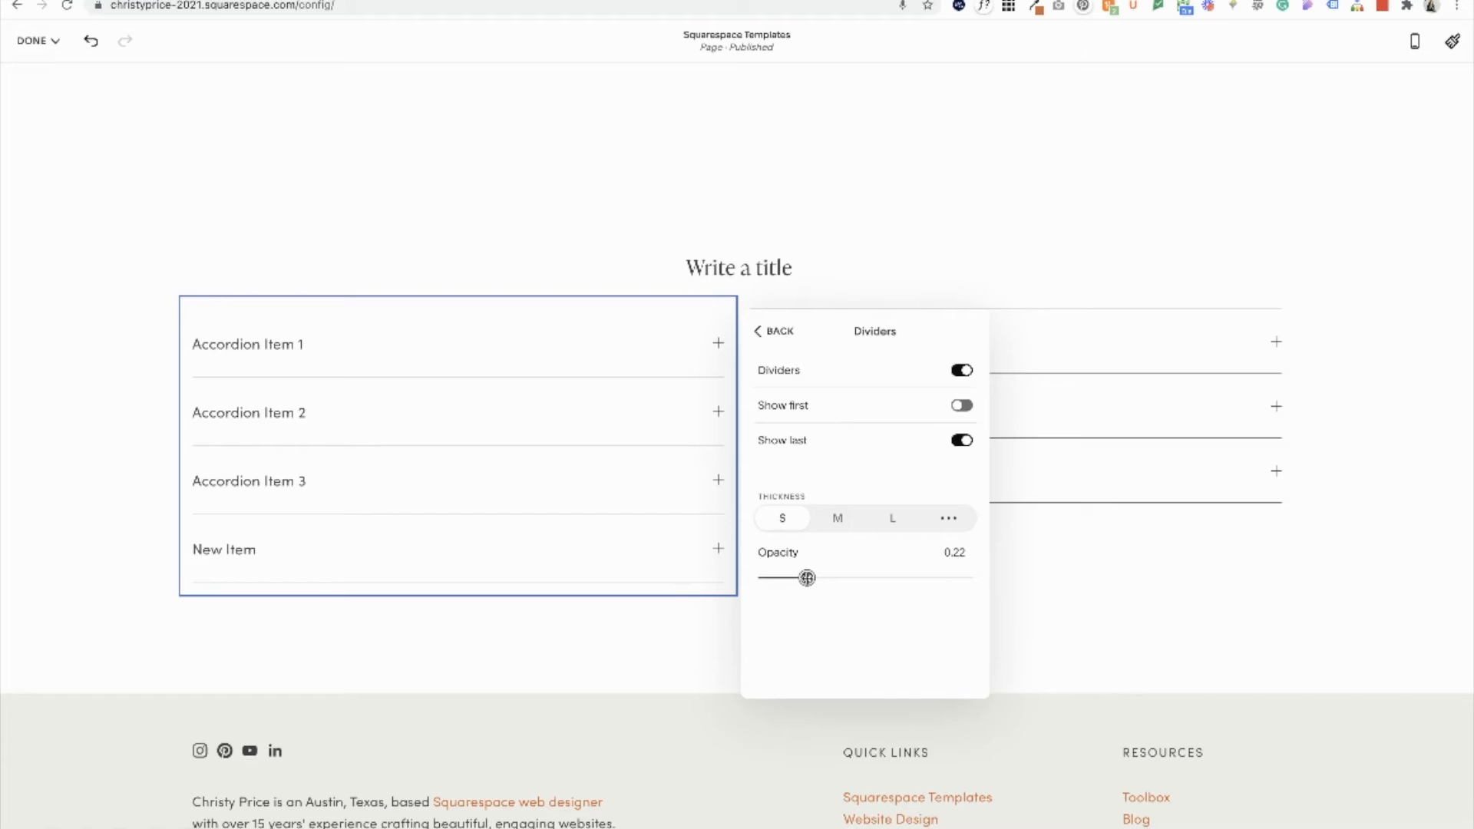
pyautogui.moveTo(806, 577); pyautogui.dragTo(811, 577)
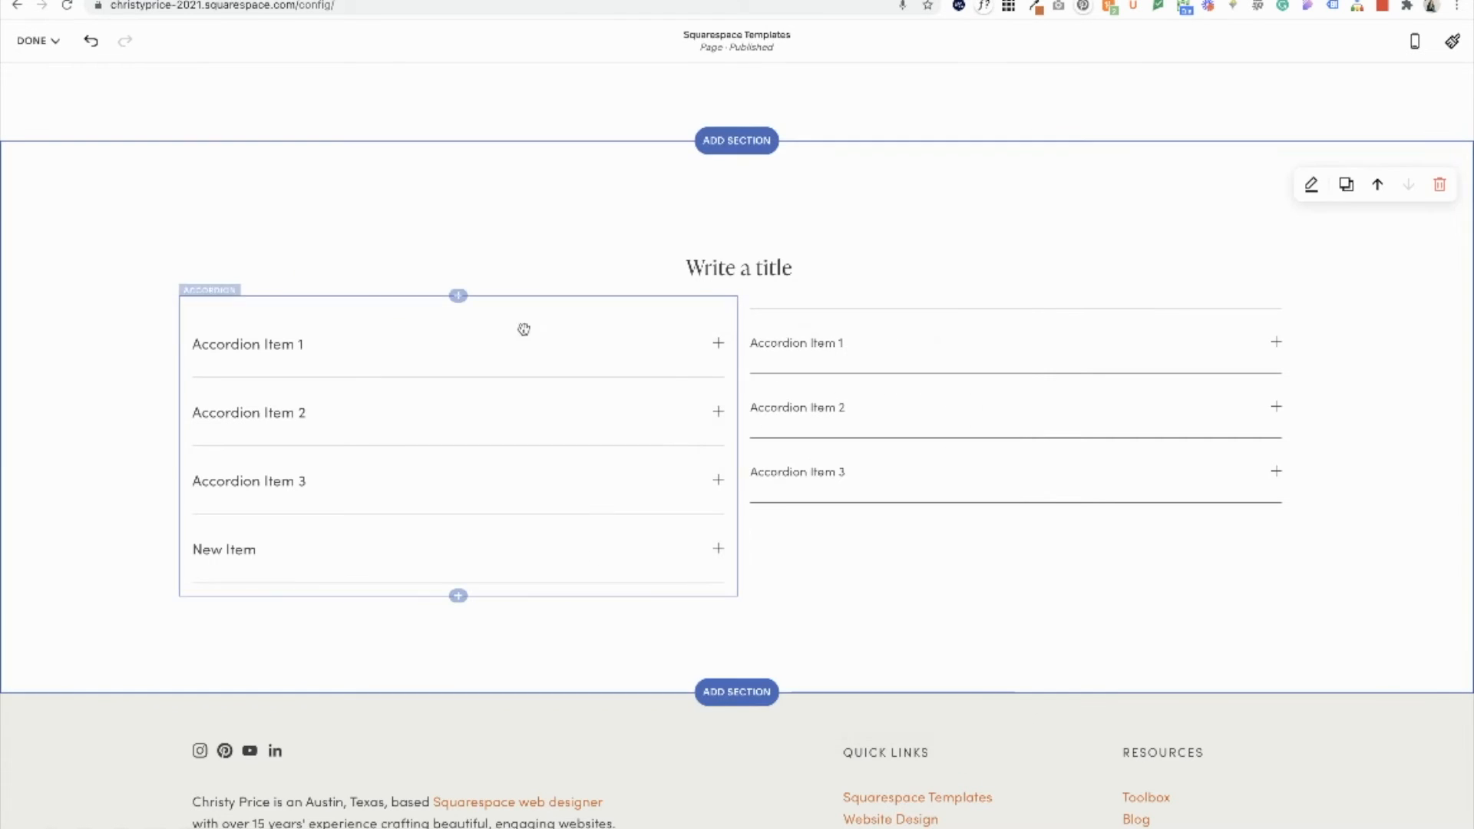
pyautogui.moveTo(280, 368)
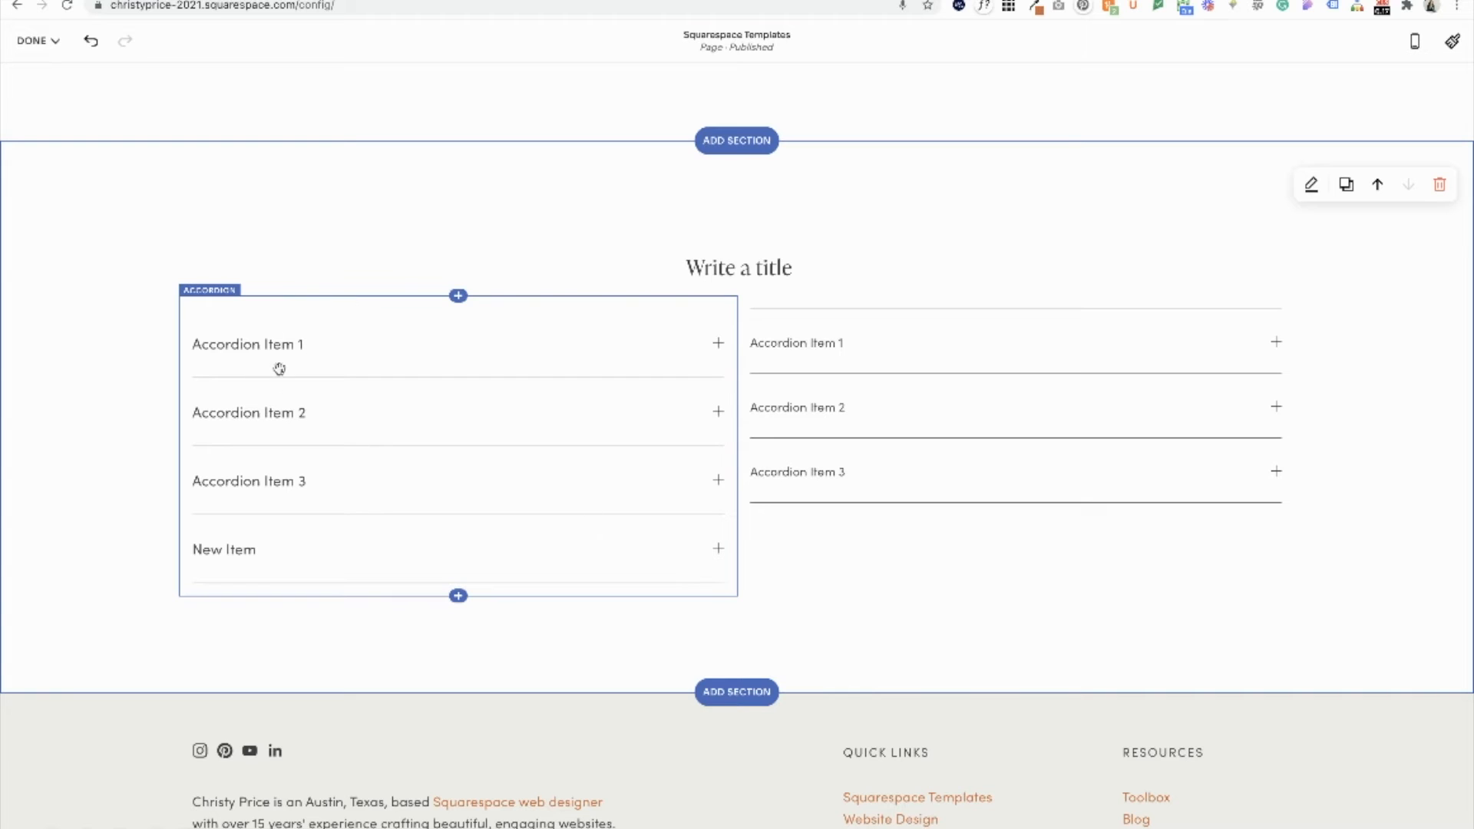
pyautogui.moveTo(287, 372)
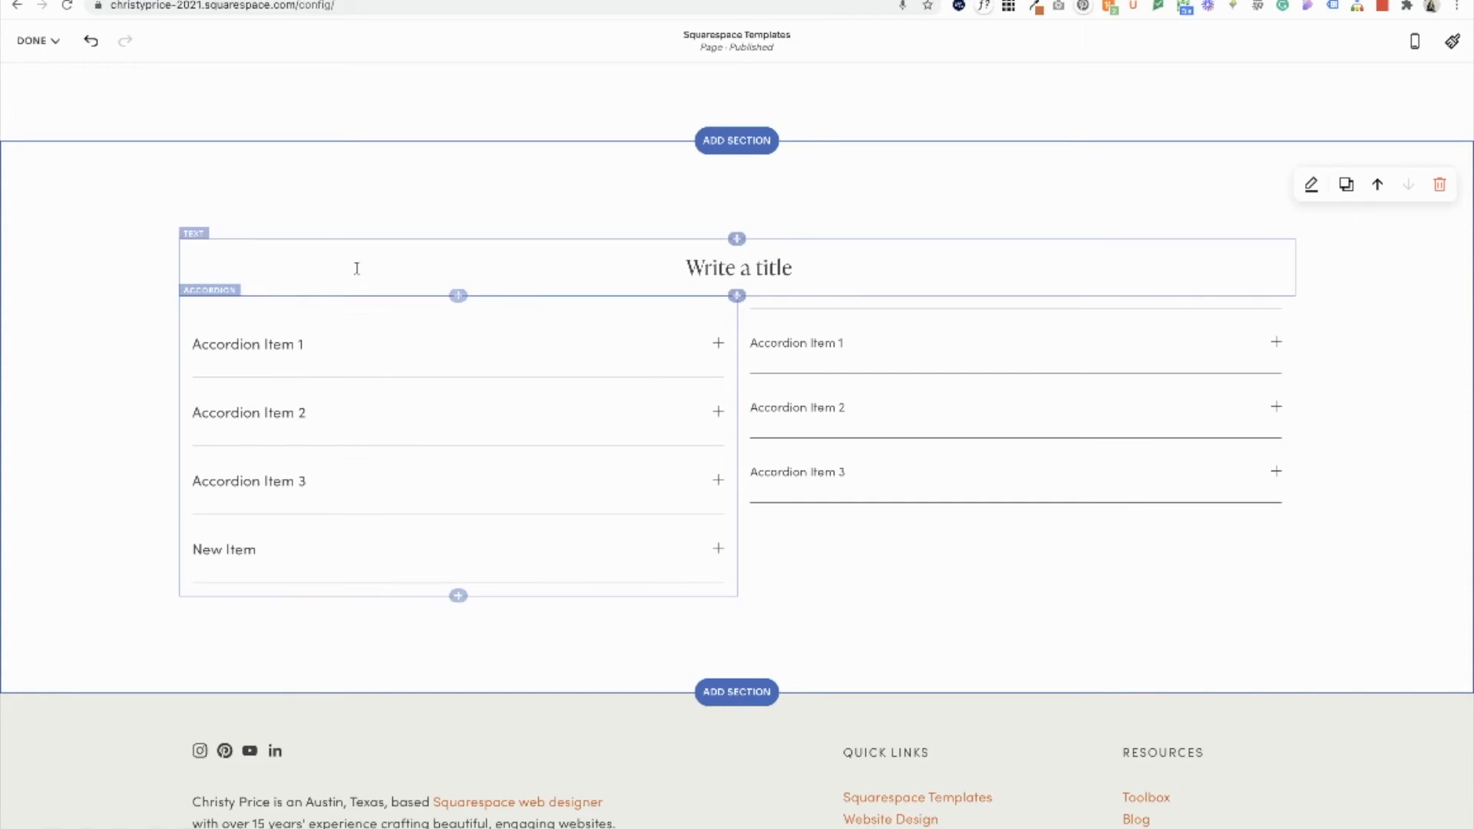
# - Set the left accordion icons to Plus with size S and thickness S after trying others
pyautogui.click(739, 267)
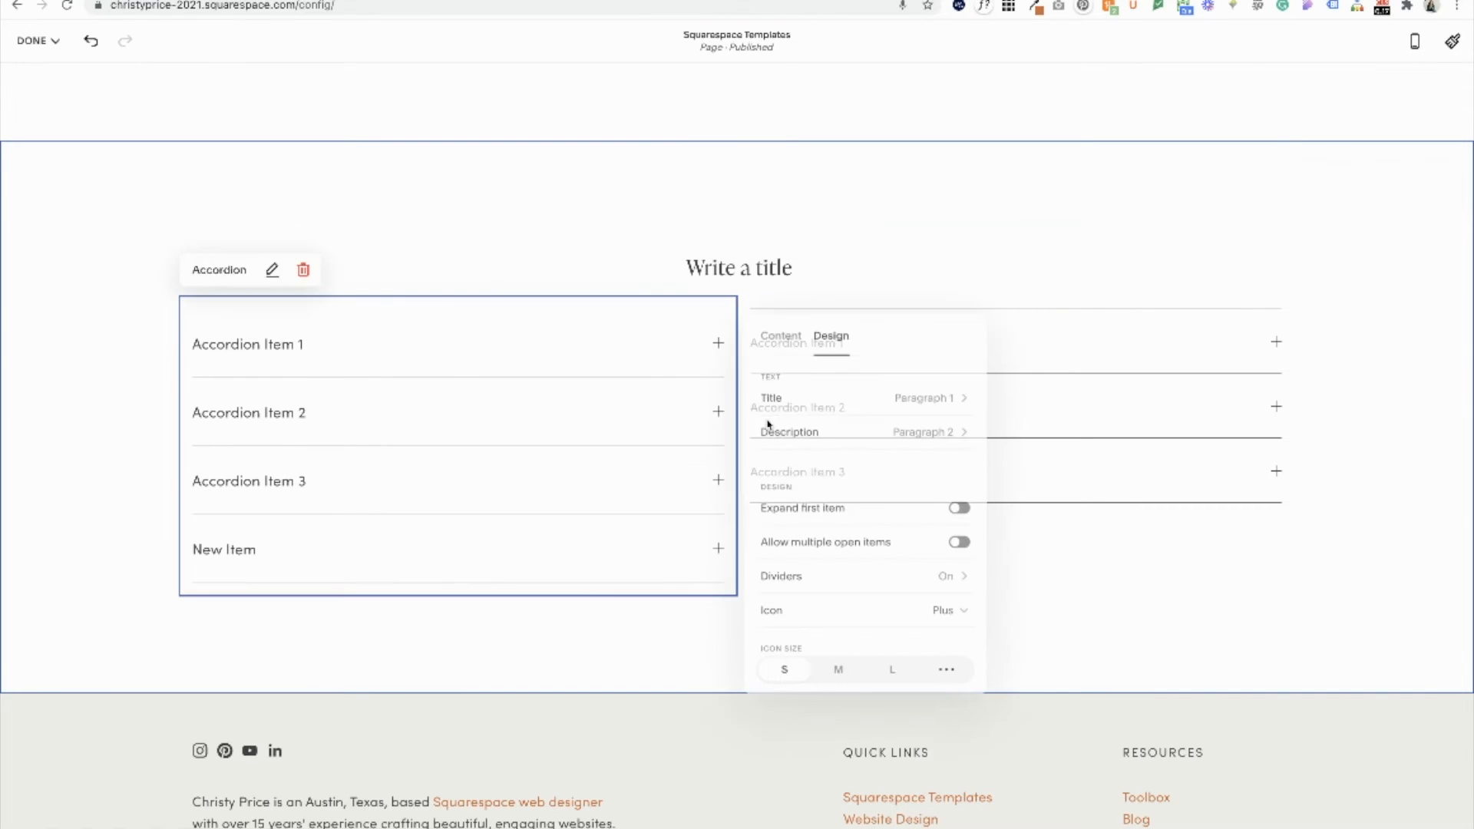
pyautogui.scroll(-3)
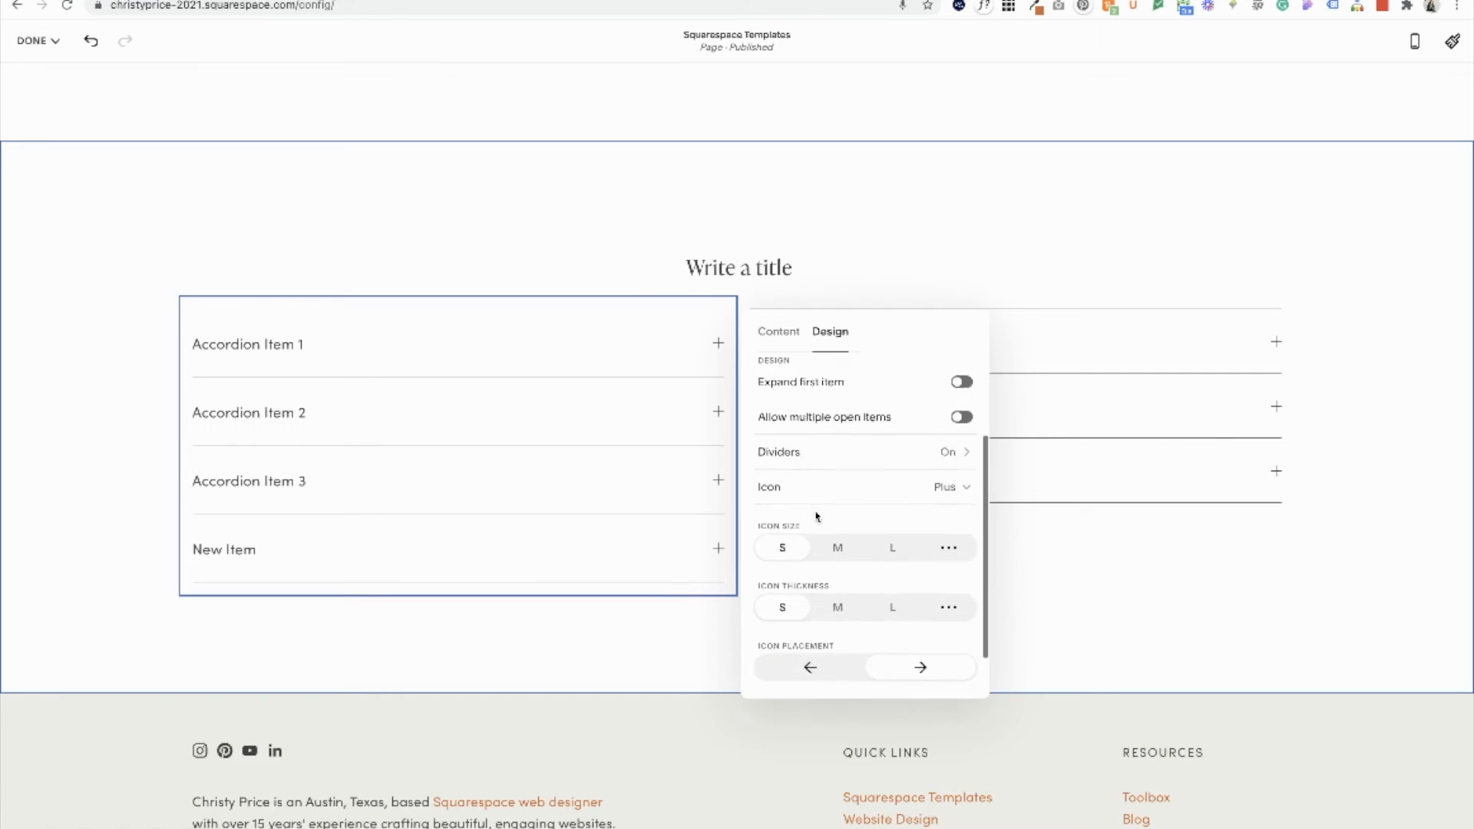
pyautogui.scroll(-3)
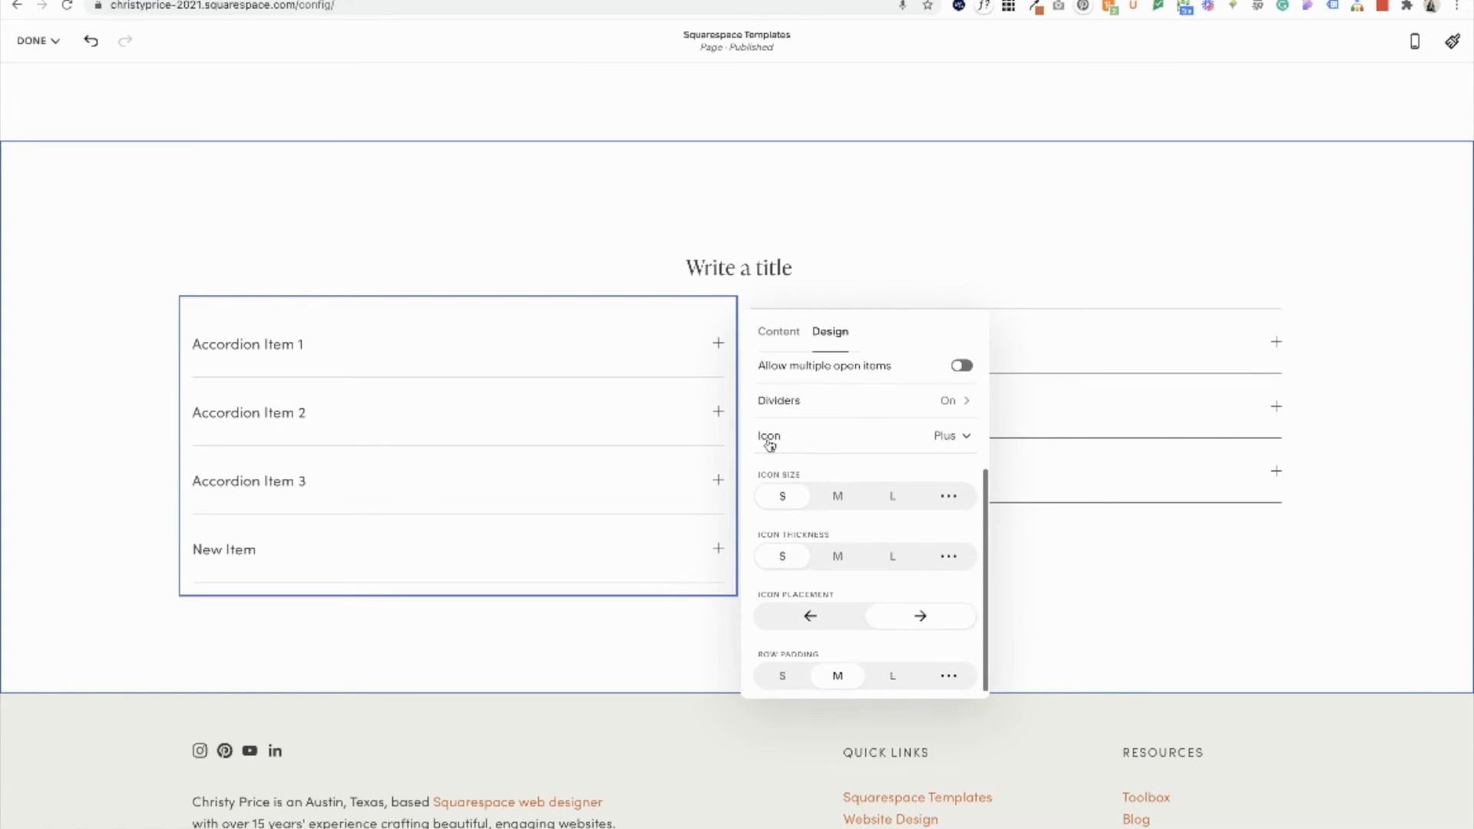
pyautogui.click(950, 434)
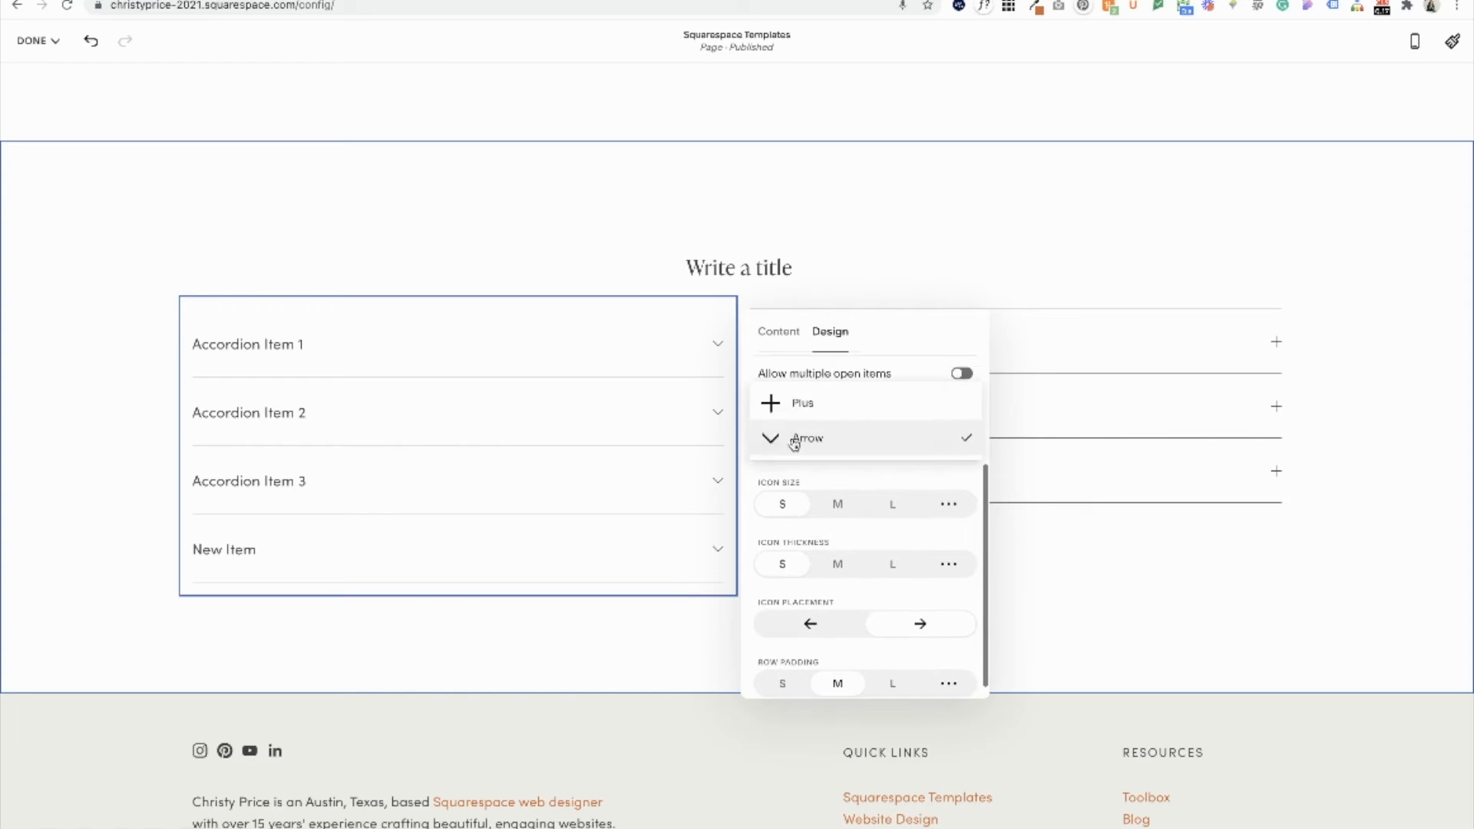
pyautogui.click(801, 402)
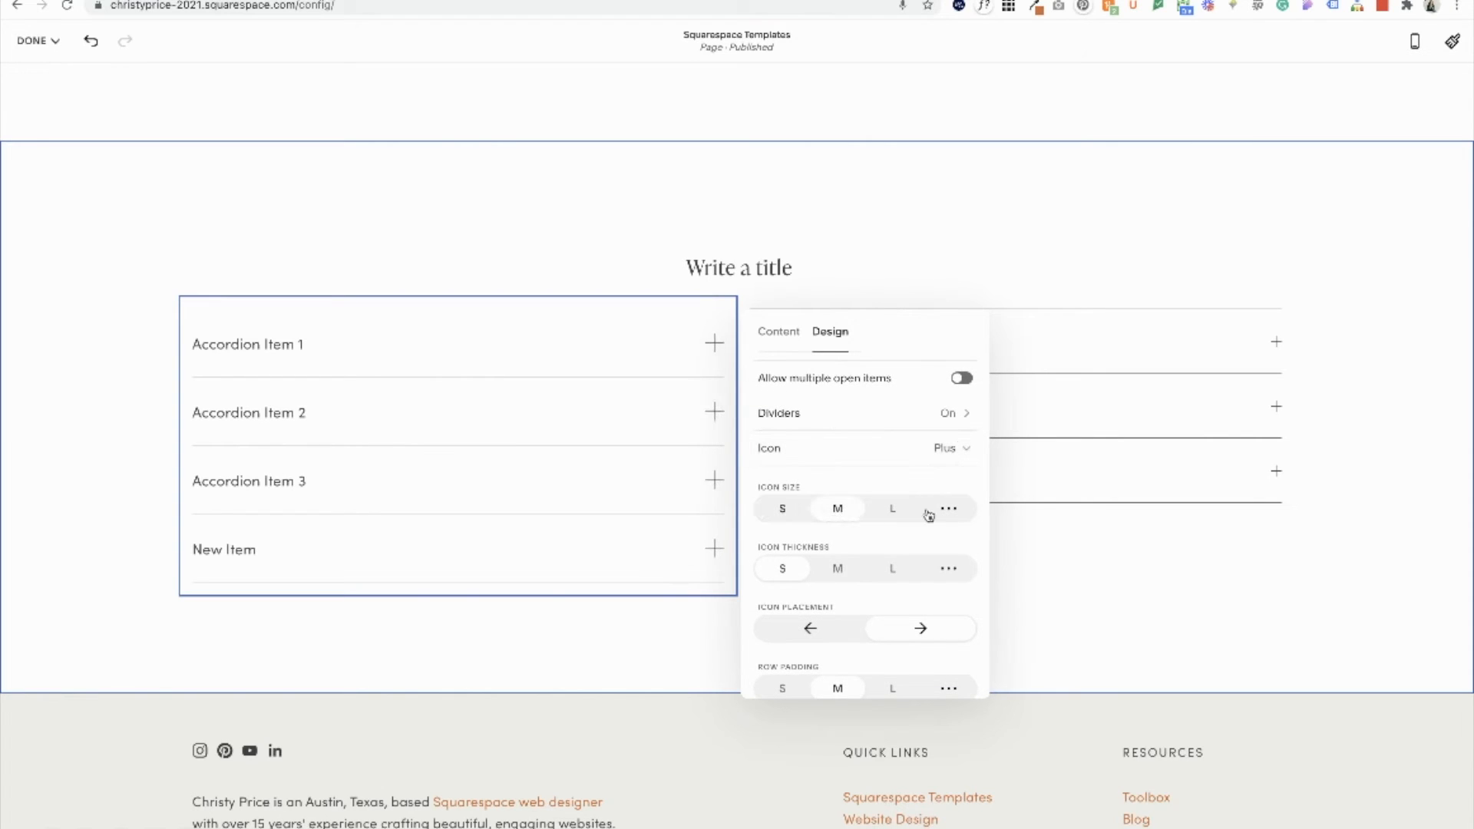
pyautogui.click(947, 508)
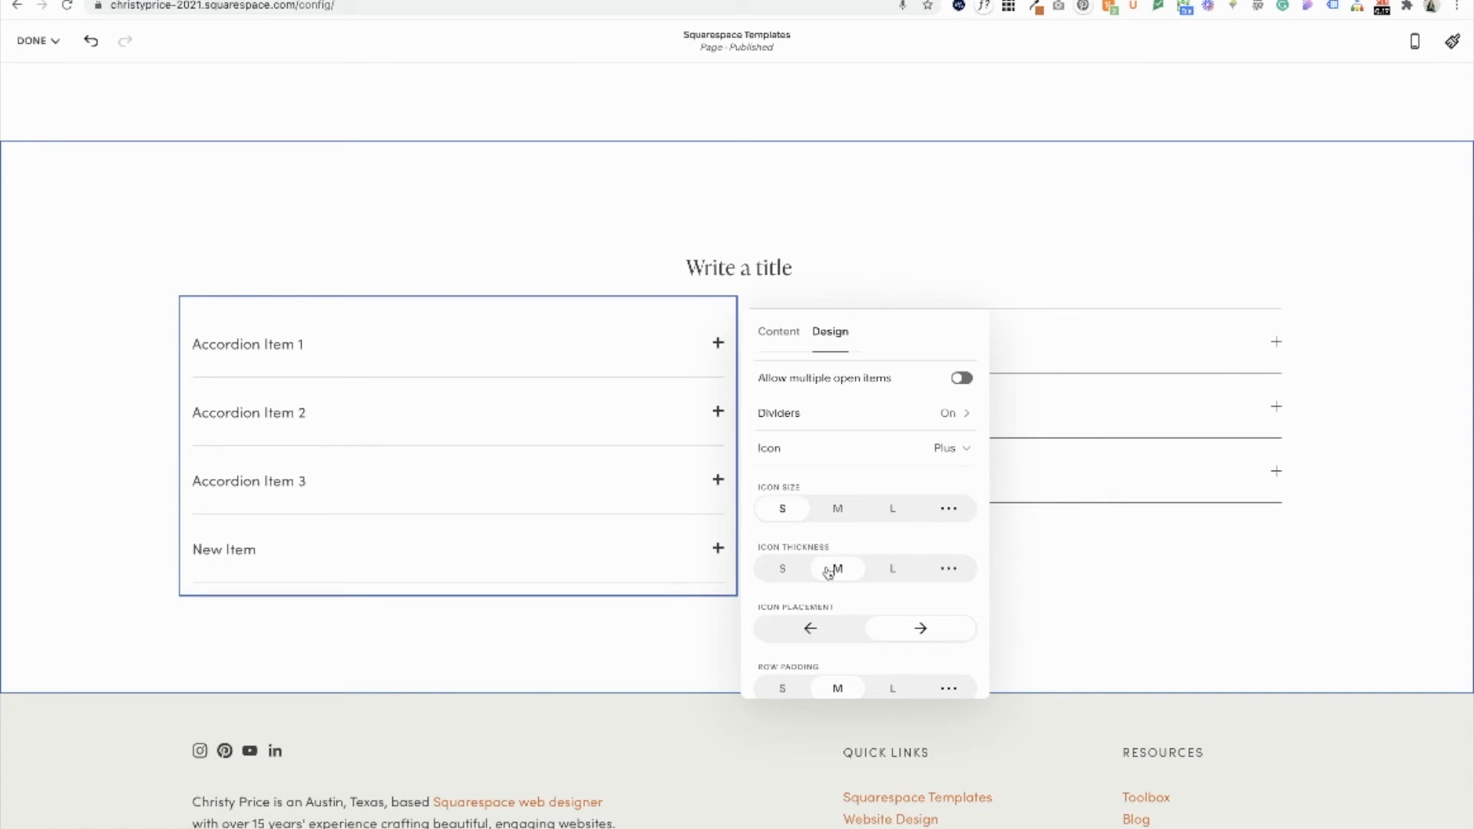
pyautogui.click(781, 568)
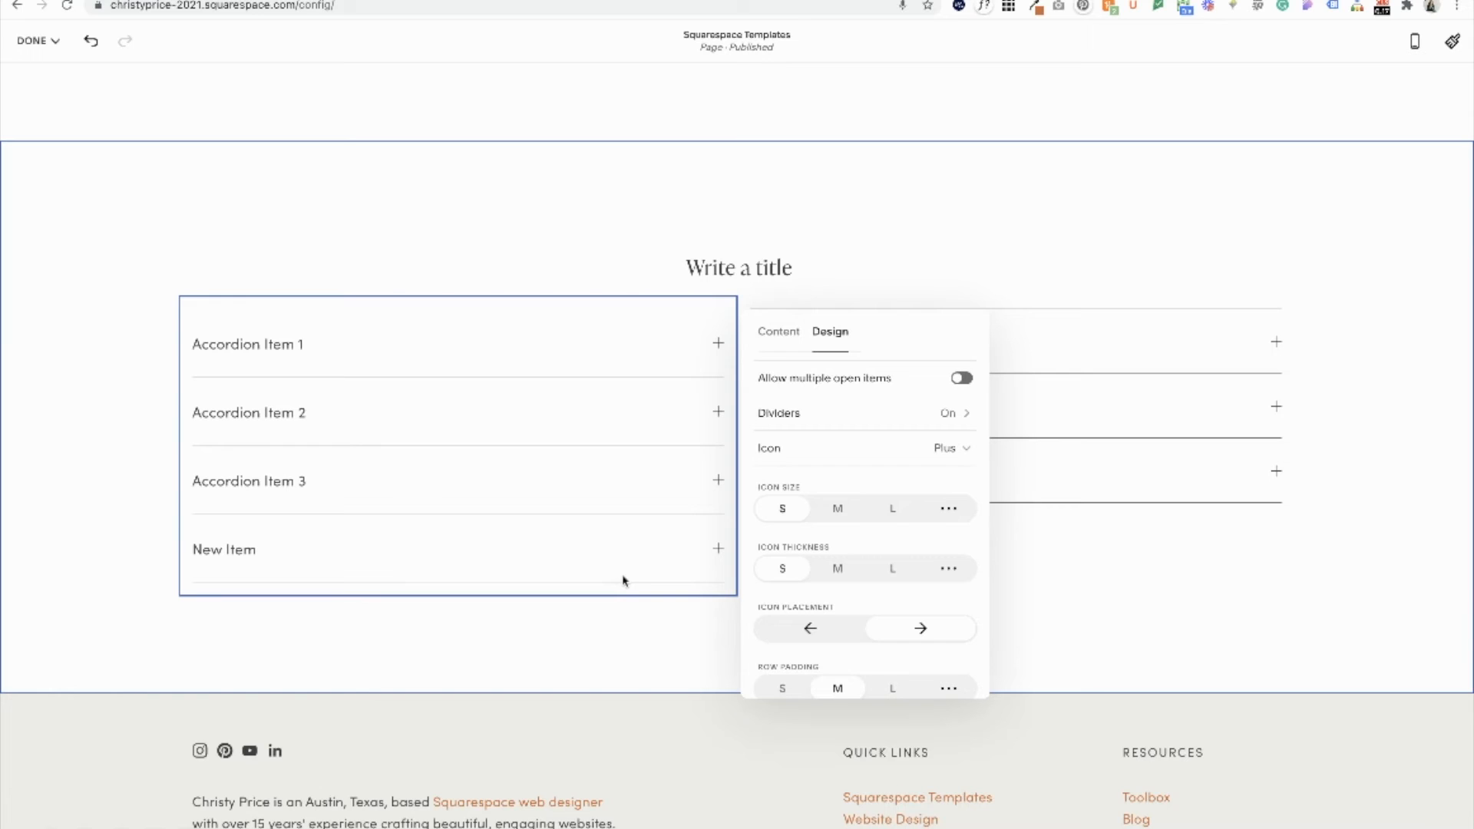
pyautogui.moveTo(792, 529)
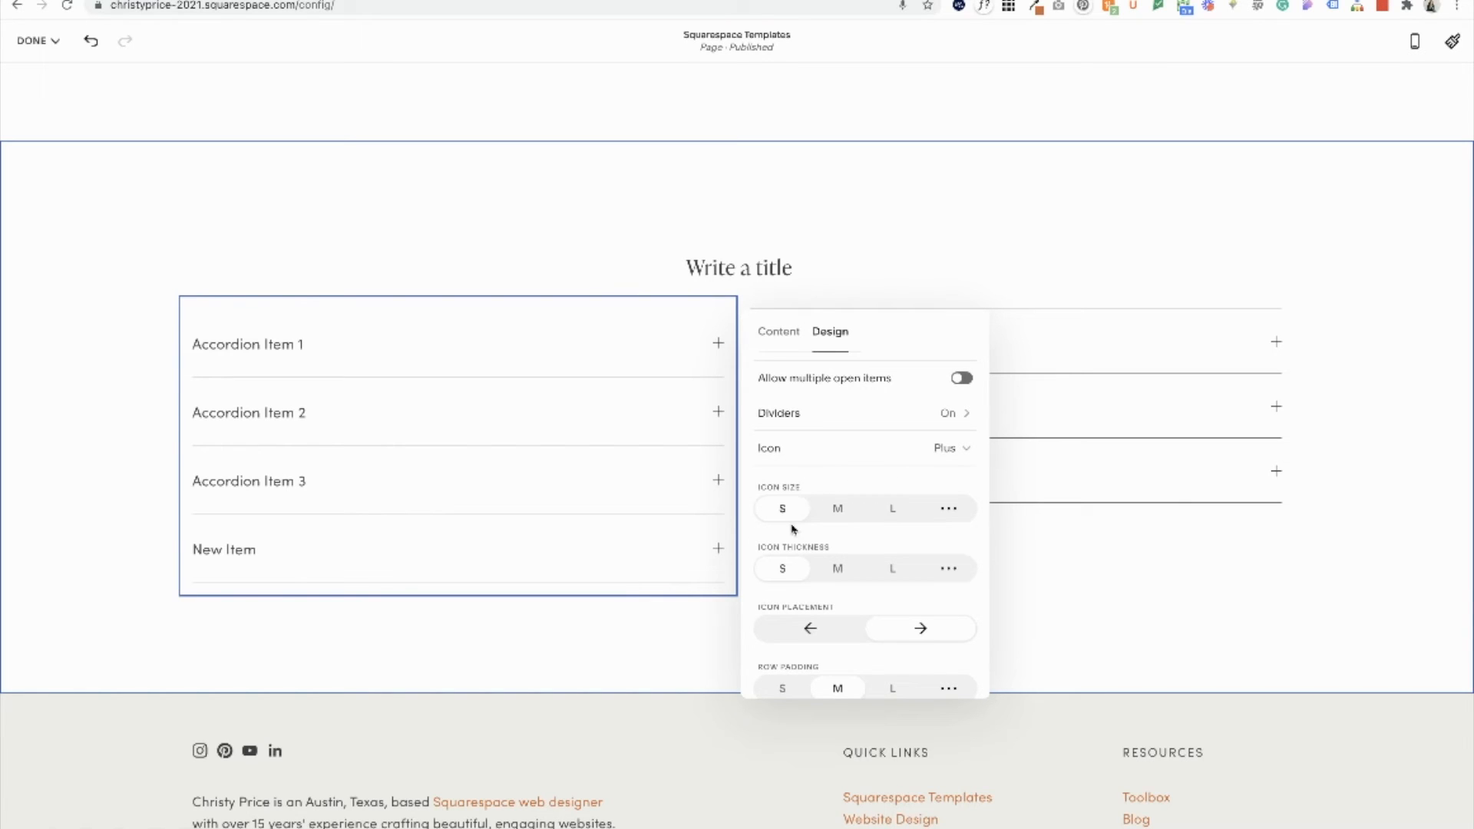
pyautogui.moveTo(794, 567)
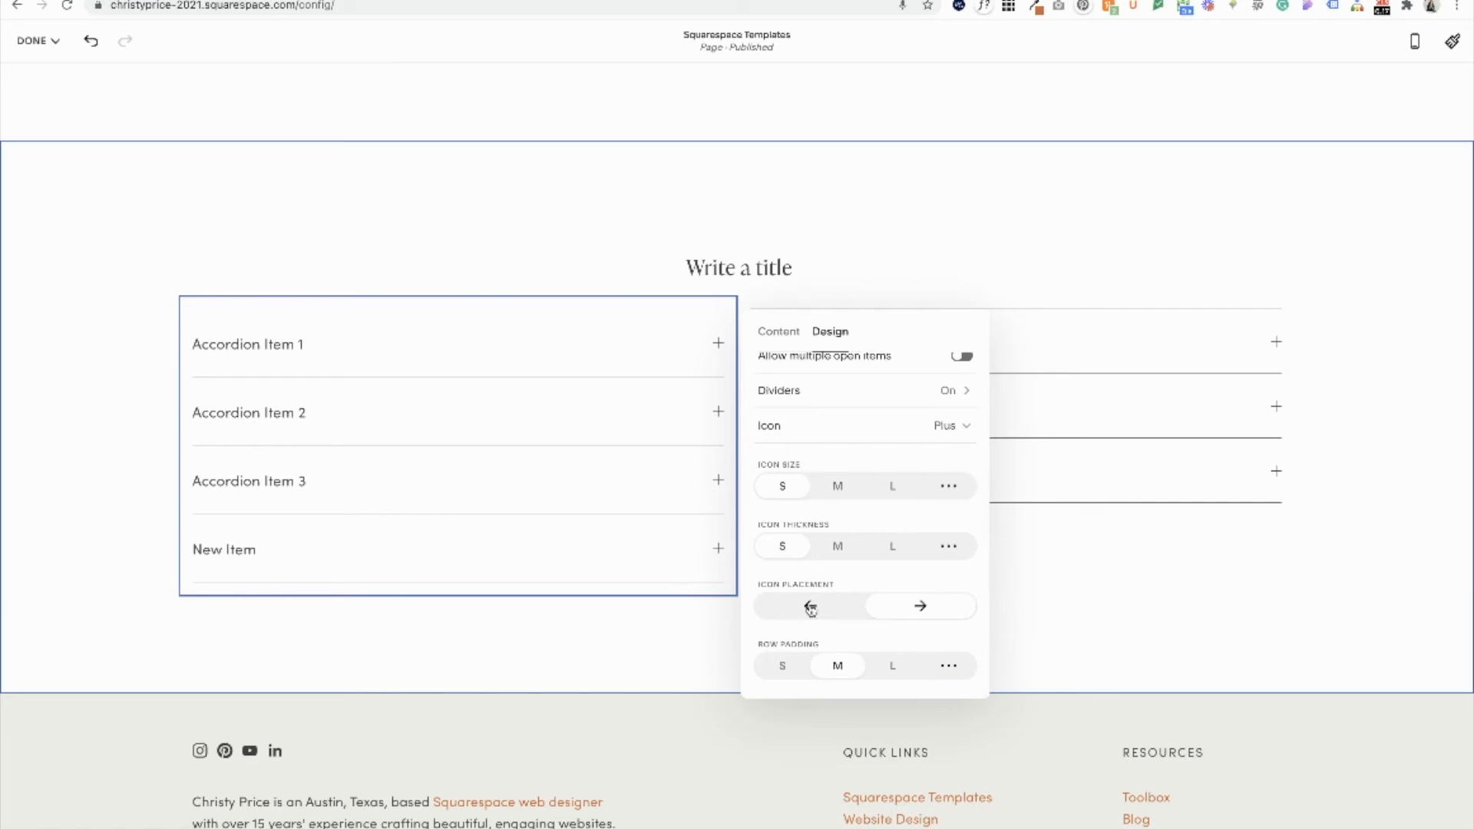
pyautogui.click(809, 605)
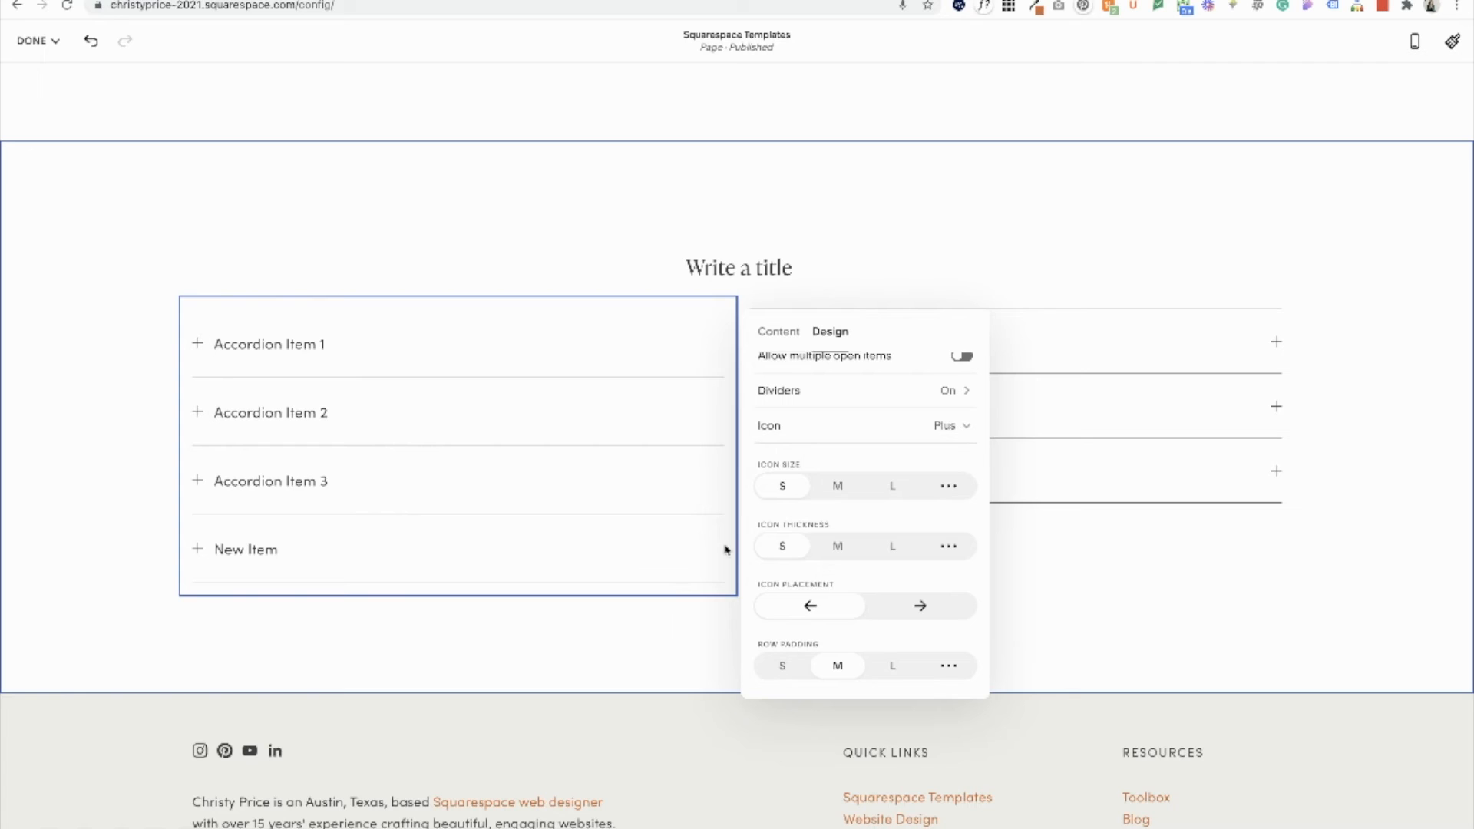
pyautogui.click(920, 605)
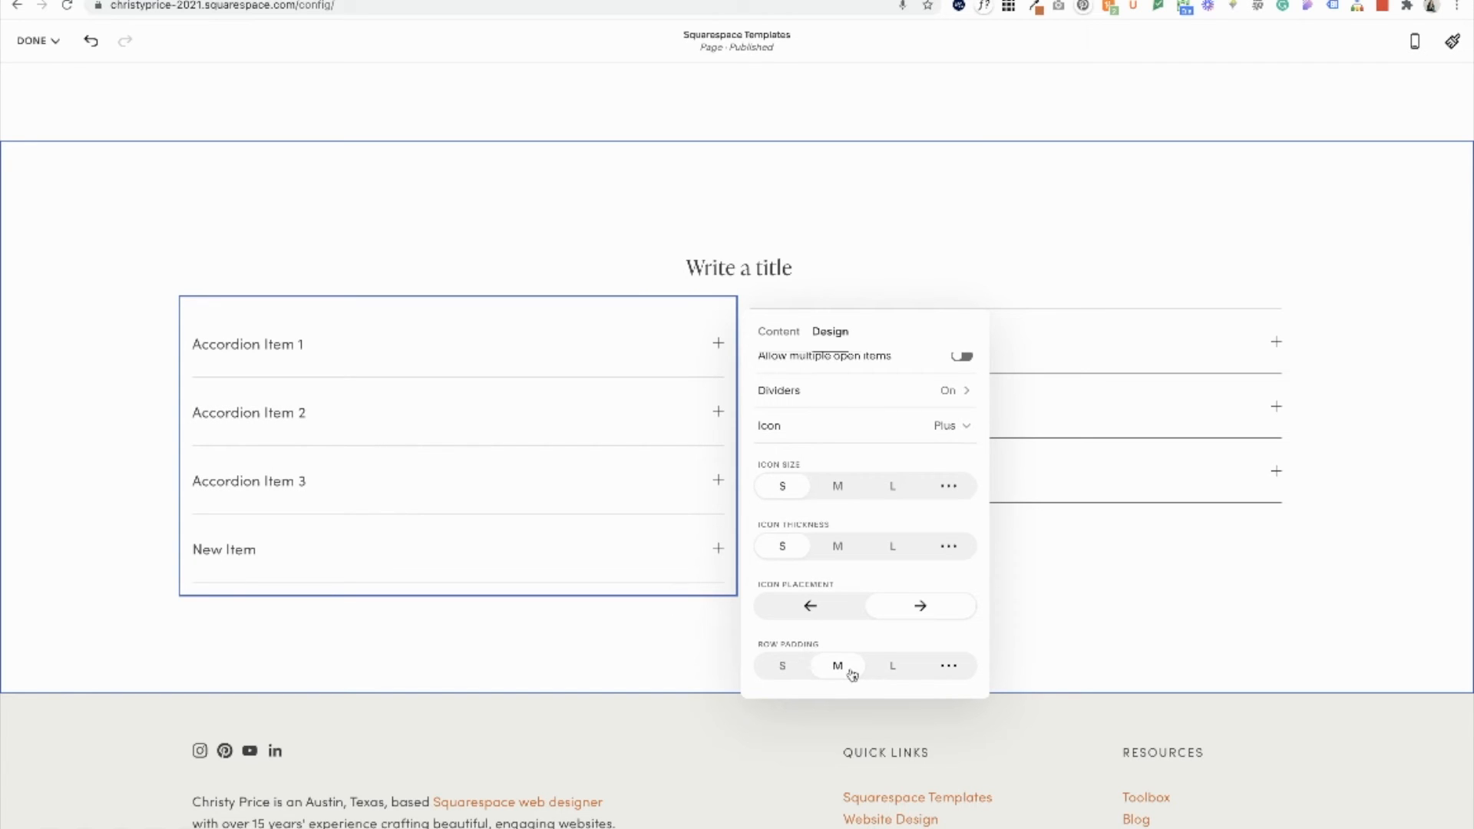
pyautogui.click(781, 665)
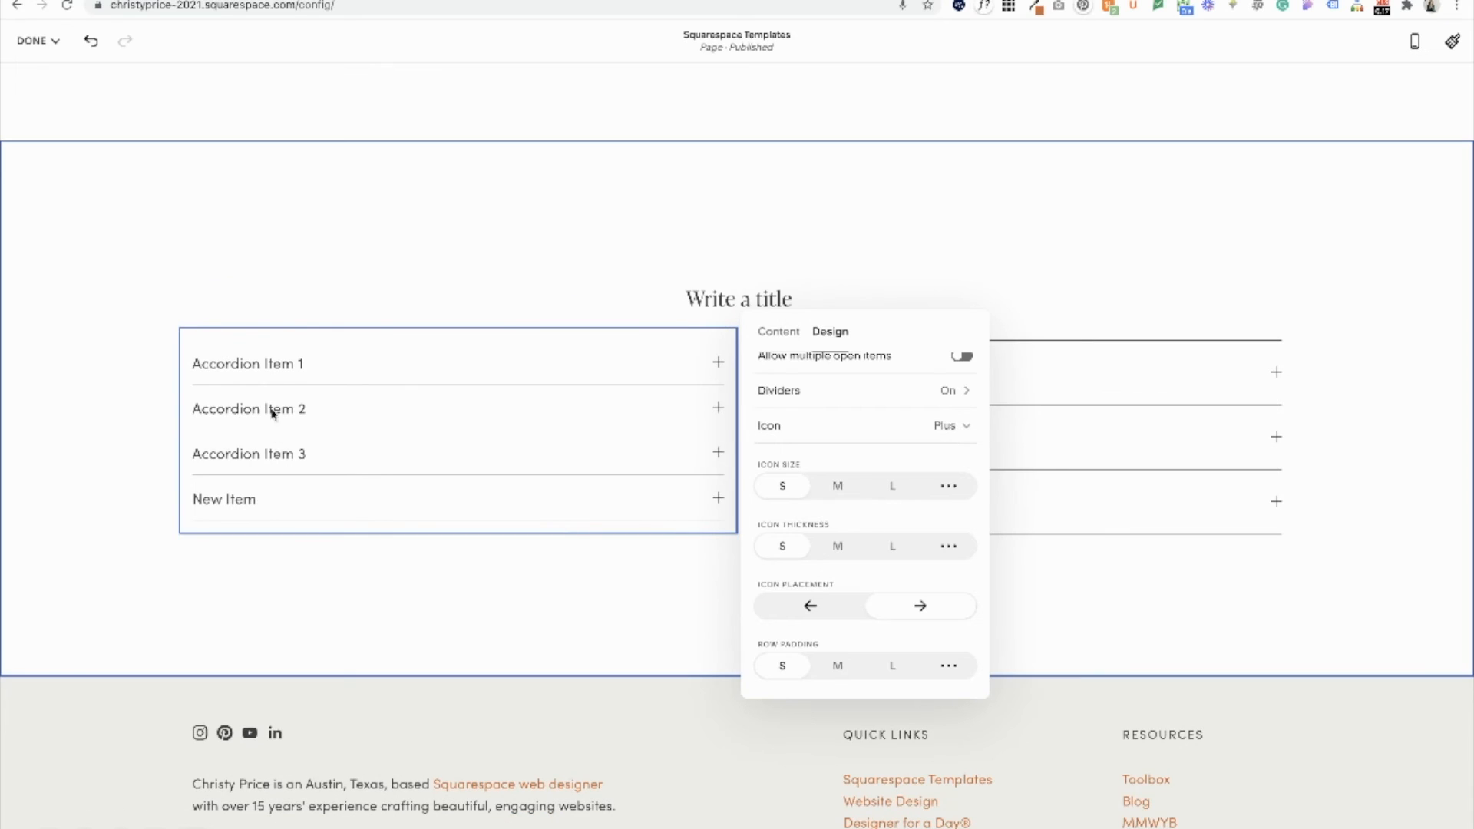
pyautogui.click(837, 664)
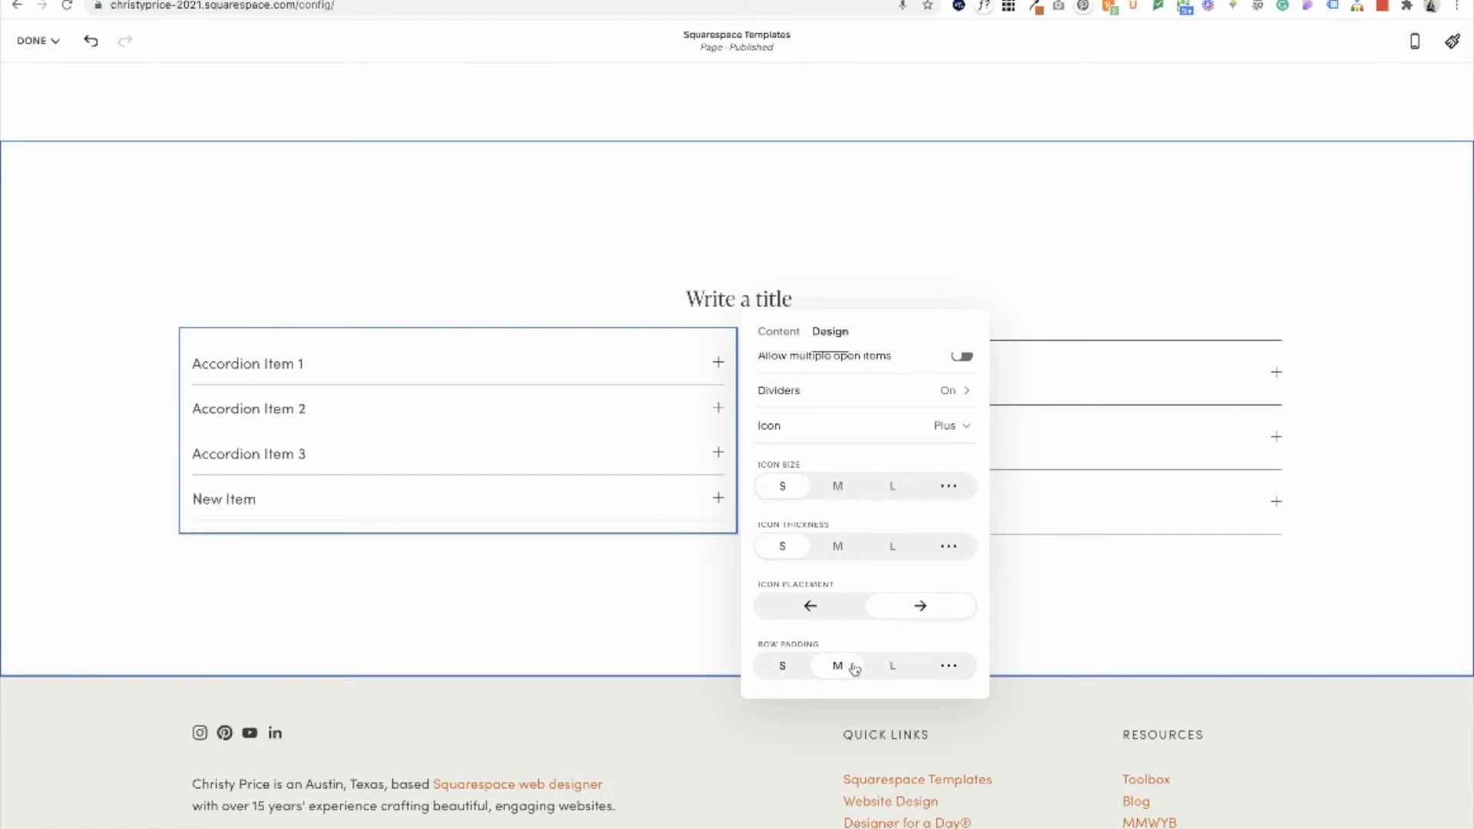
pyautogui.click(837, 664)
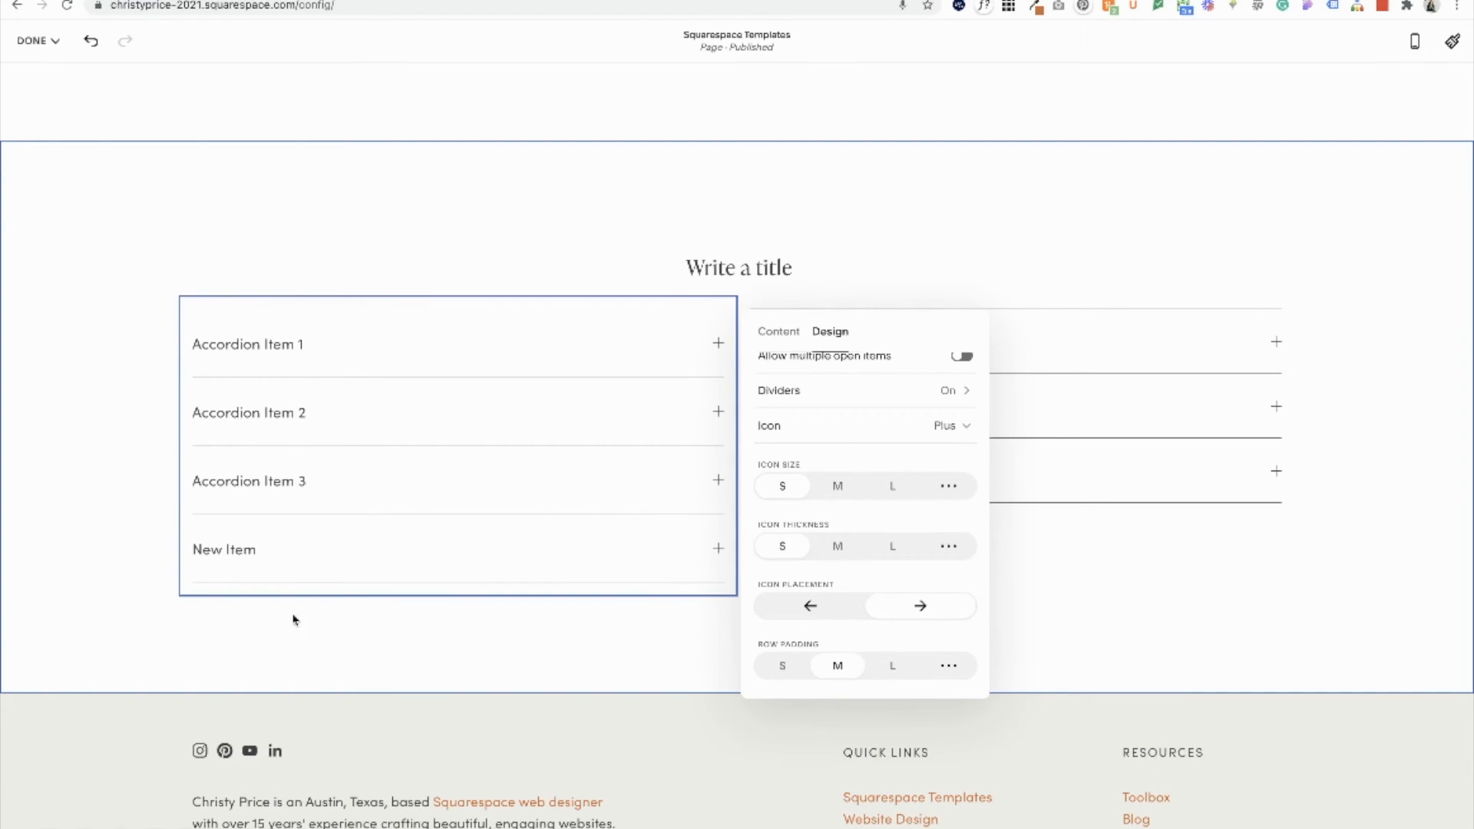
pyautogui.moveTo(888, 671)
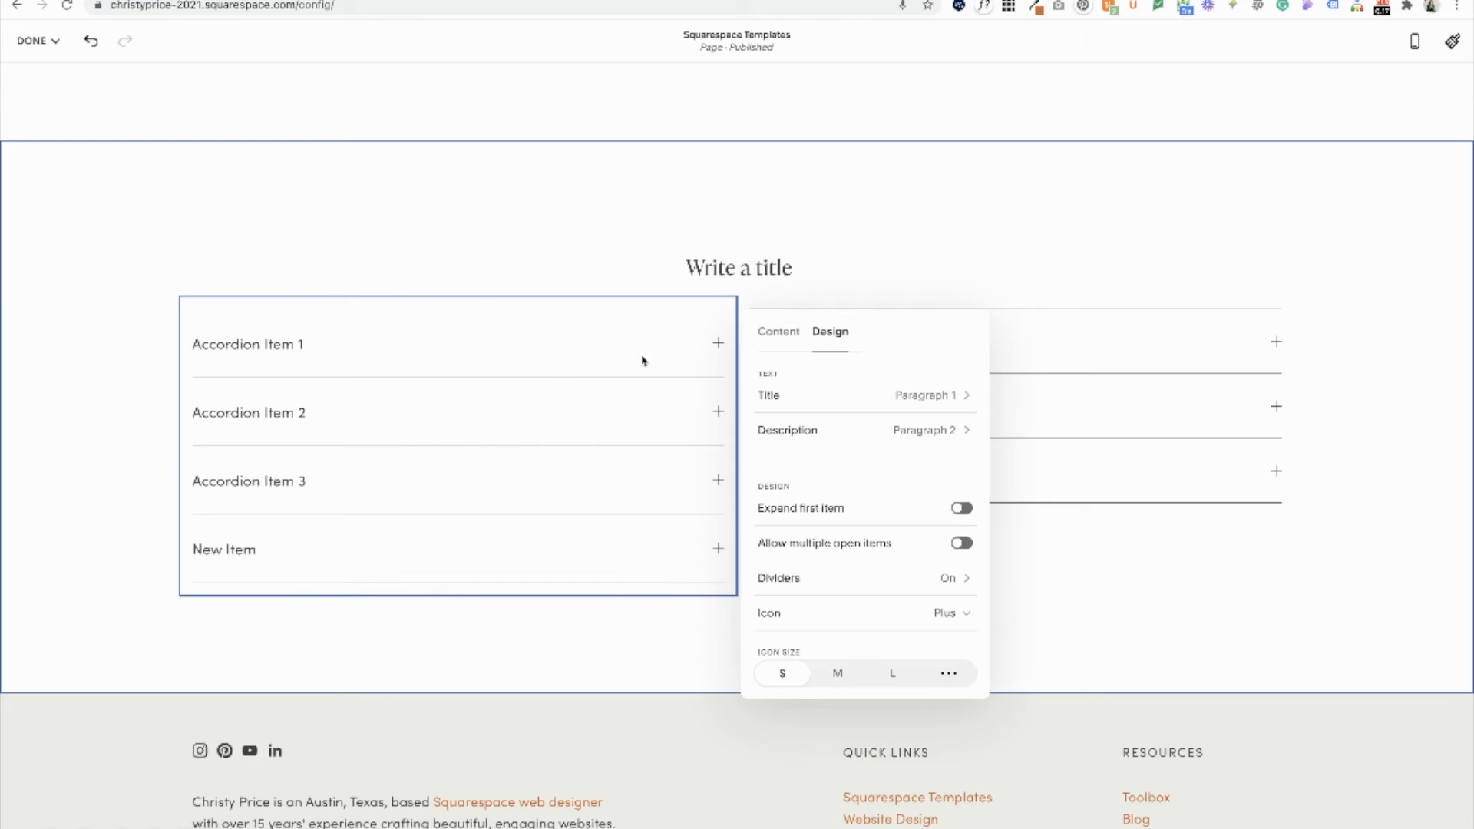
# - Return to the Content list and expand Accordion Item 1 for editing its description
pyautogui.scroll(-3)
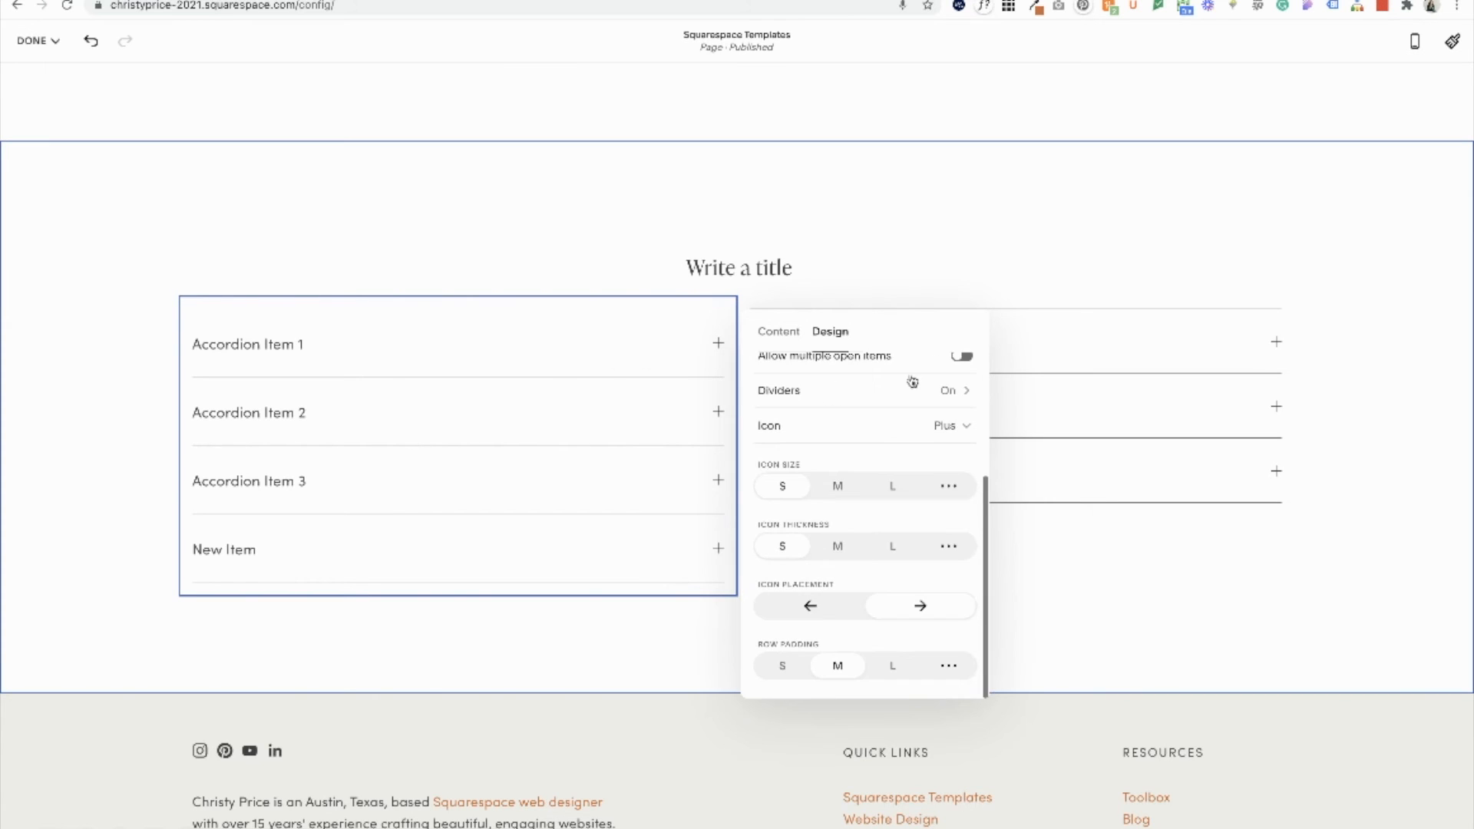
pyautogui.click(777, 332)
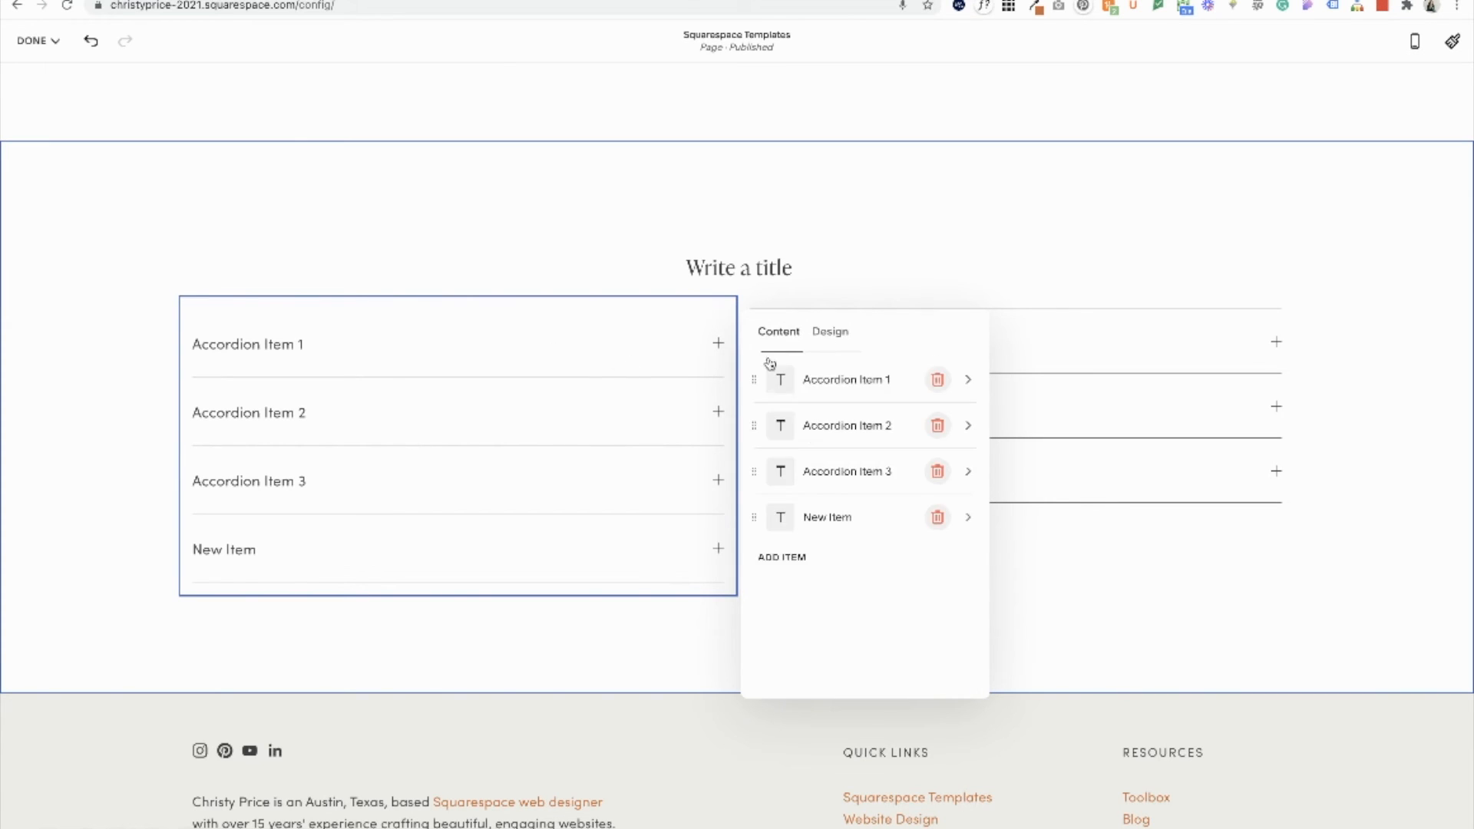
pyautogui.click(846, 379)
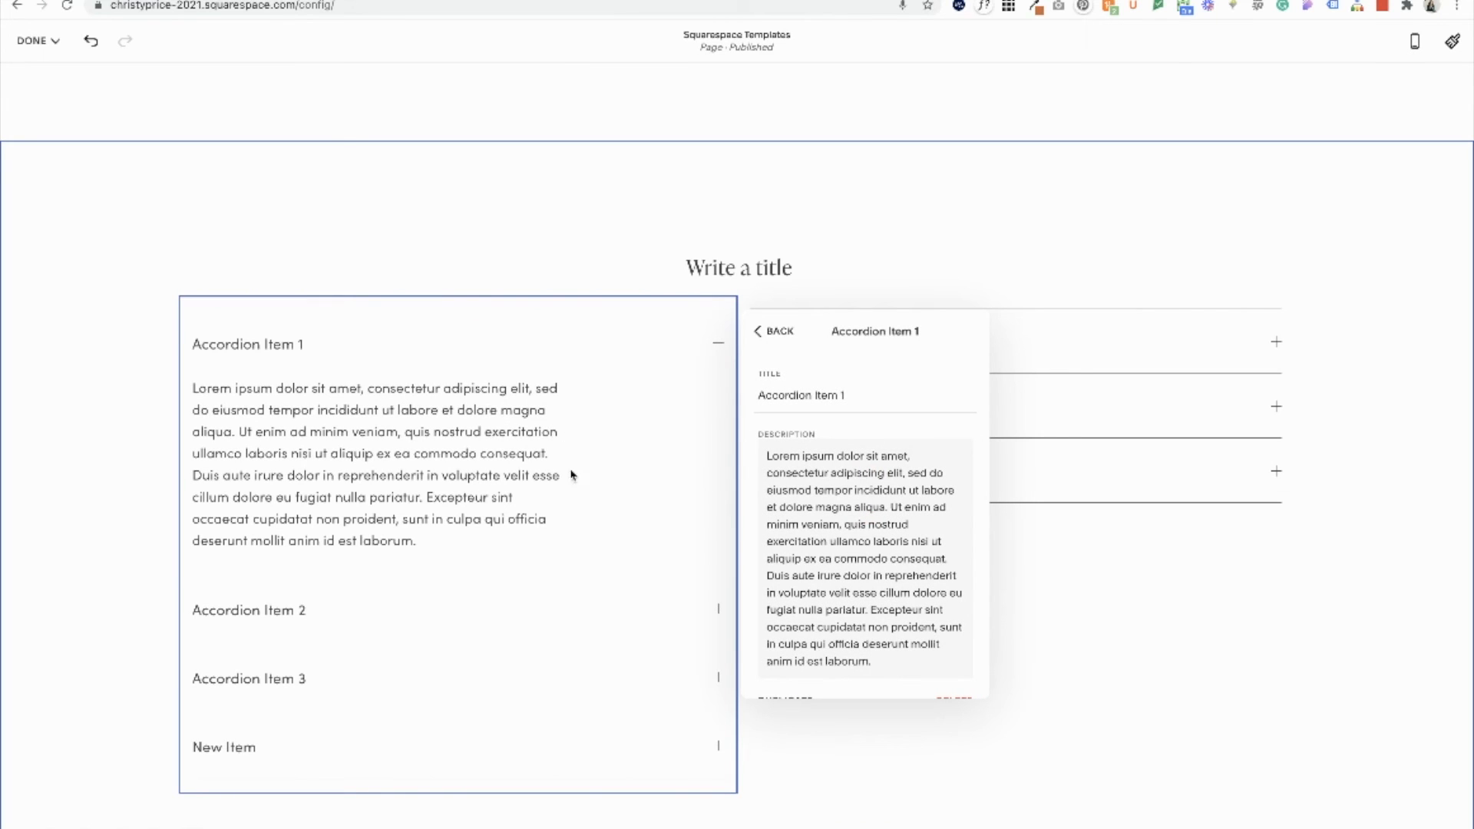
pyautogui.moveTo(597, 467)
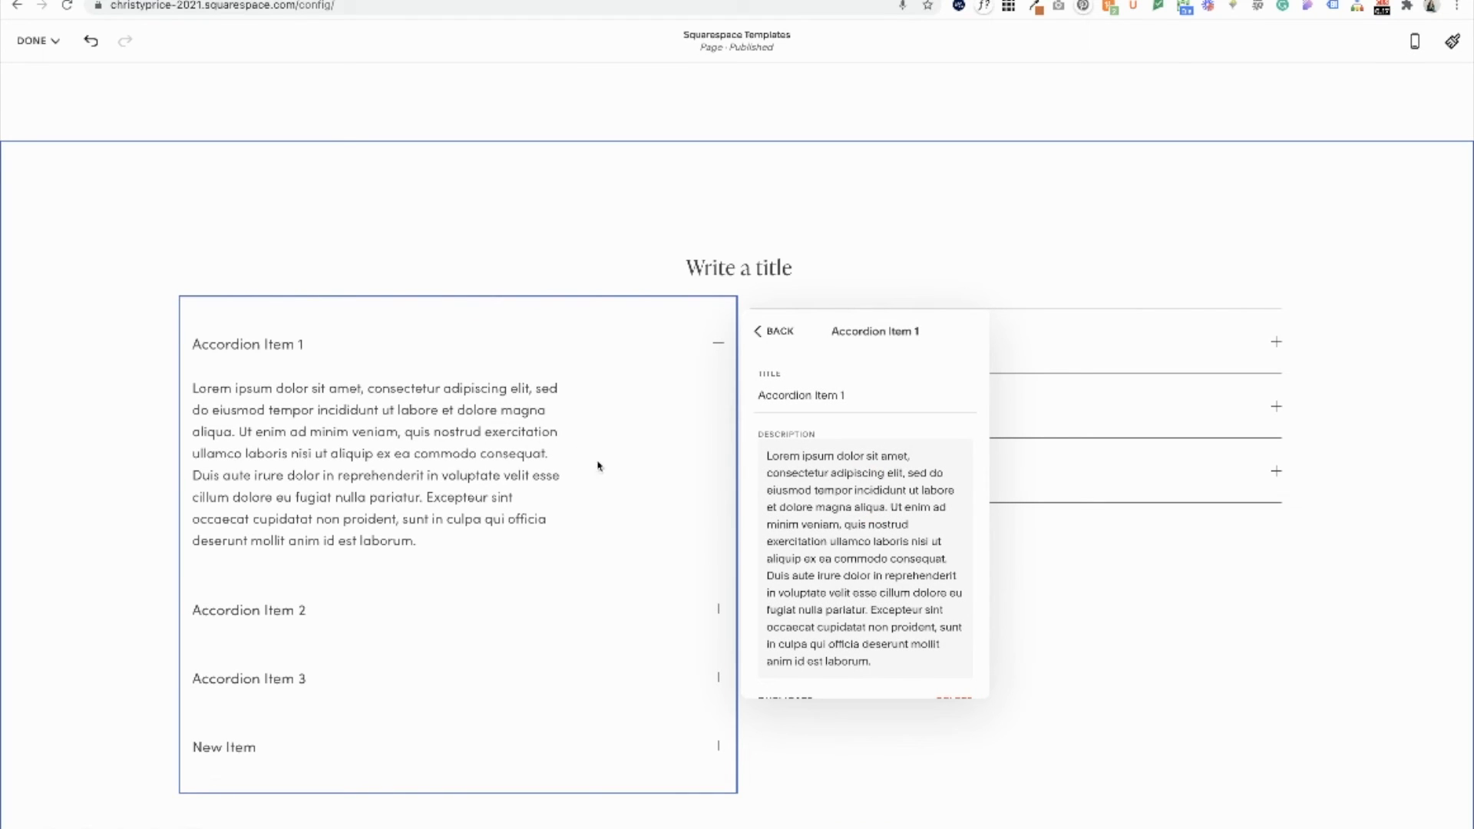
pyautogui.moveTo(554, 430)
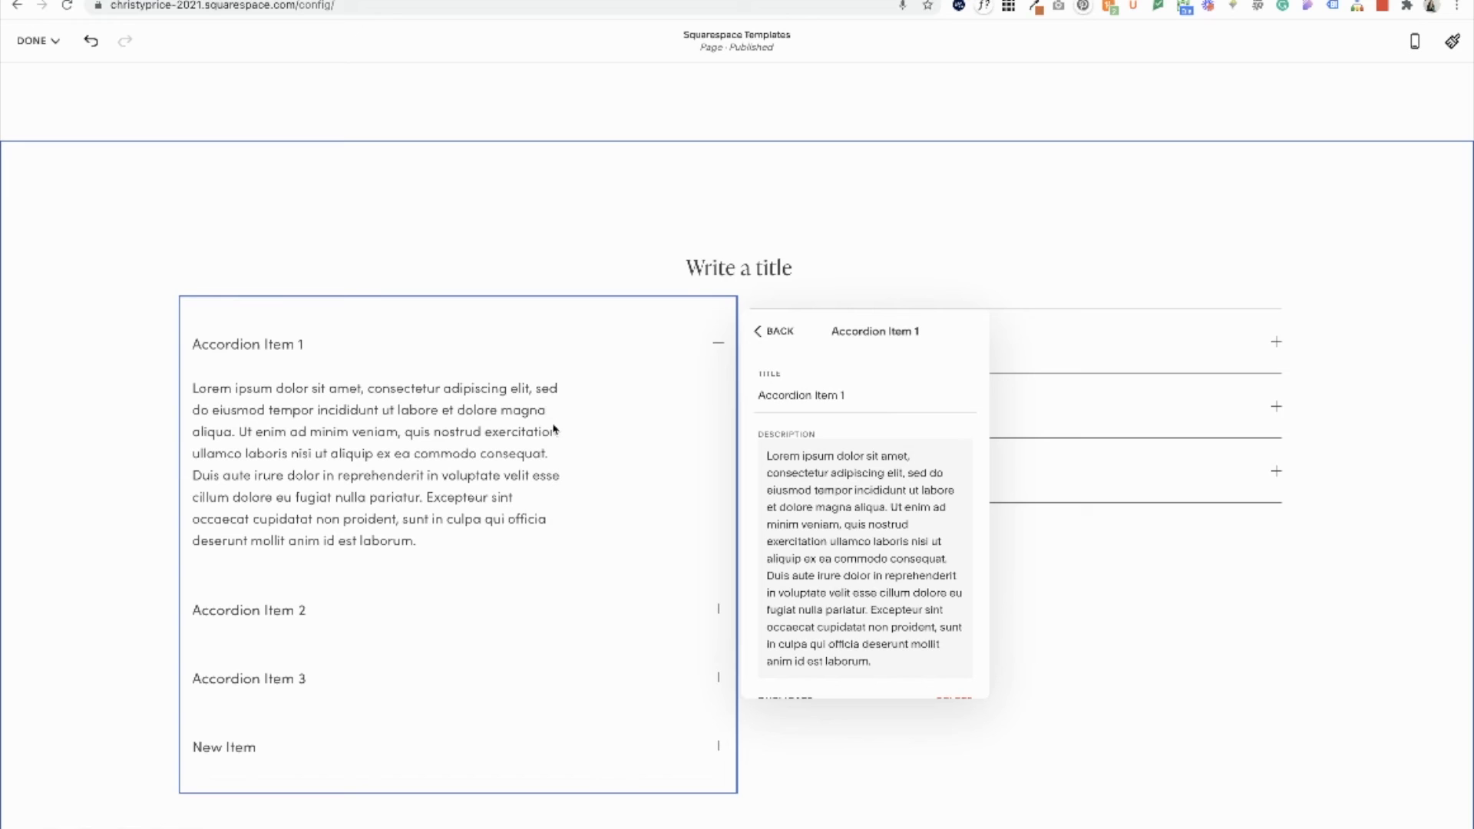
pyautogui.moveTo(648, 401)
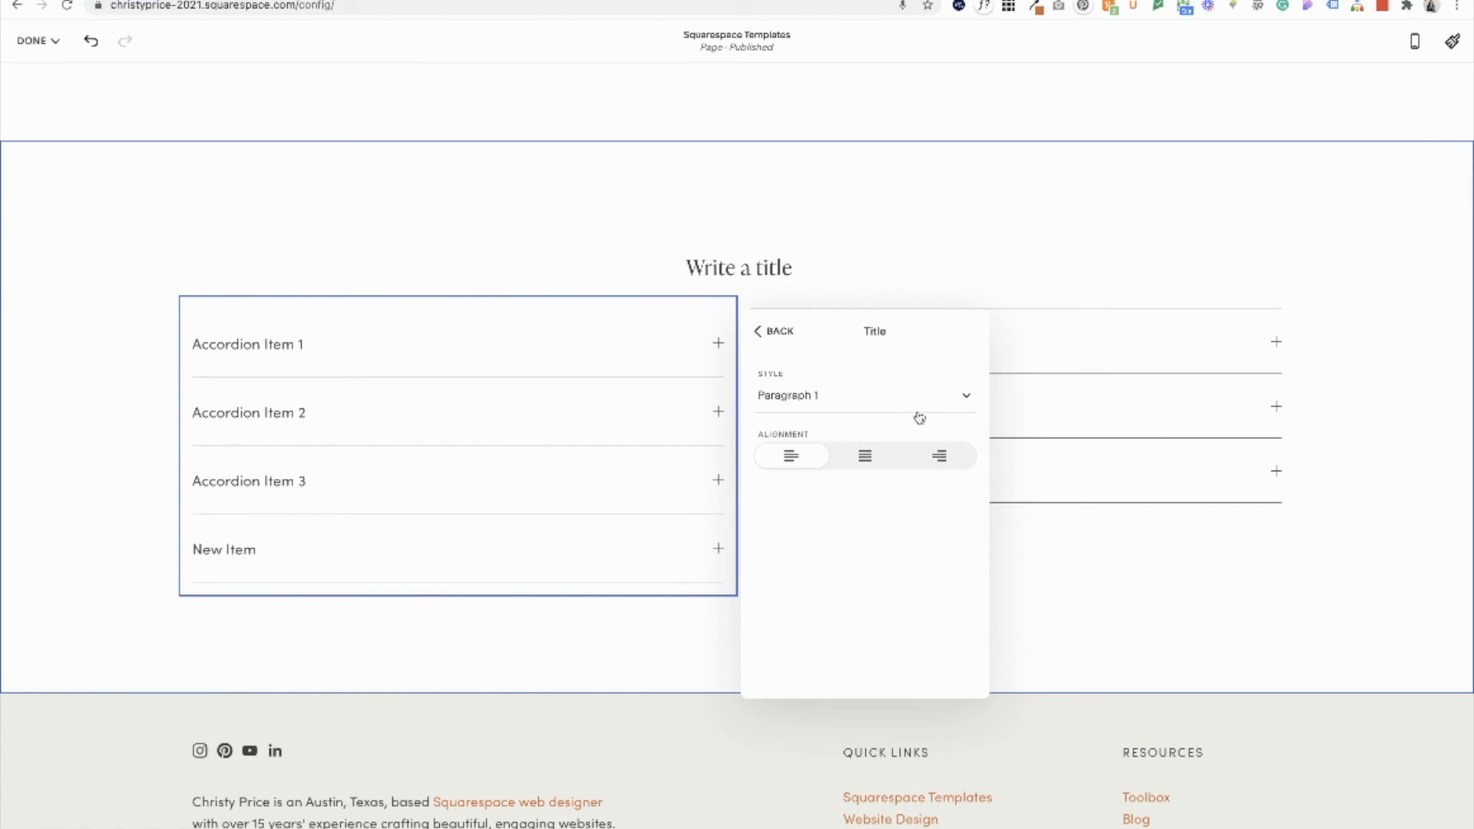
# - Return from the Title text style settings to the accordion design panel
pyautogui.click(770, 332)
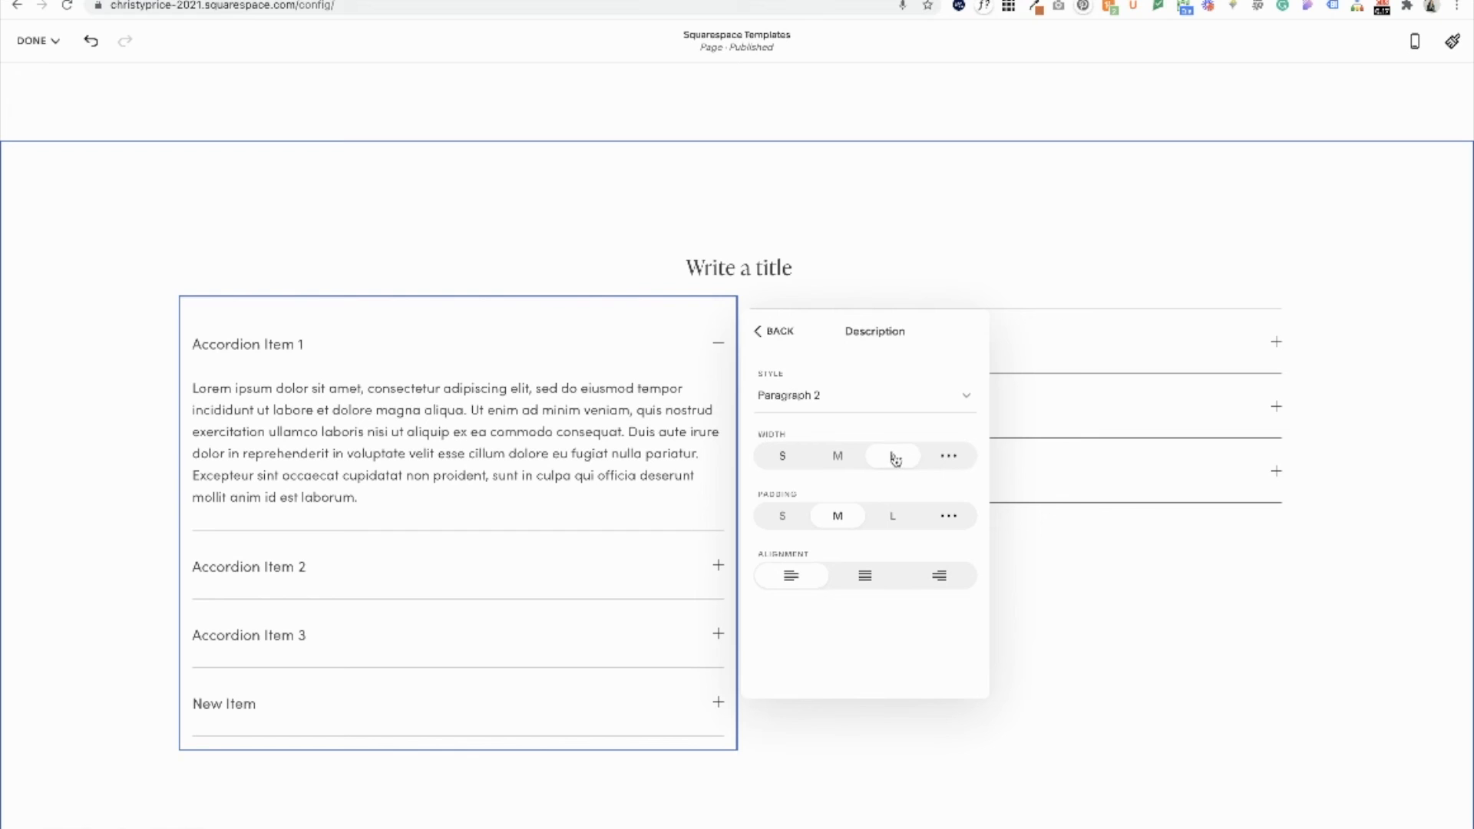
# - Give the description a custom width near 91%, medium padding and centered placement
pyautogui.click(948, 456)
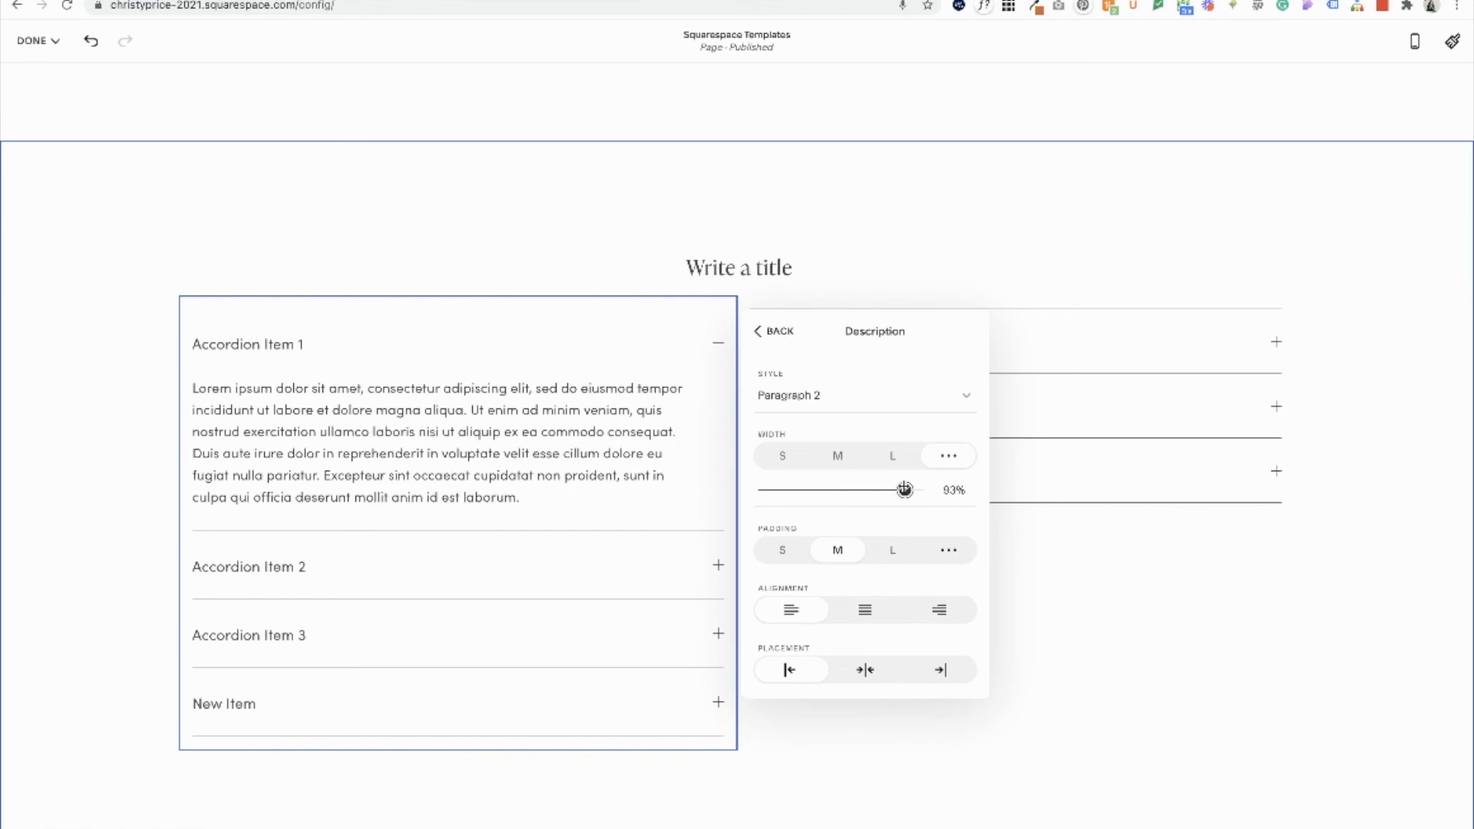
pyautogui.moveTo(905, 488); pyautogui.dragTo(898, 488)
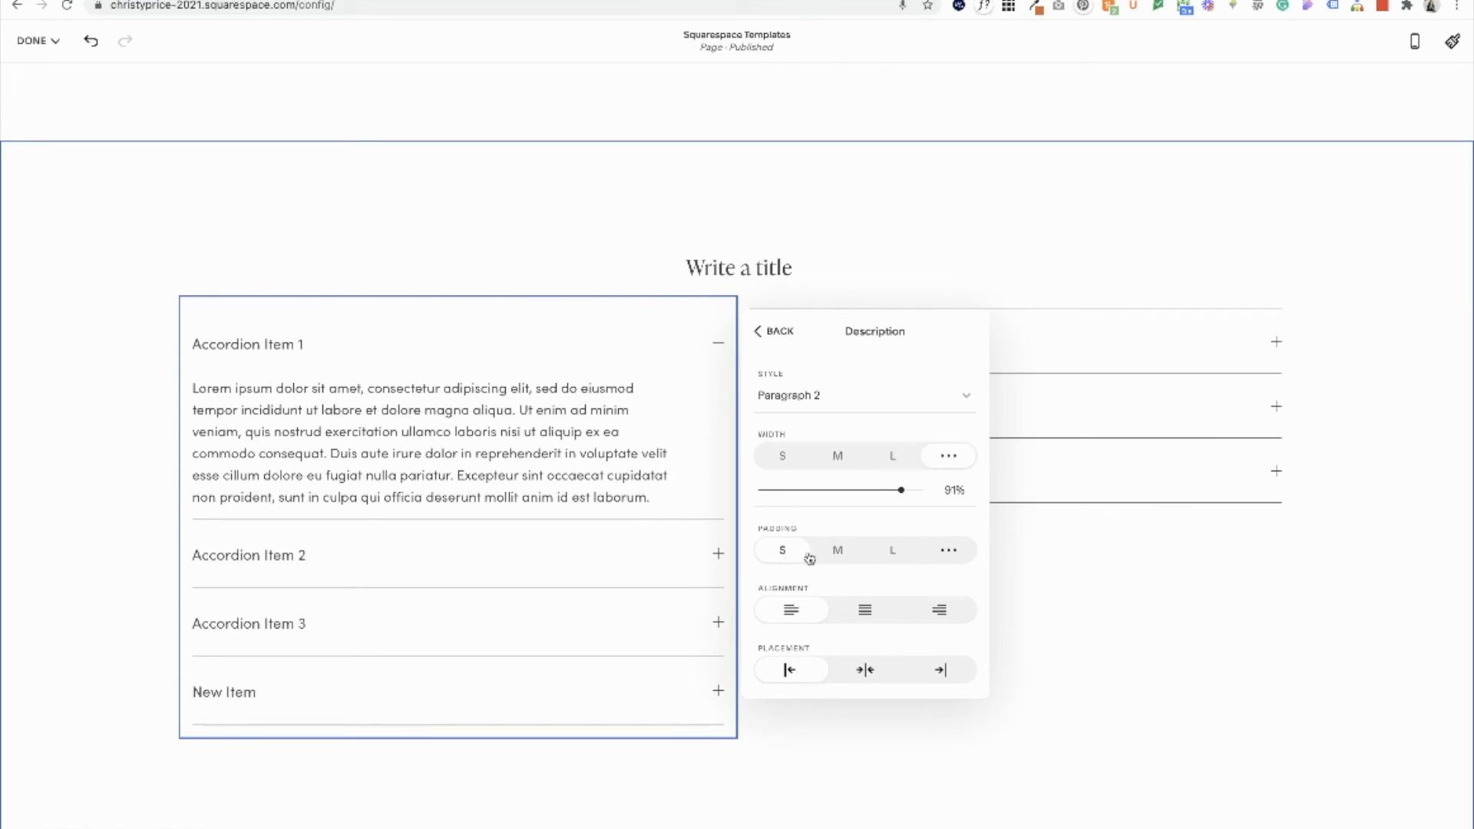
pyautogui.click(836, 550)
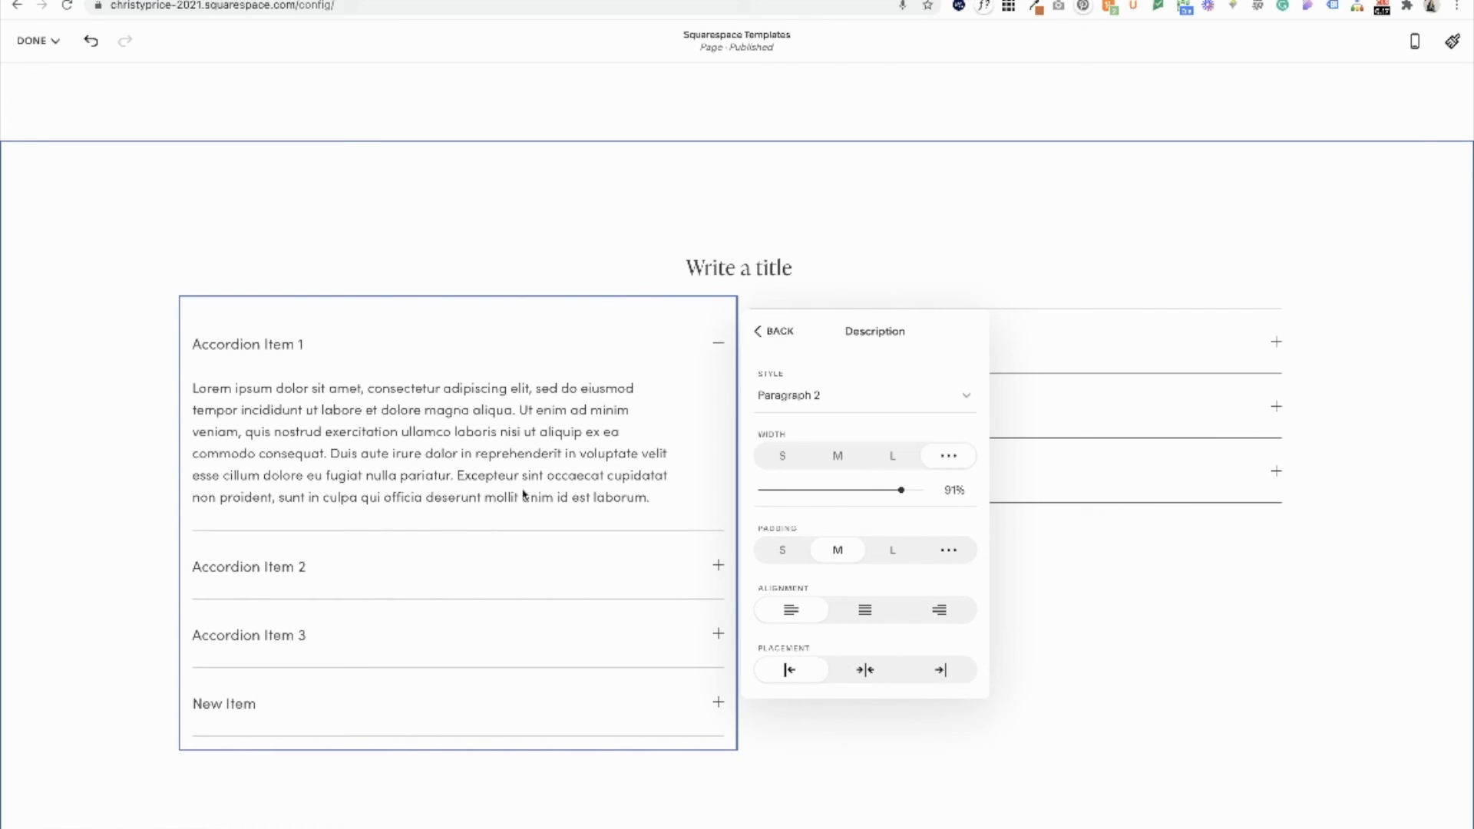
pyautogui.click(862, 610)
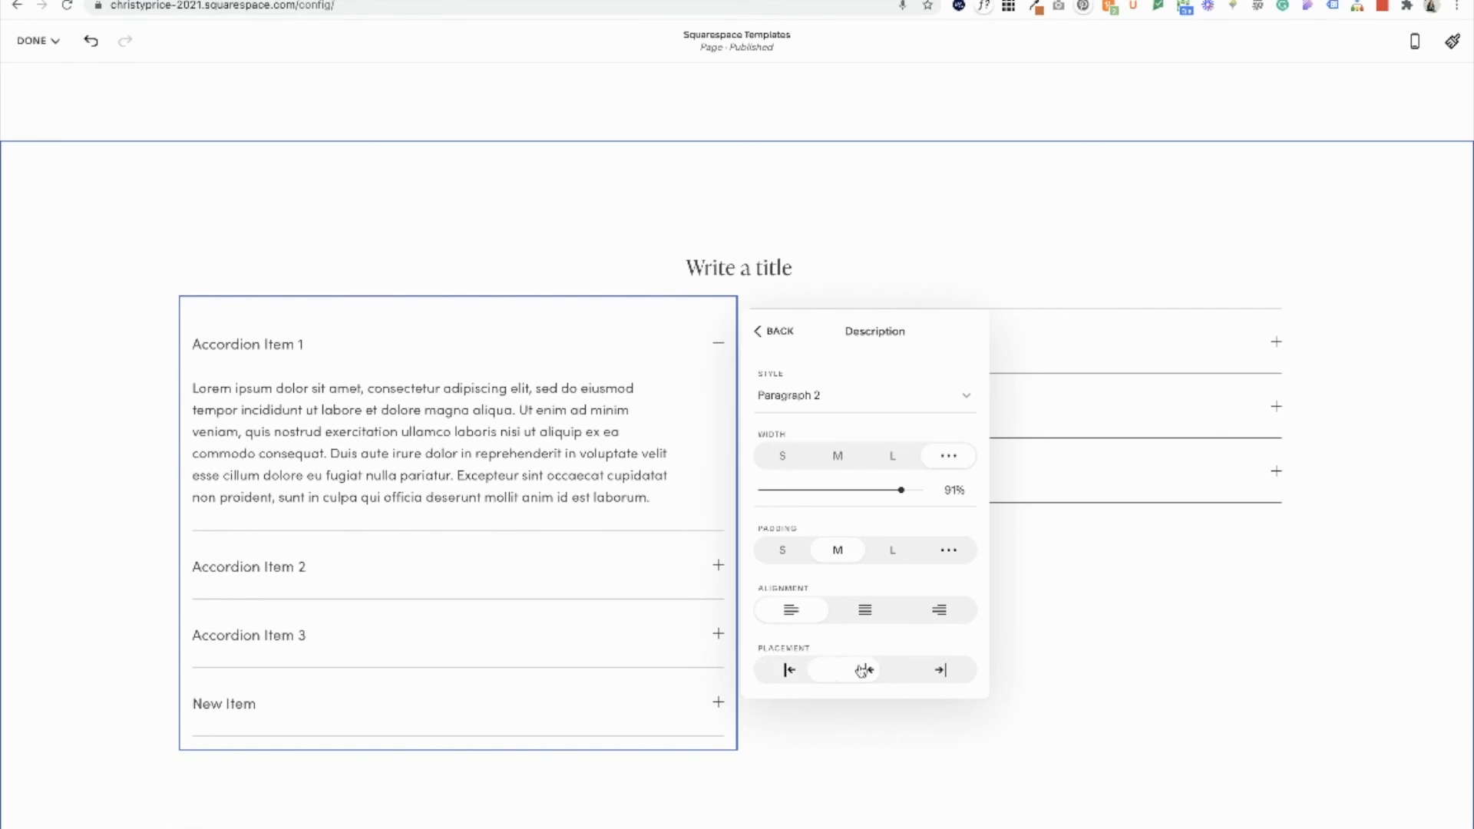
pyautogui.click(862, 669)
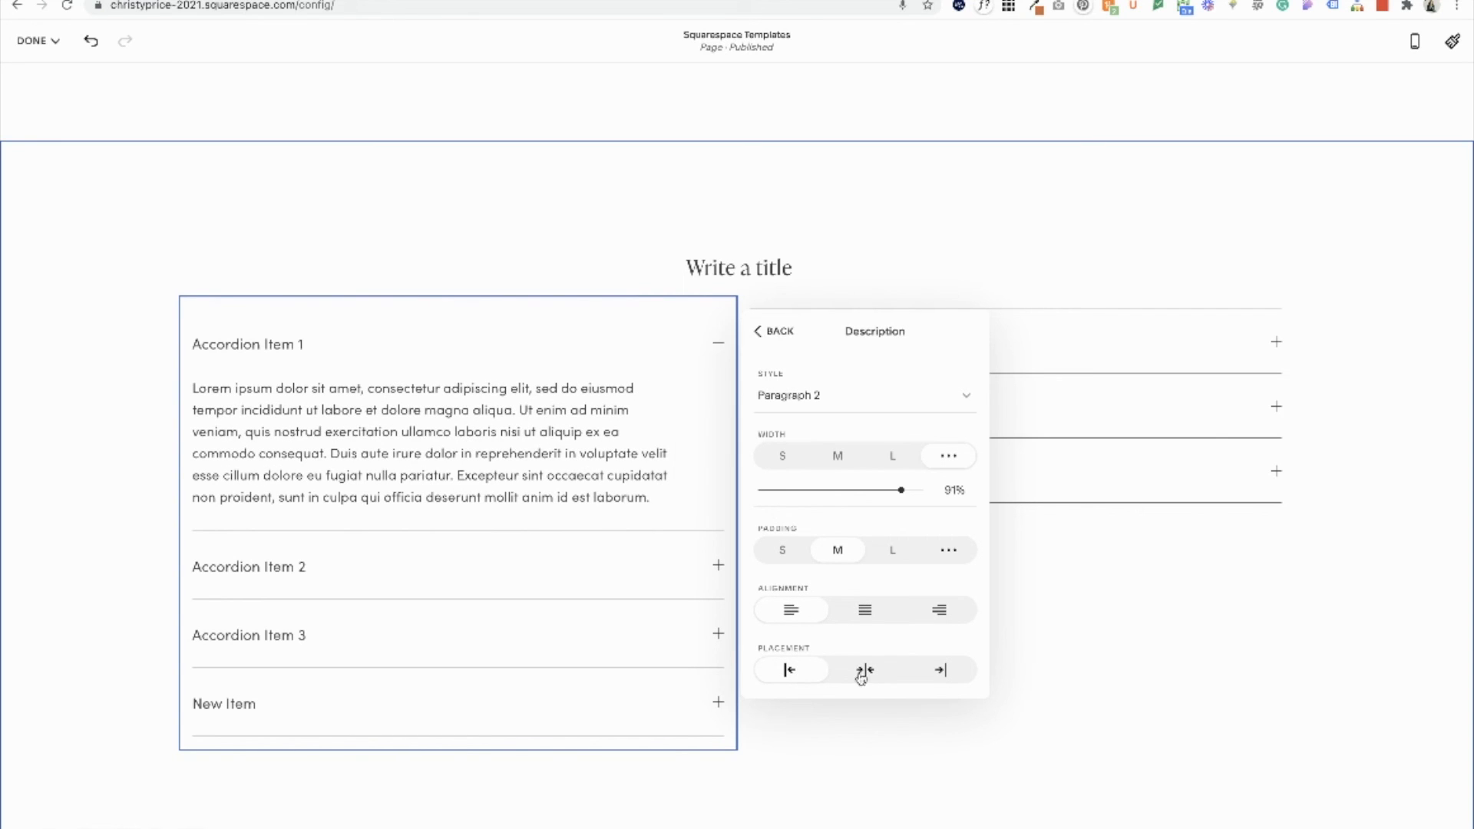
pyautogui.click(793, 670)
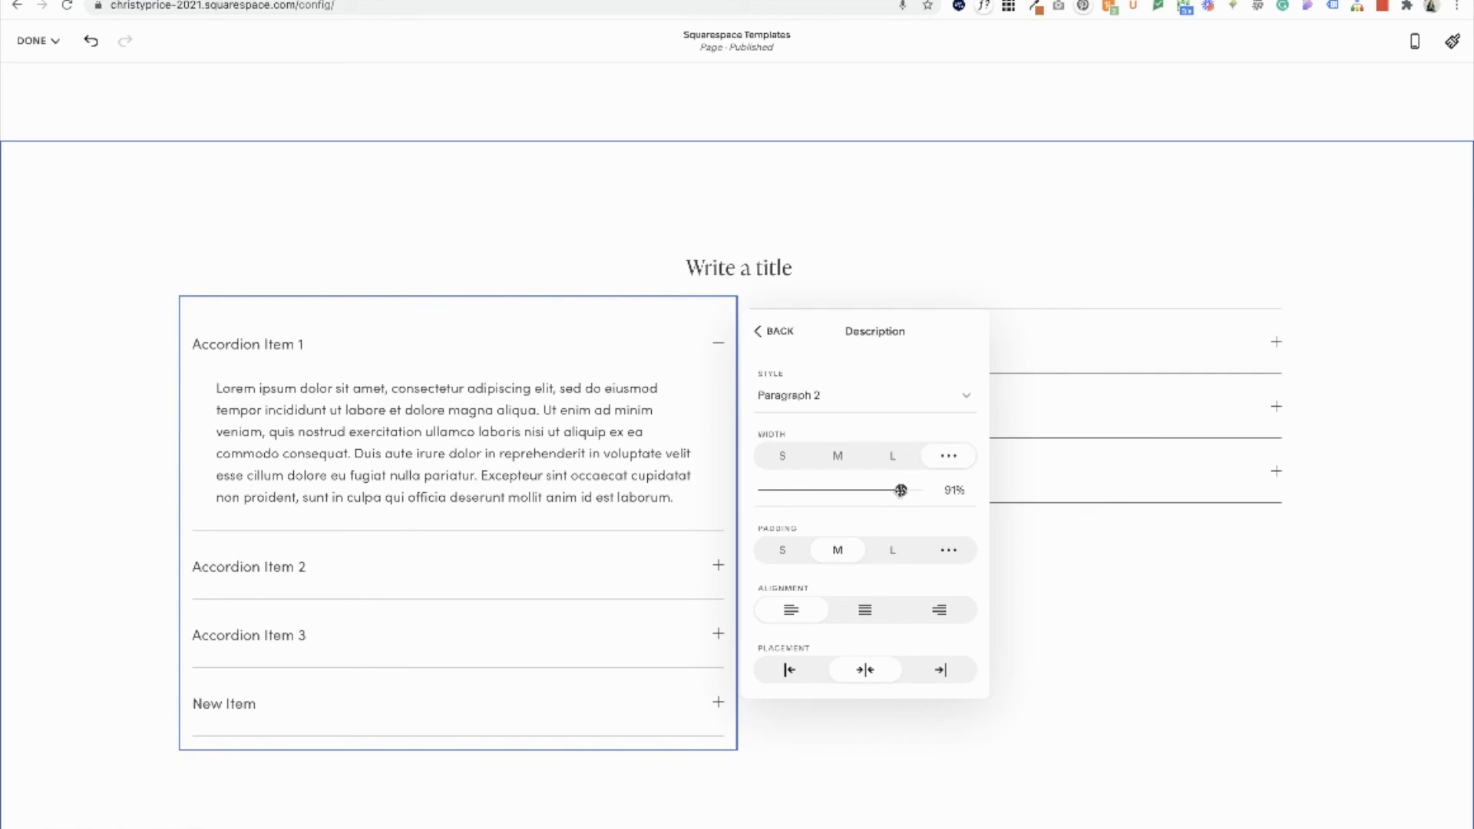
# - Narrow the description width to 85% and save the page, leaving the editor
pyautogui.moveTo(900, 489); pyautogui.dragTo(893, 490)
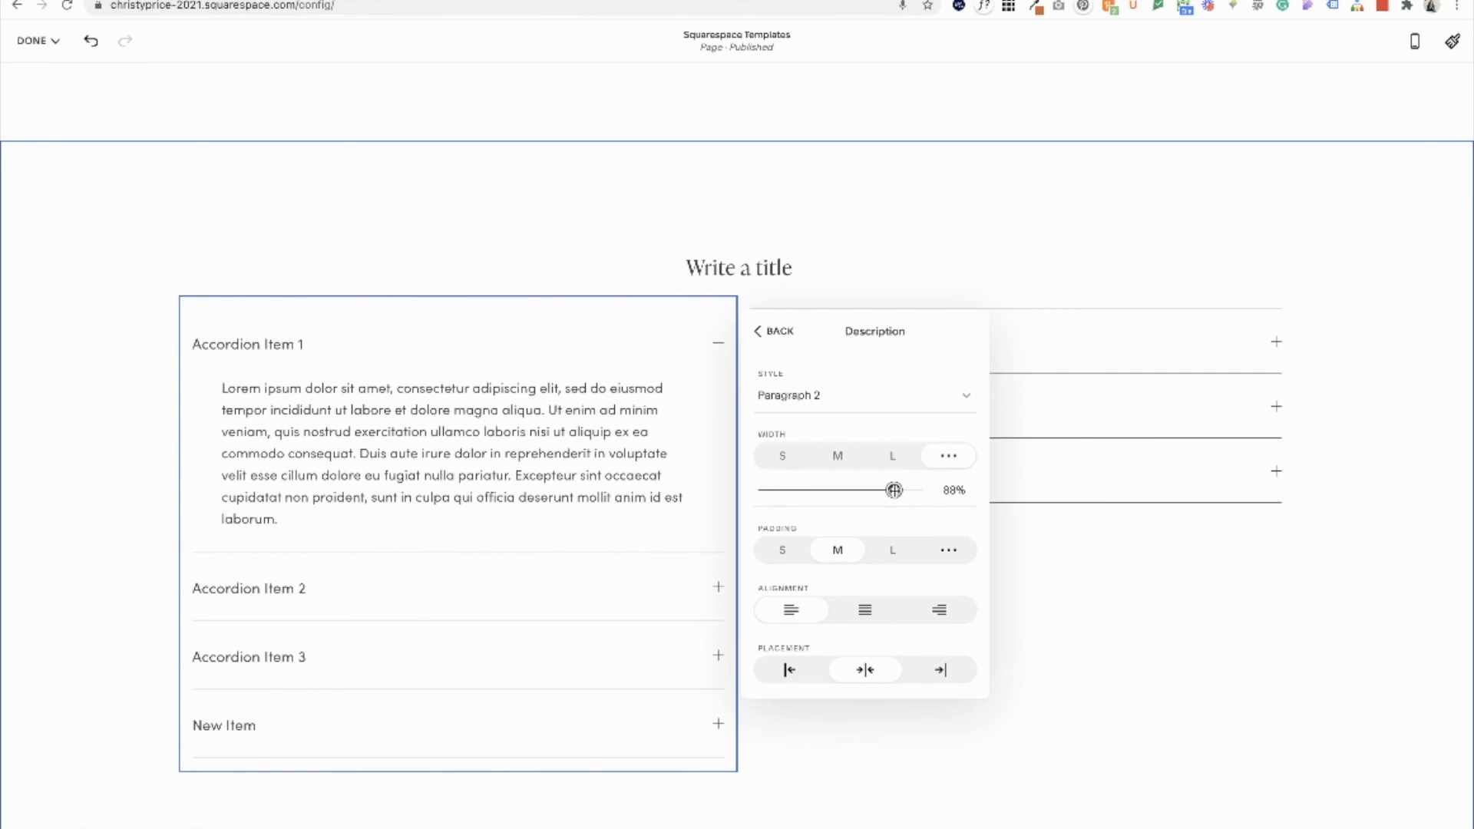
pyautogui.moveTo(894, 490); pyautogui.dragTo(889, 490)
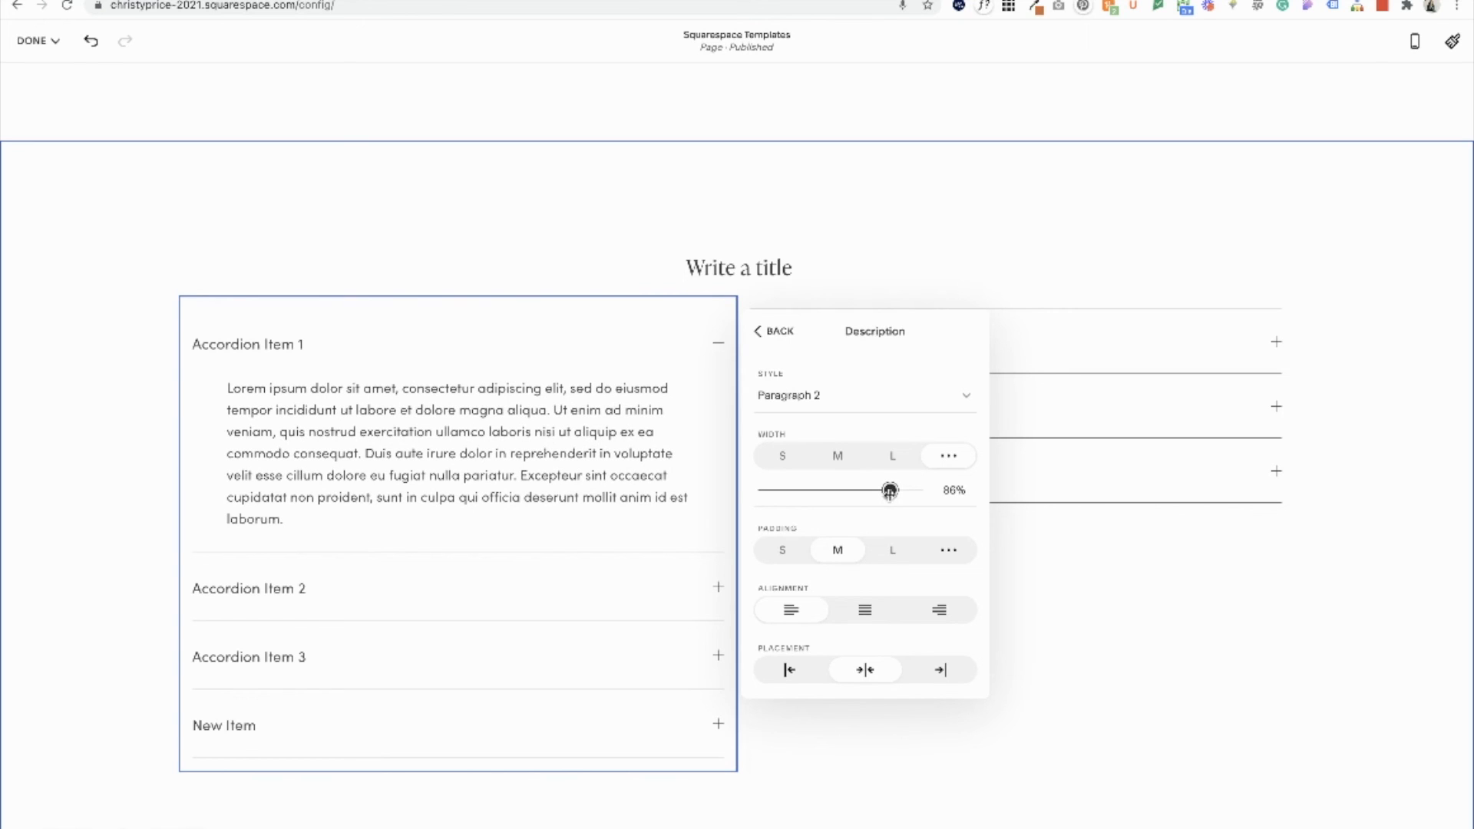
pyautogui.moveTo(890, 488); pyautogui.dragTo(887, 488)
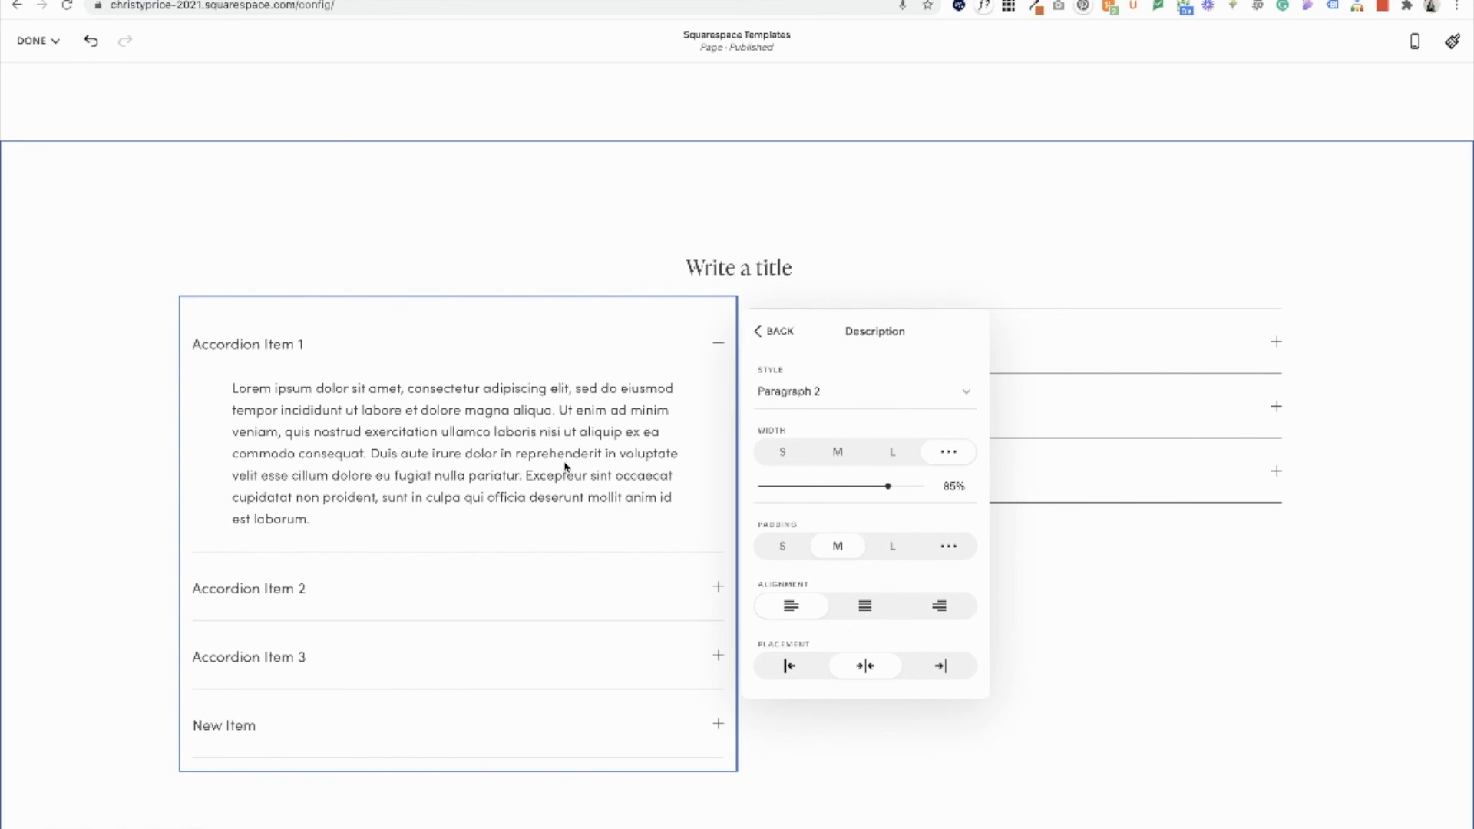
pyautogui.click(33, 40)
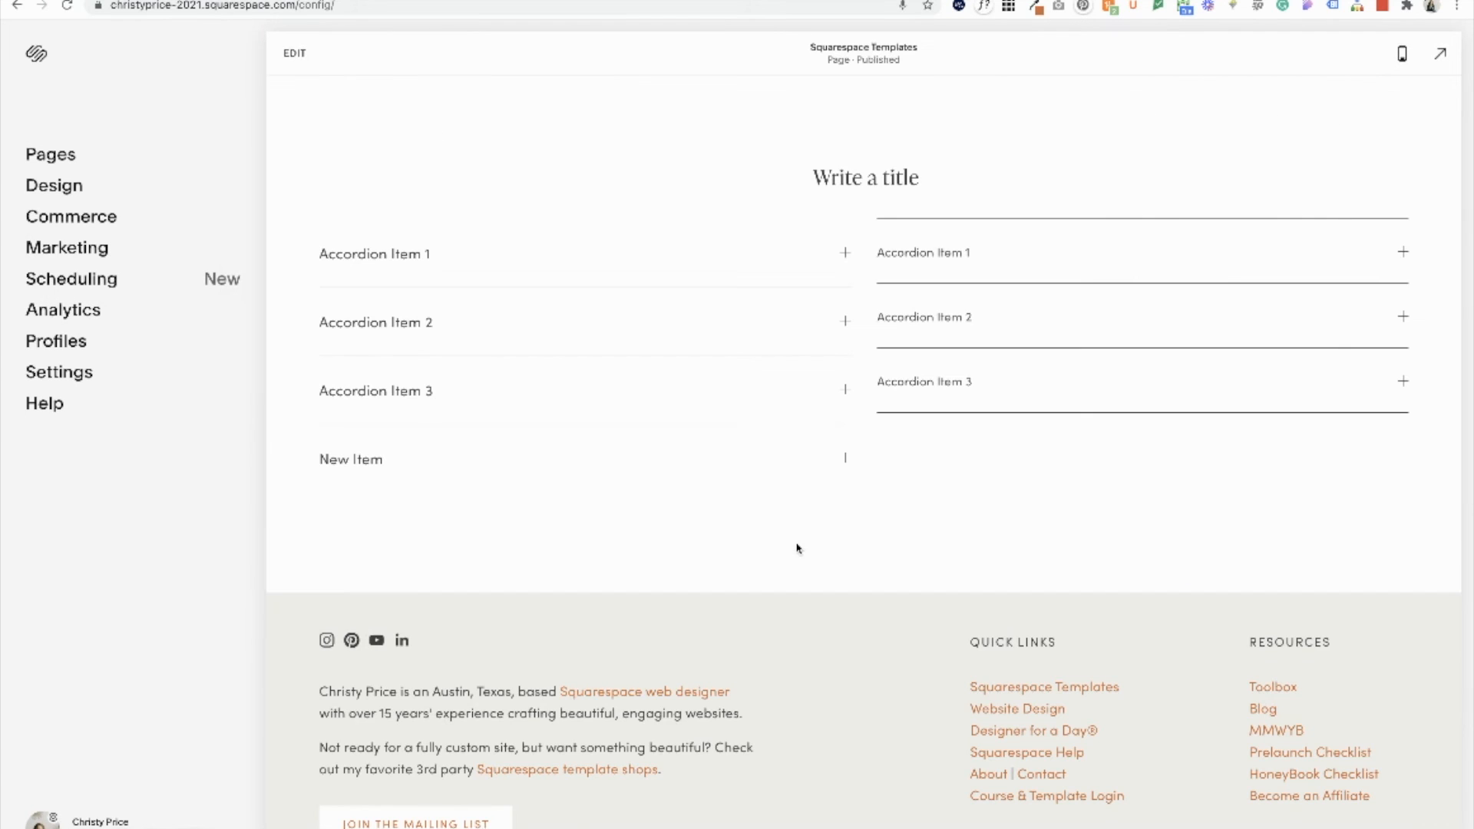
# - Expand the first item of both accordions in preview, then collapse the left one again
pyautogui.click(375, 254)
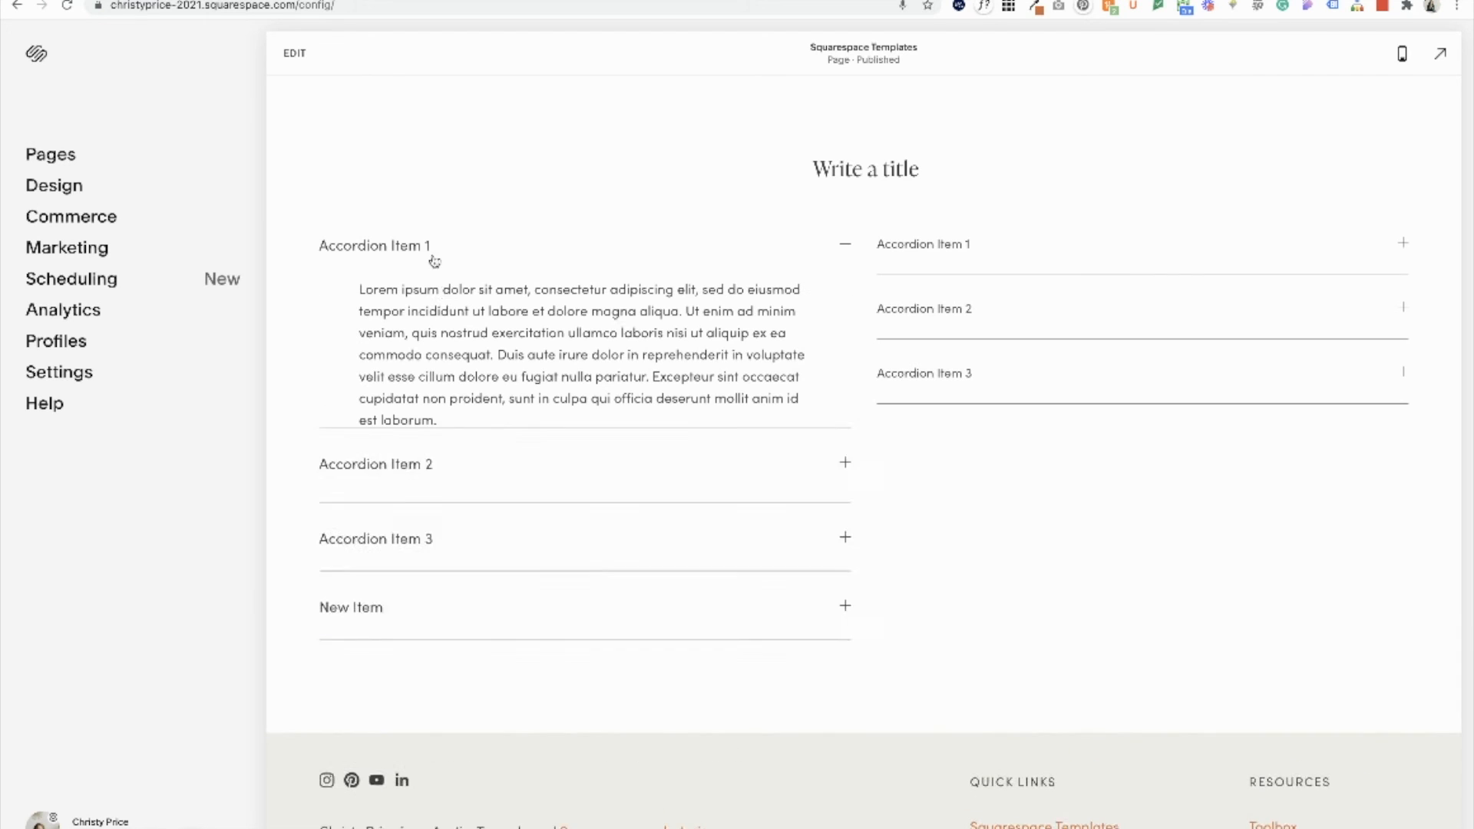
pyautogui.click(923, 244)
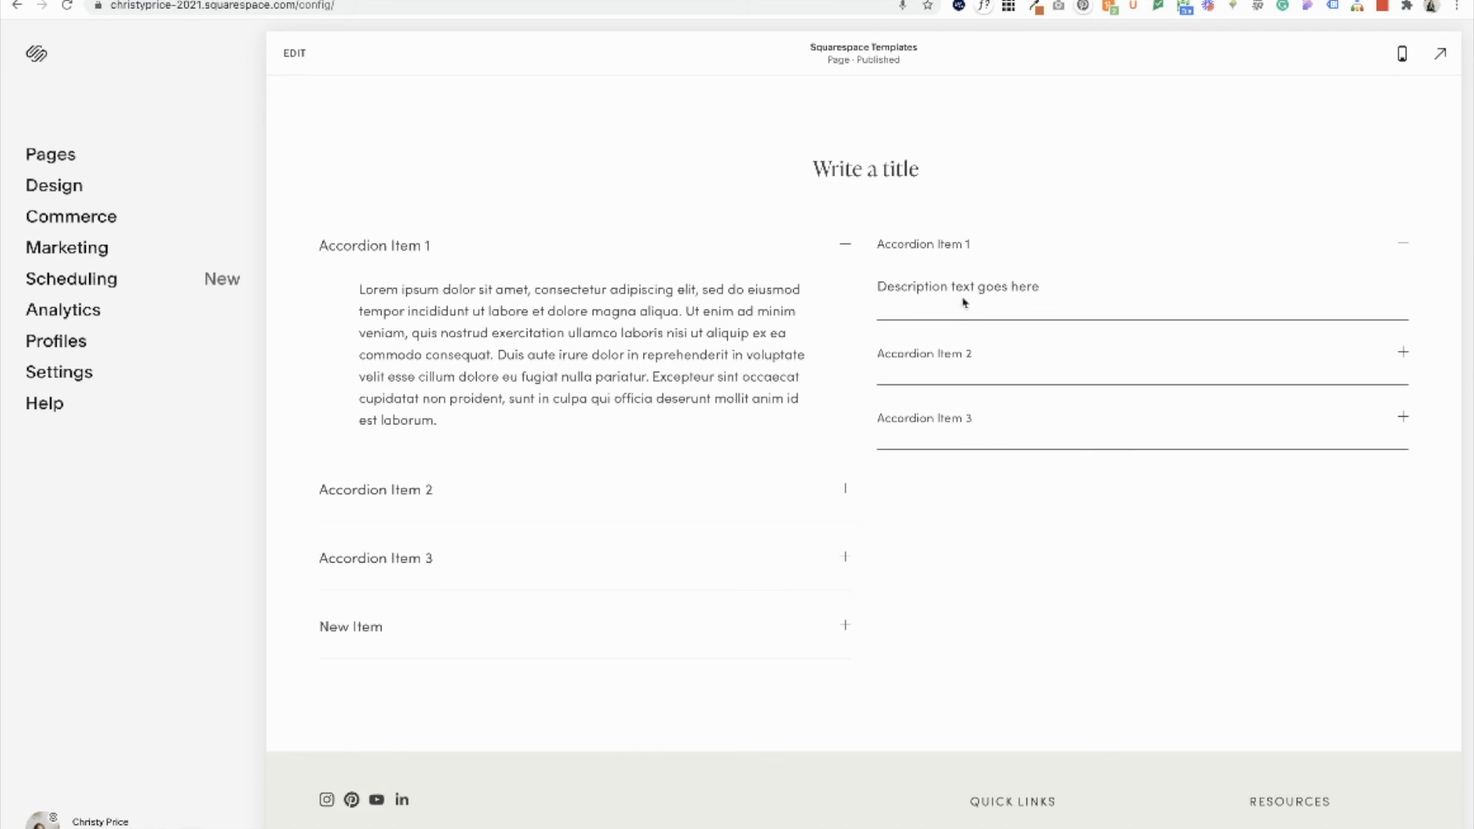
pyautogui.moveTo(338, 402)
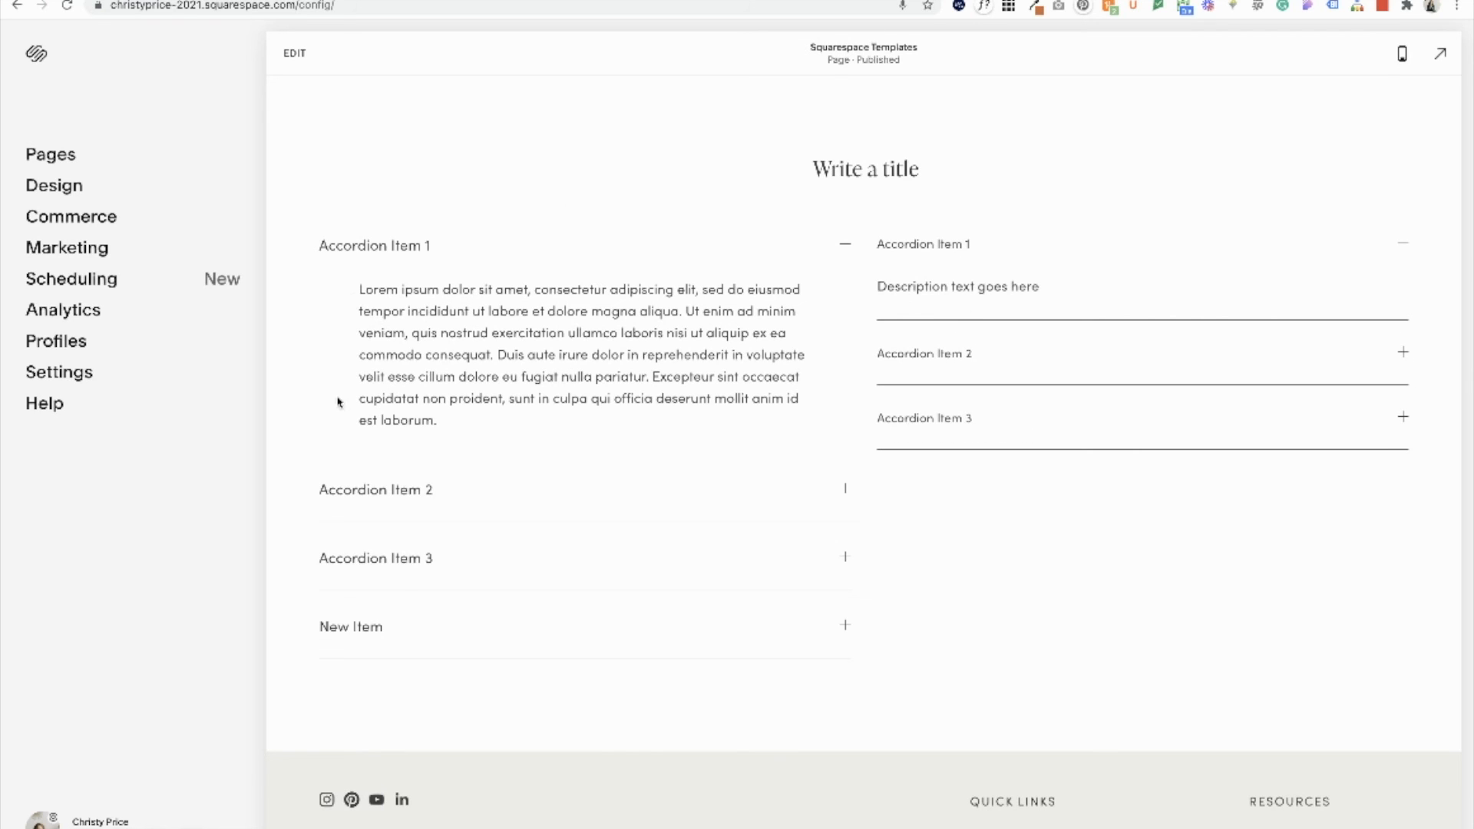
pyautogui.moveTo(655, 282)
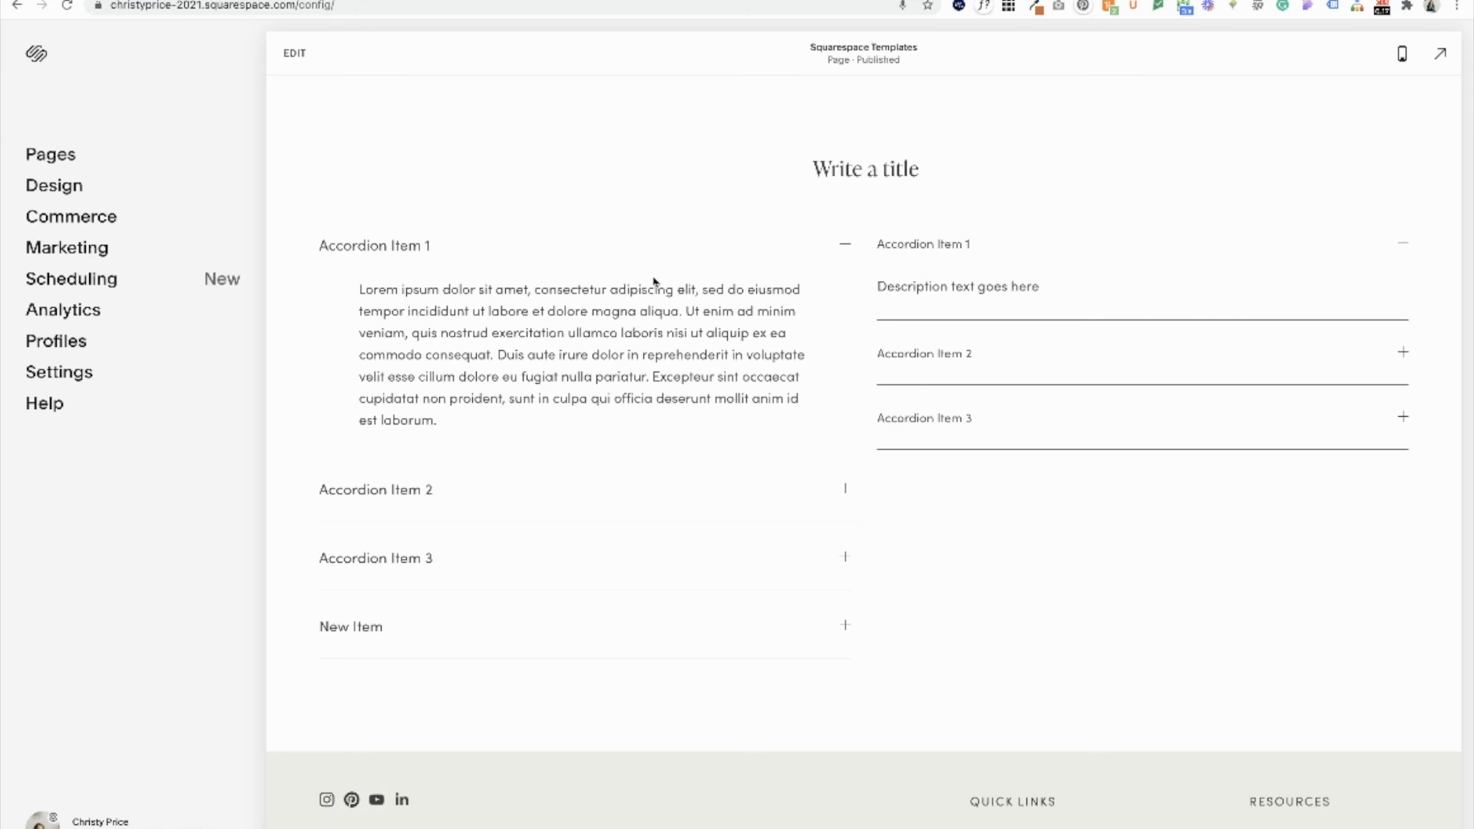
pyautogui.moveTo(798, 301)
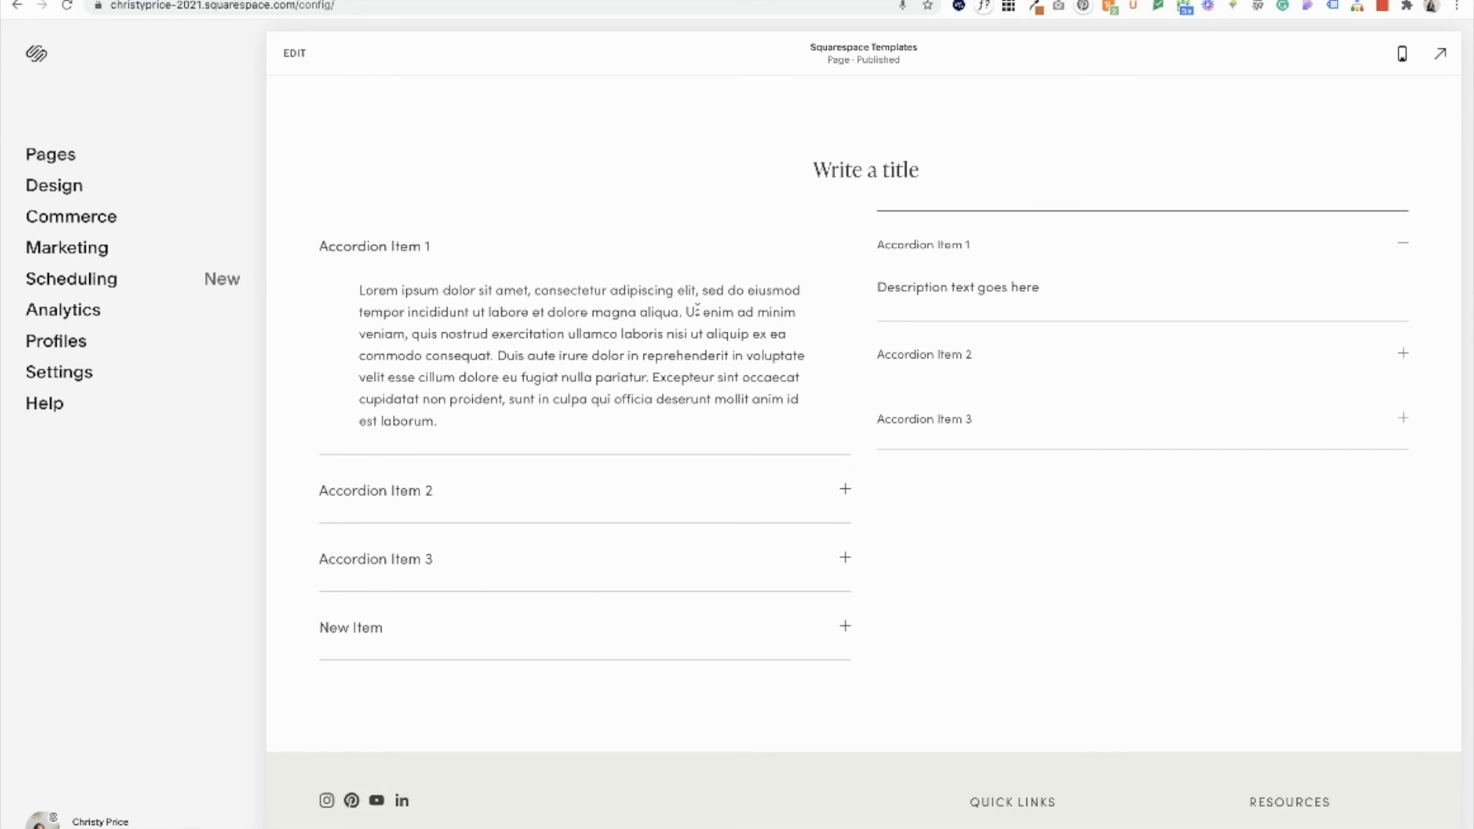
pyautogui.click(374, 246)
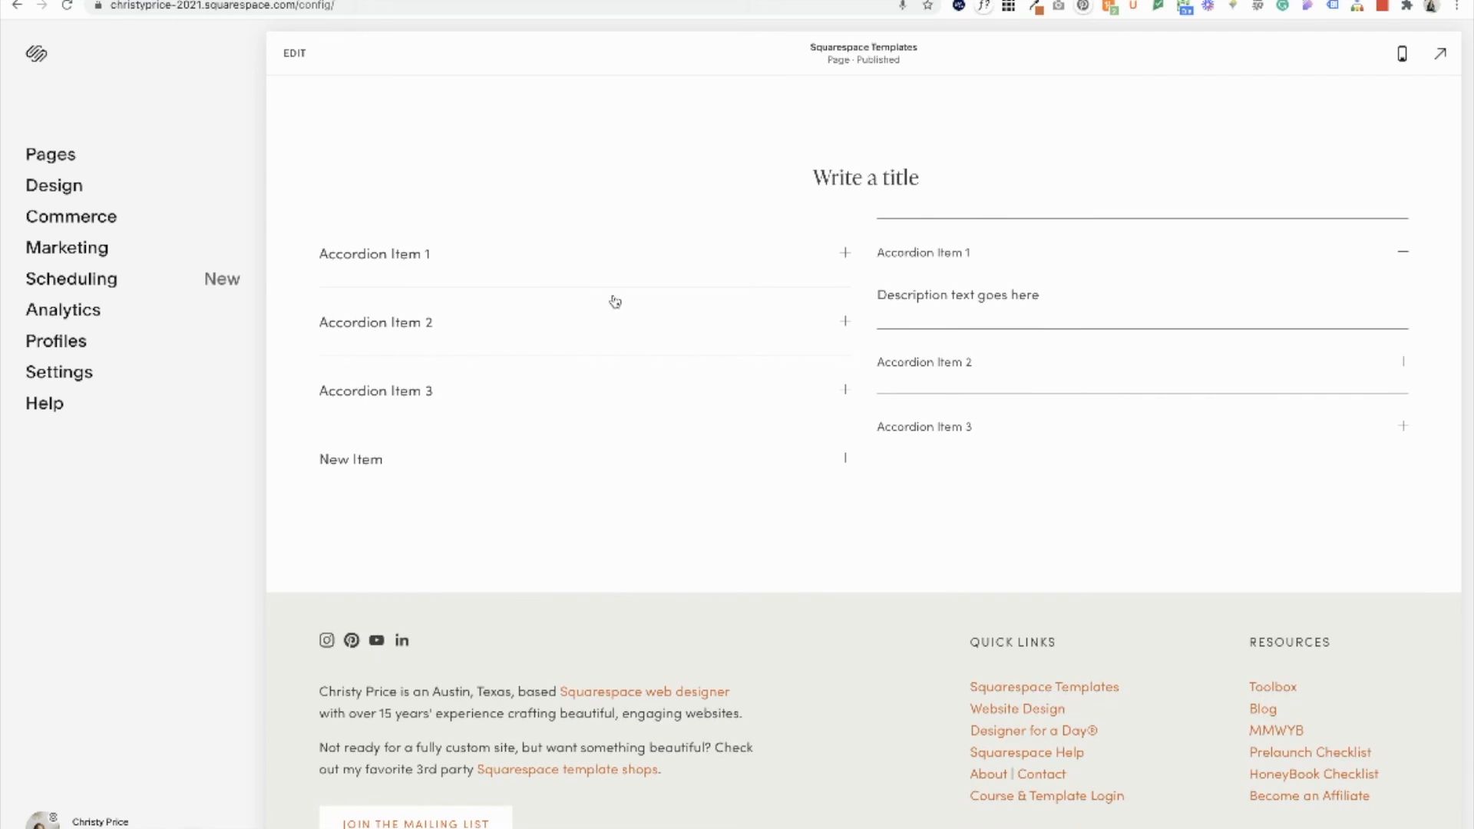